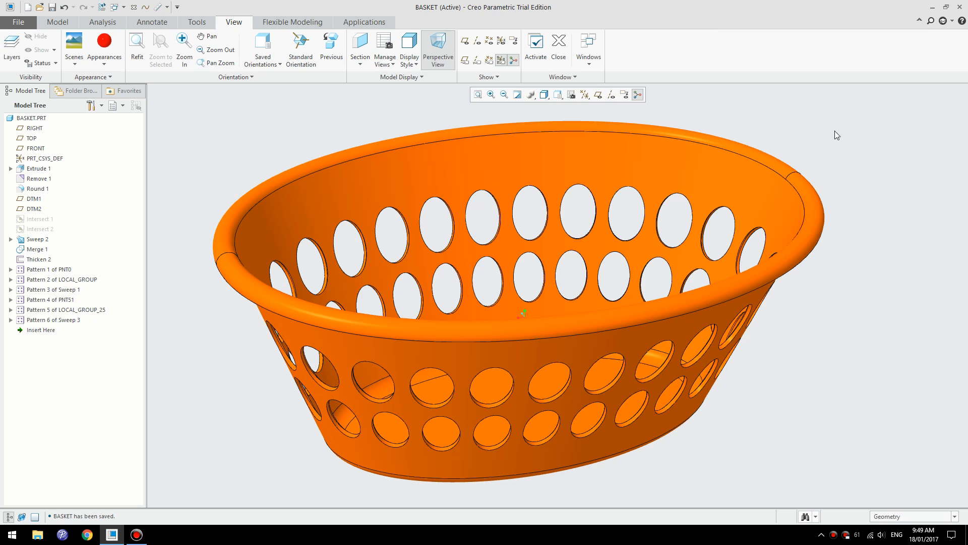
mouse_move(857, 202)
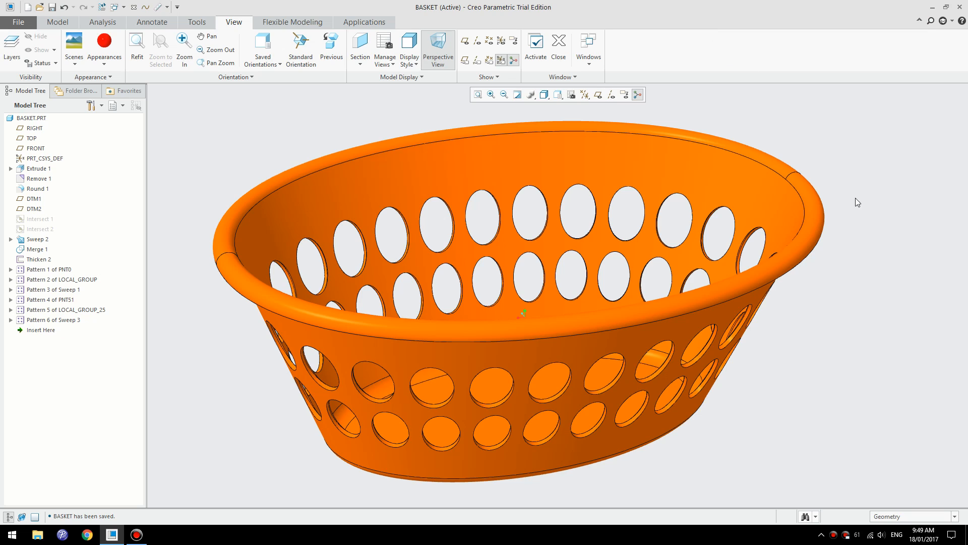
mouse_move(792, 369)
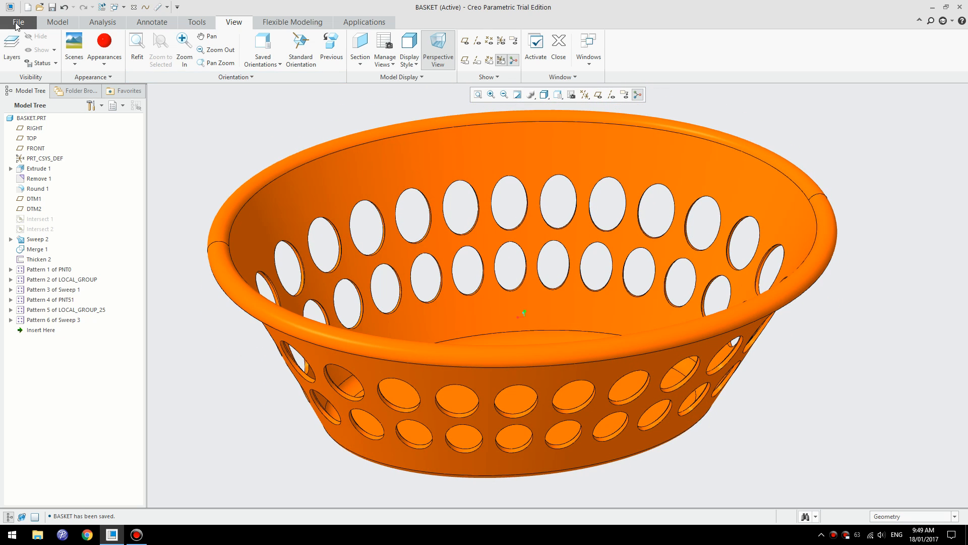
mouse_move(364, 302)
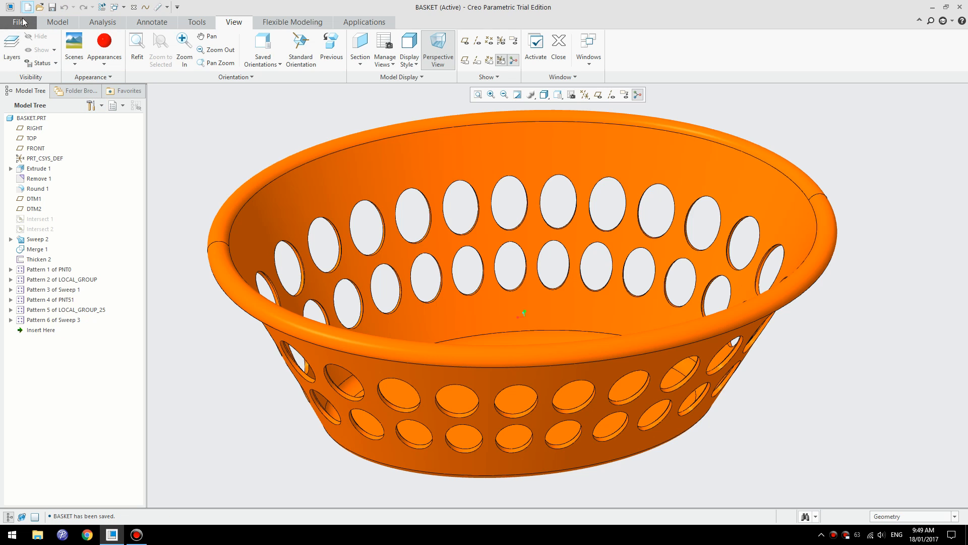
Step: Close the finished basket and create solid part 'laundry-basket' from the inlbs_part_solid template
click(19, 23)
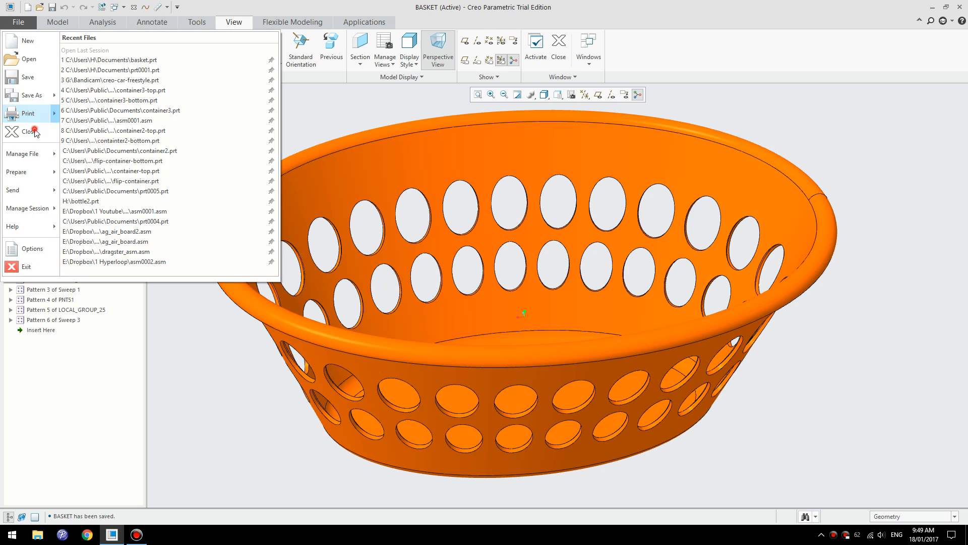
click(26, 132)
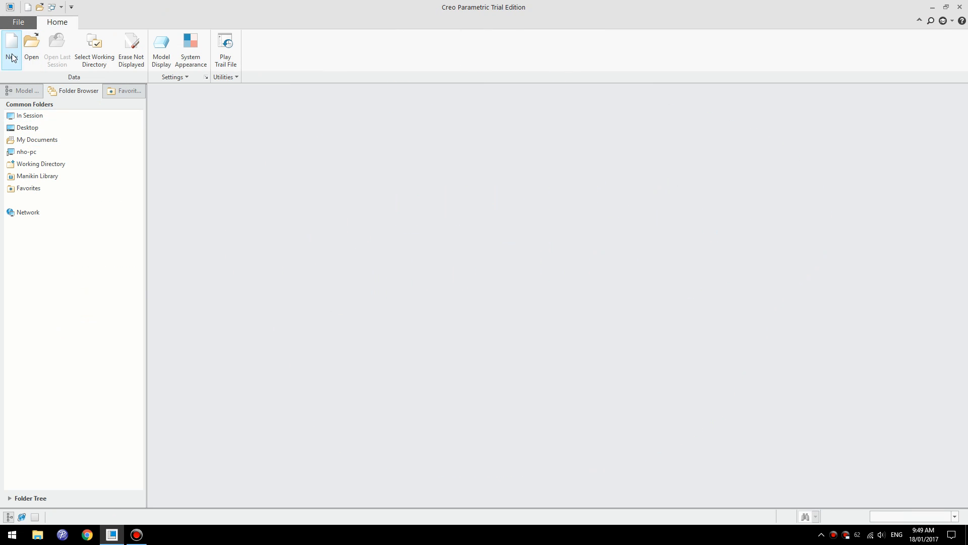
click(11, 48)
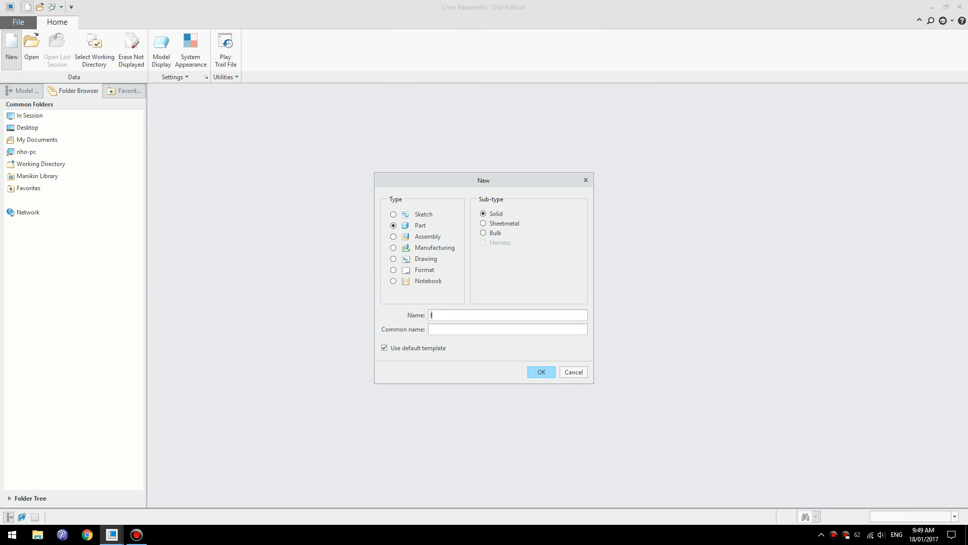
text(laundry-)
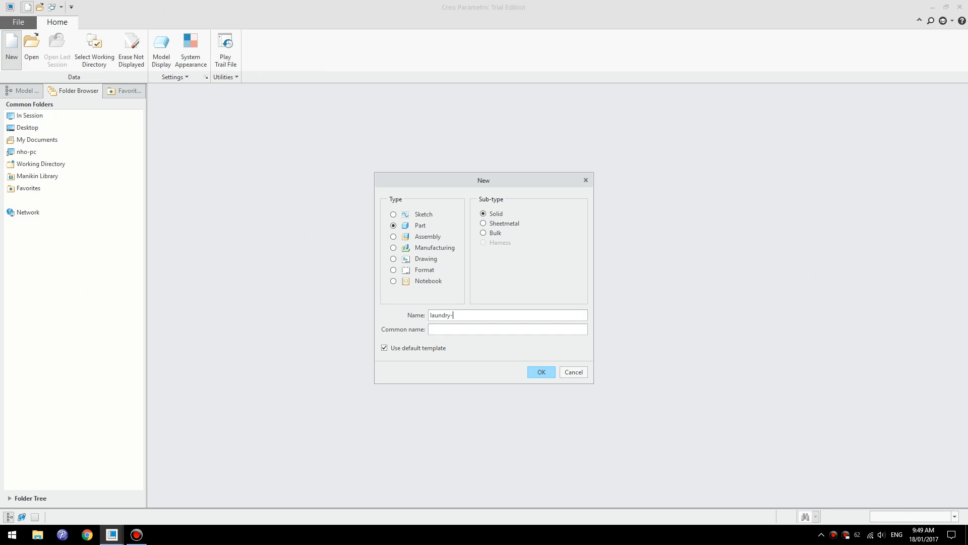
text(basket)
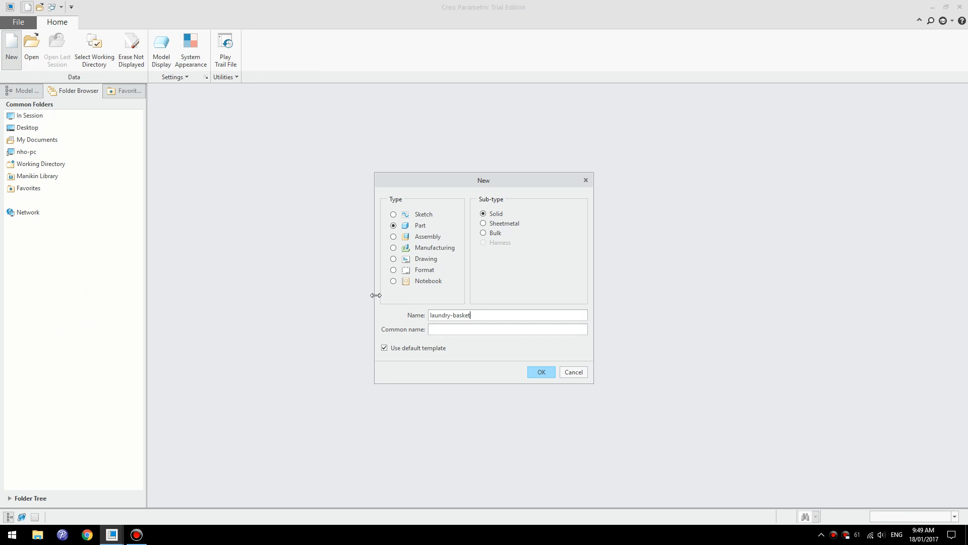
click(384, 348)
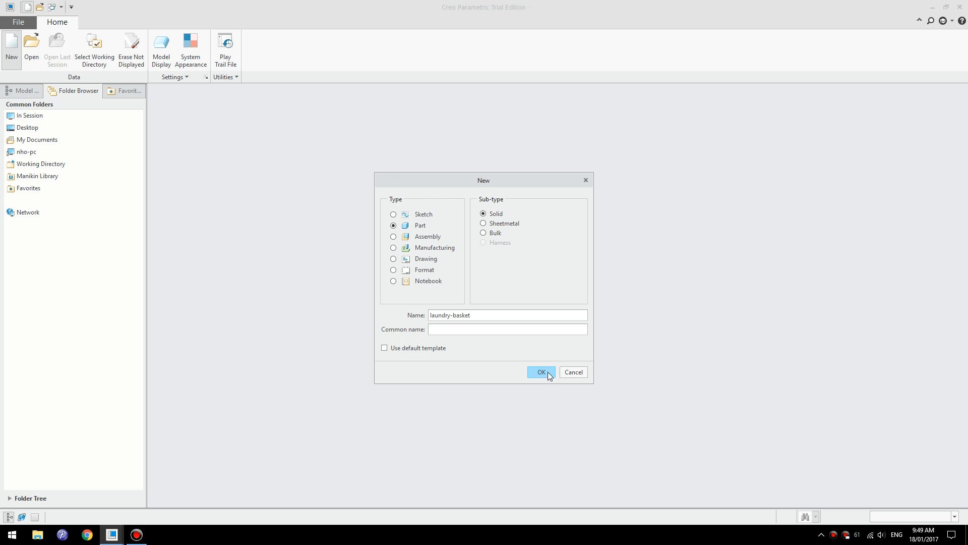
click(541, 371)
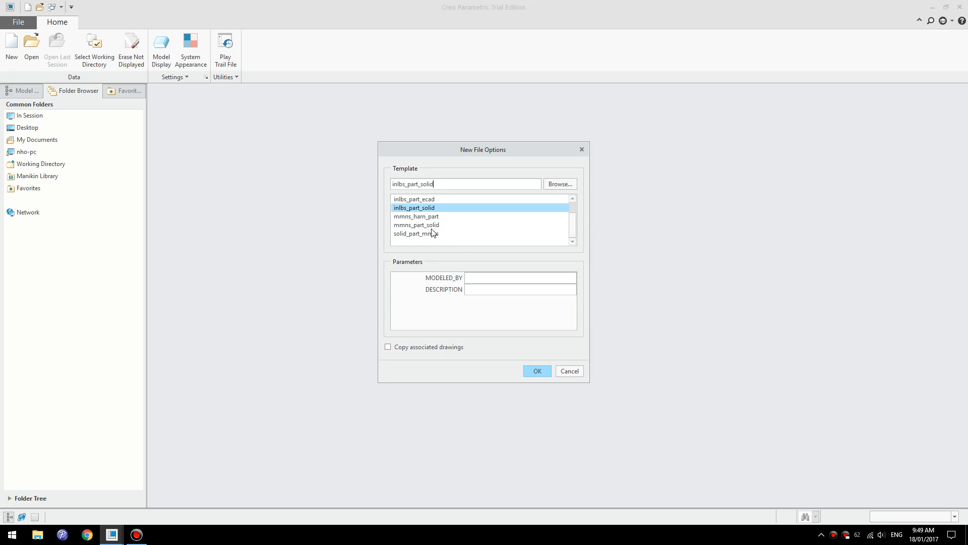
click(536, 370)
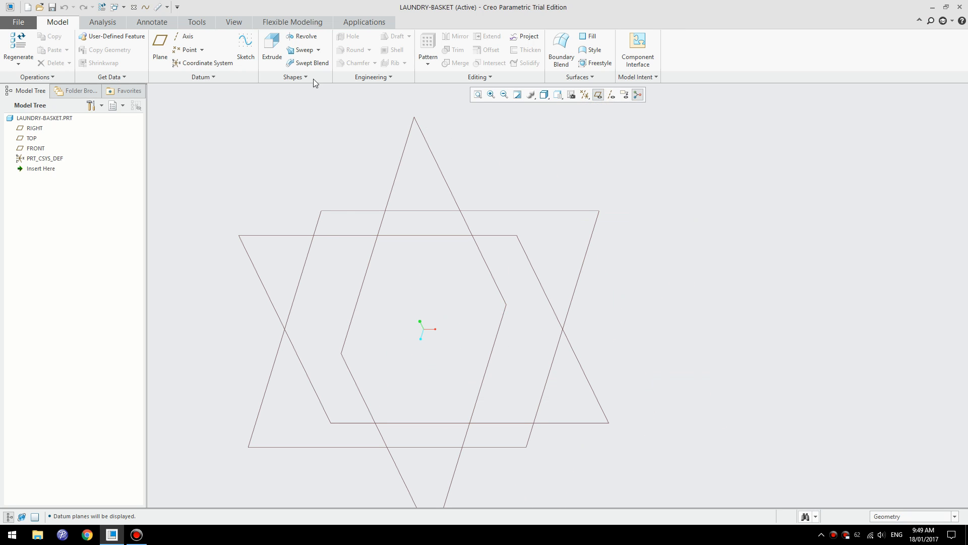
Step: In a new Extrude on TOP, draw a centred ellipse about 358 by 137
click(272, 47)
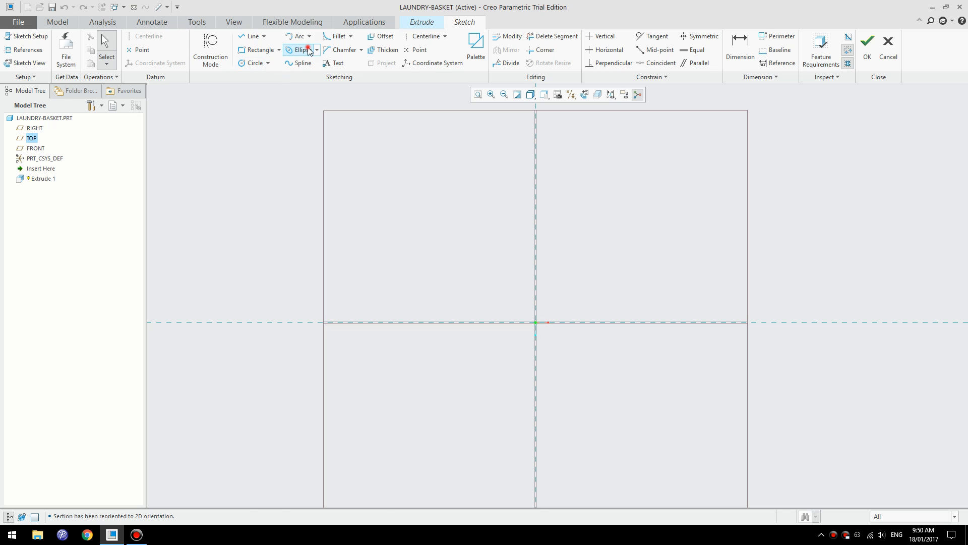
click(301, 50)
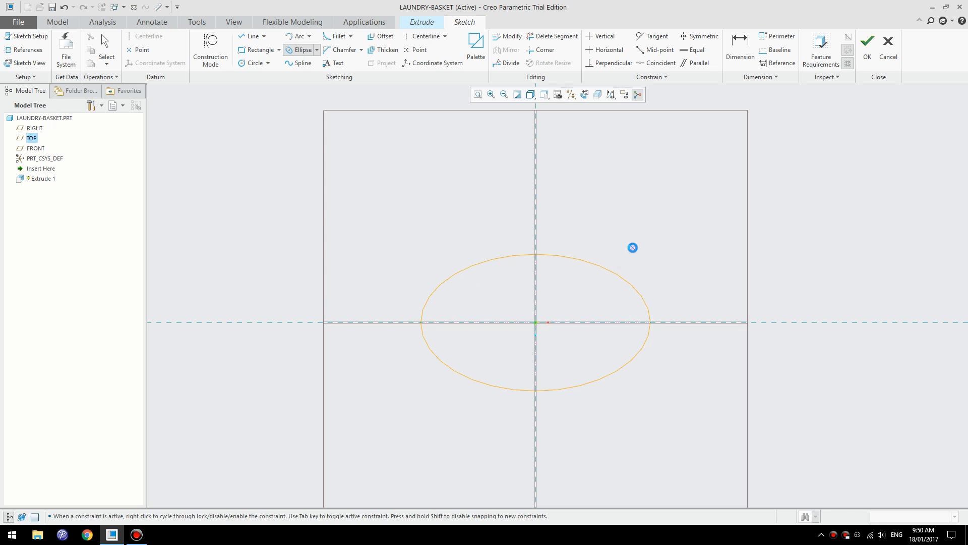
click(535, 284)
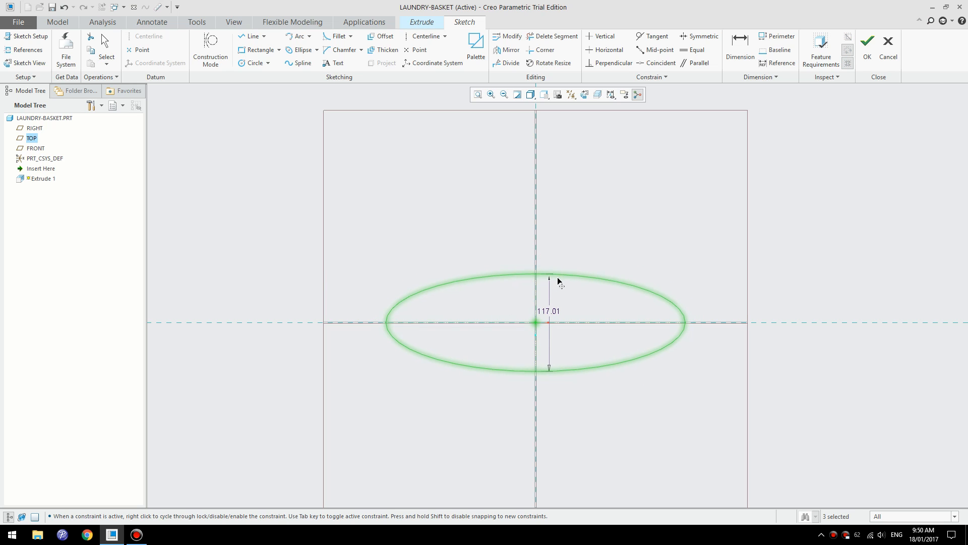
drag(549, 278, 549, 270)
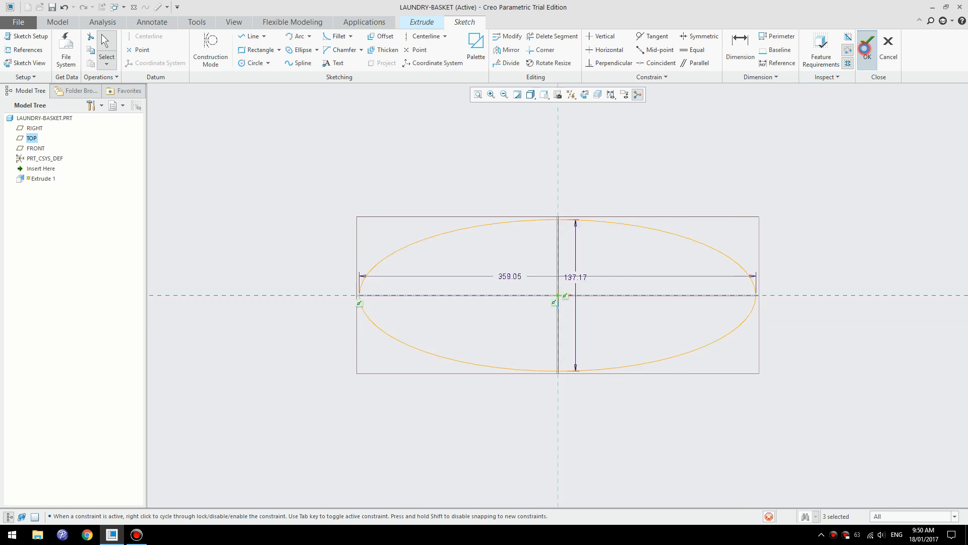
Step: Extrude the ellipse 160 deep as a capped surface with a 20 taper
click(866, 41)
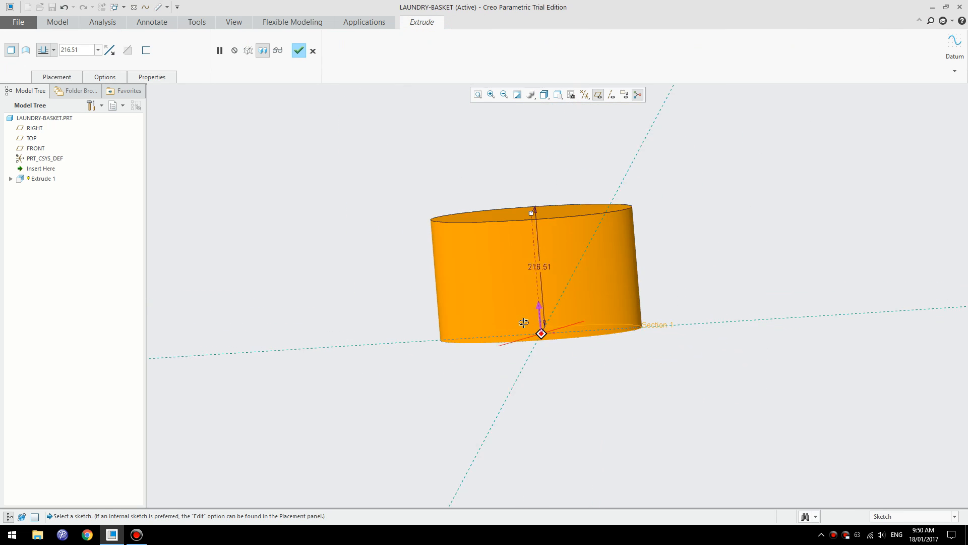
click(104, 76)
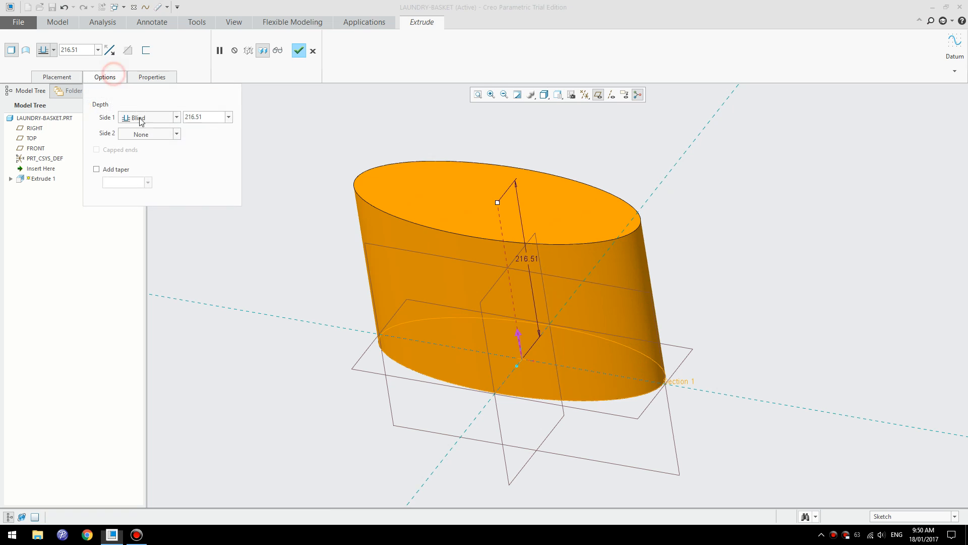
click(96, 169)
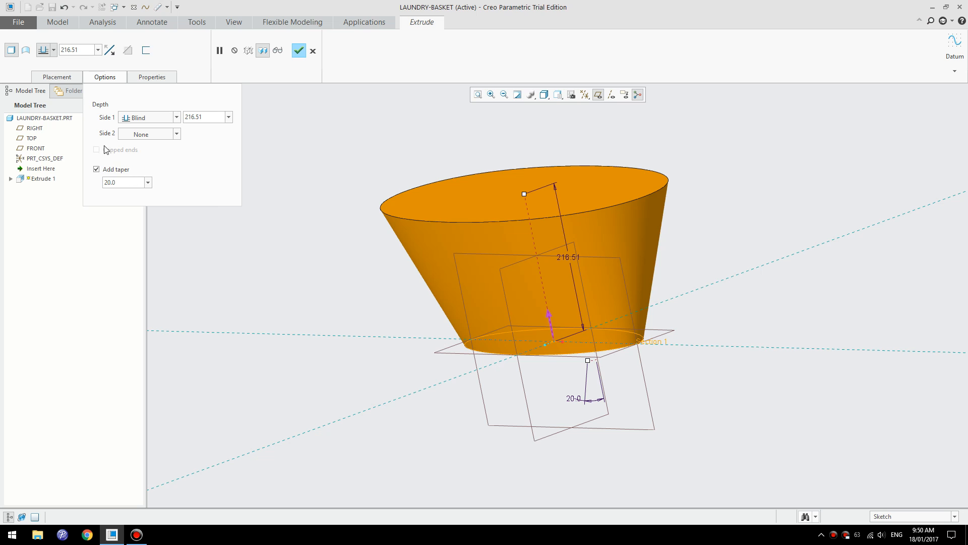
mouse_move(549, 288)
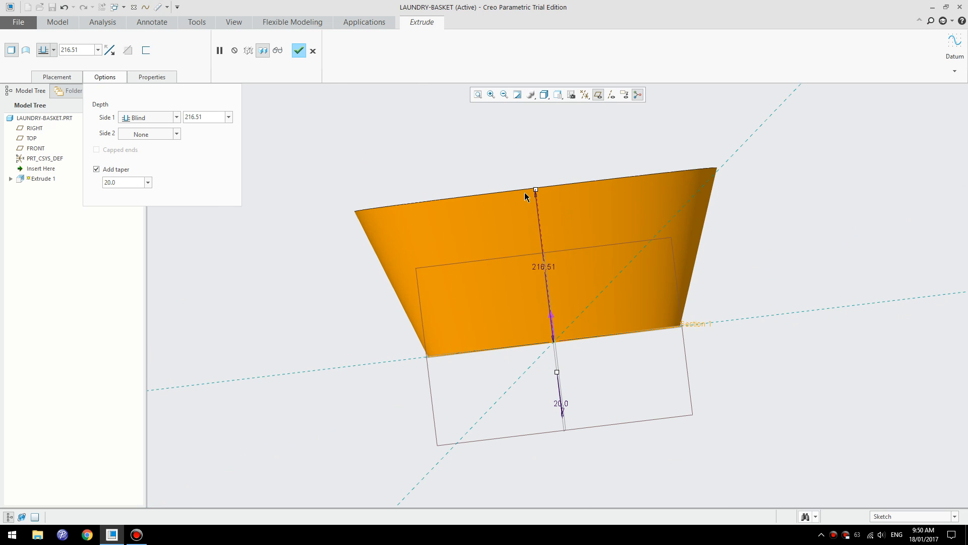
drag(535, 190, 540, 230)
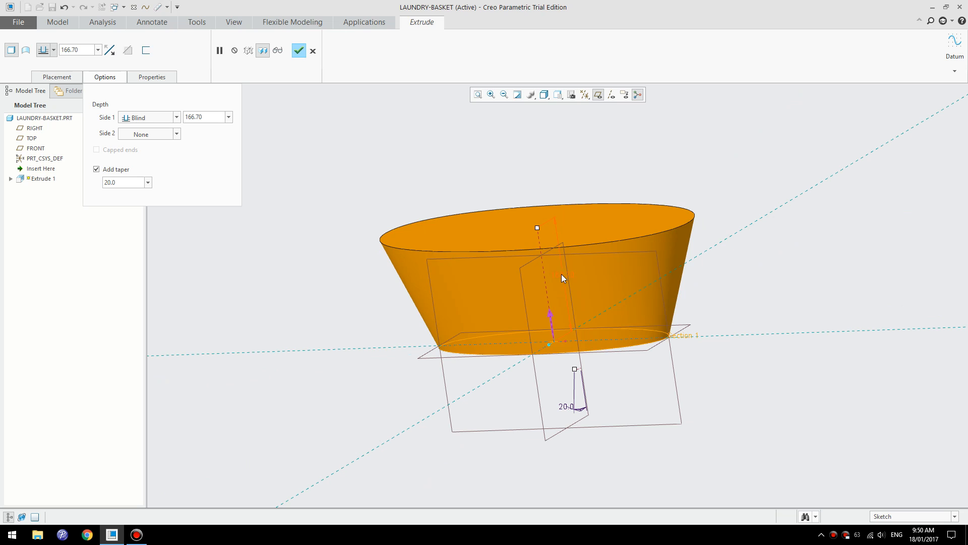
double_click(550, 272)
text(160)
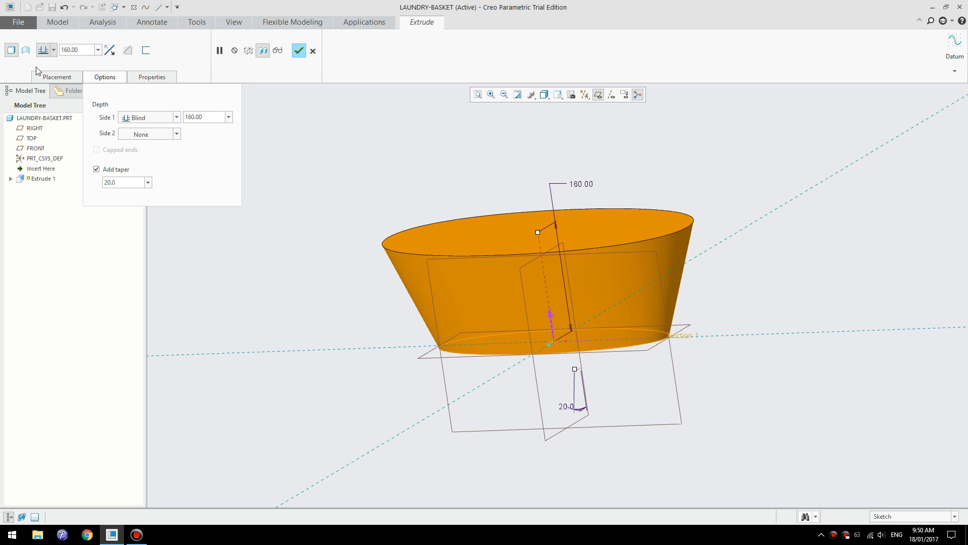
click(26, 50)
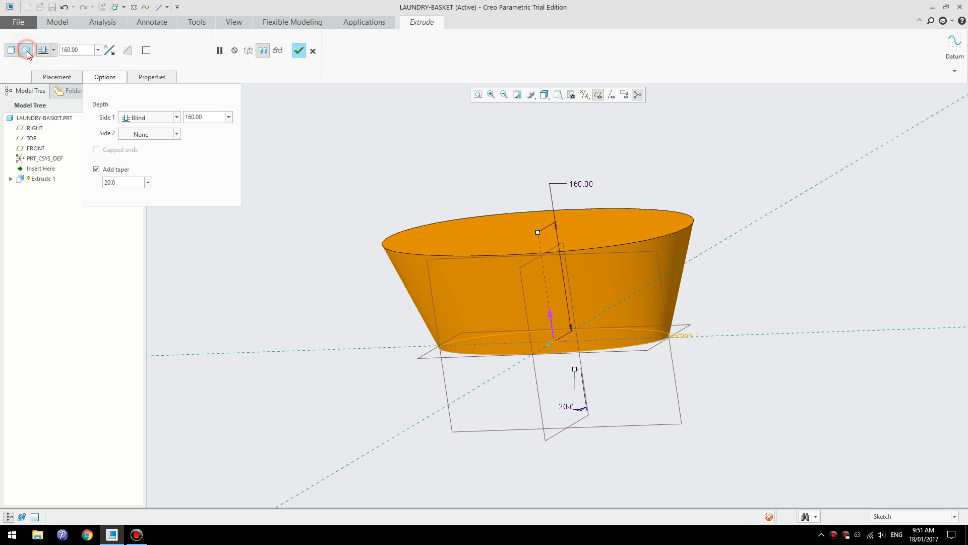
click(96, 149)
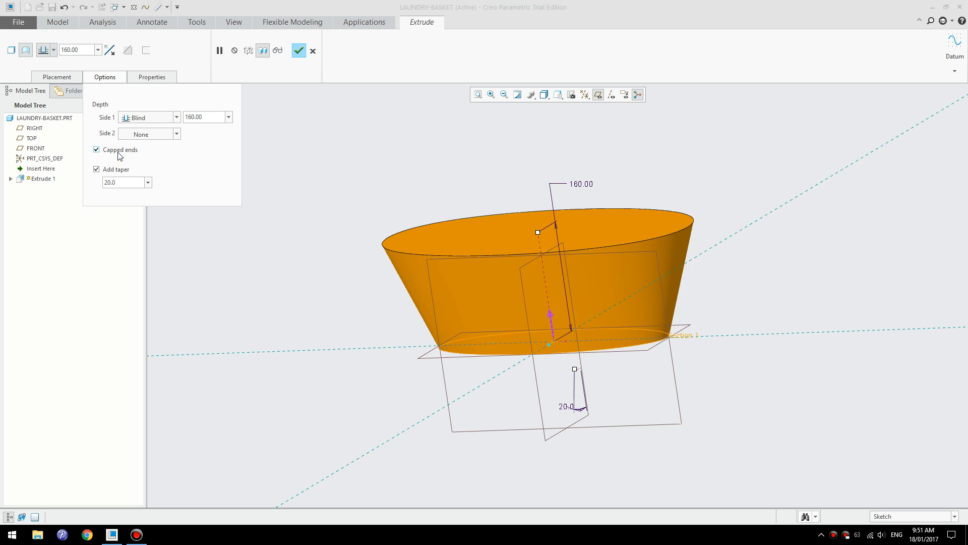
click(299, 50)
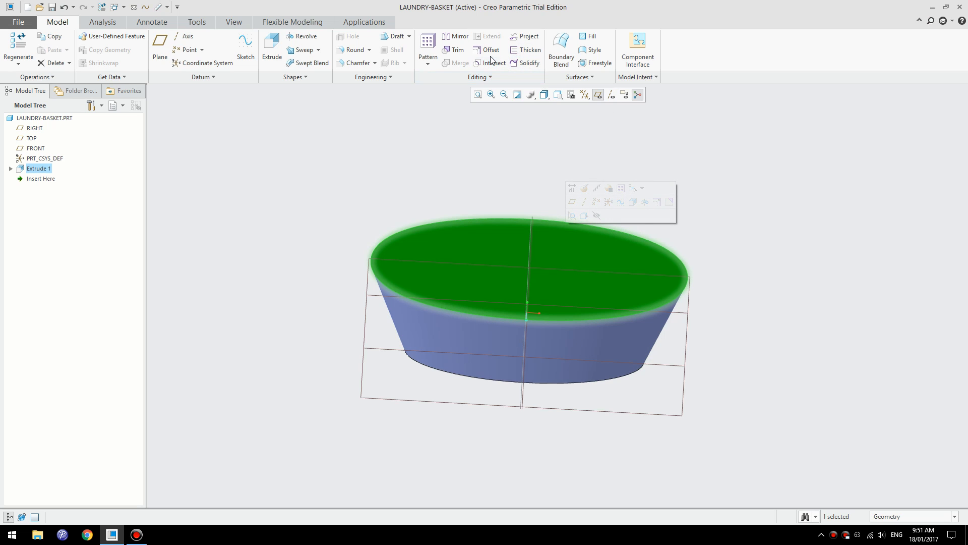
Step: Remove the top face of the tapered surface with Leave open checked
click(457, 50)
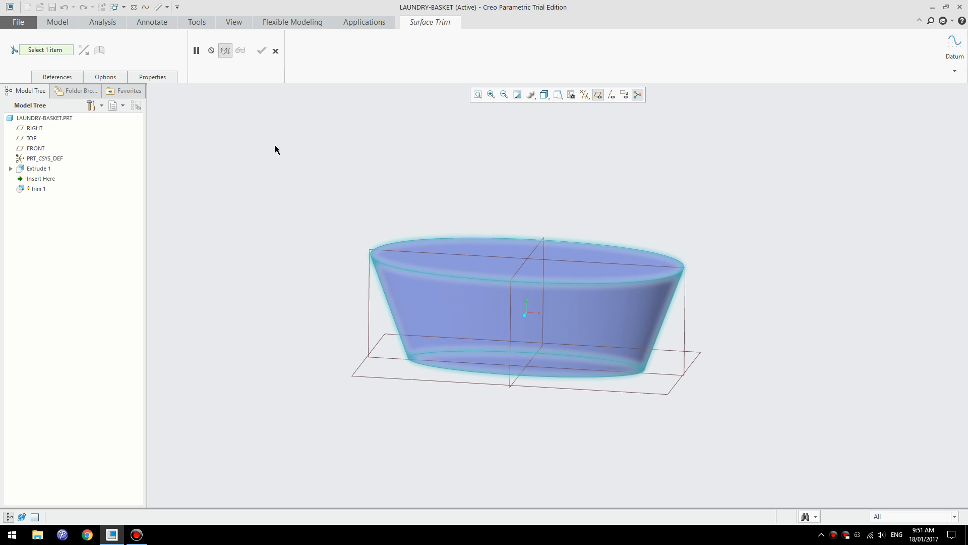
click(105, 76)
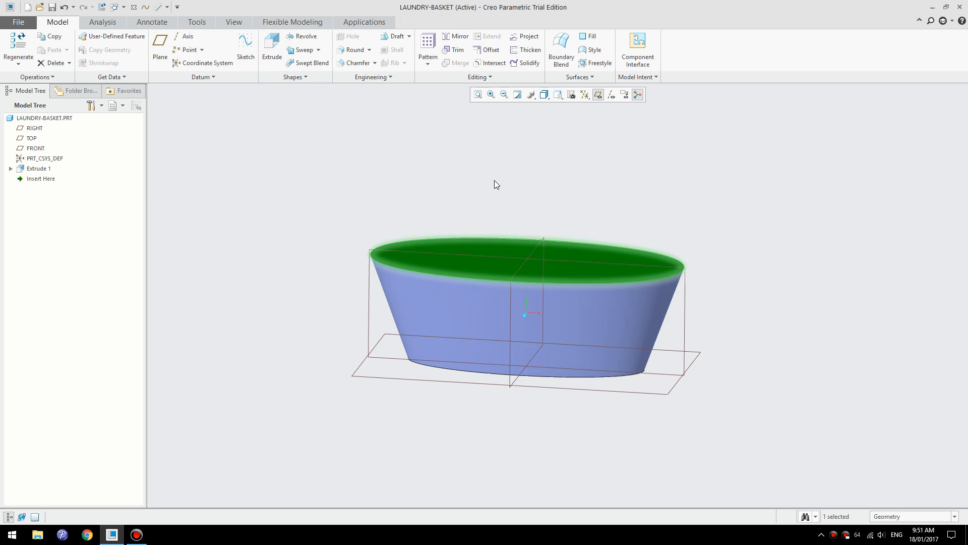
click(478, 76)
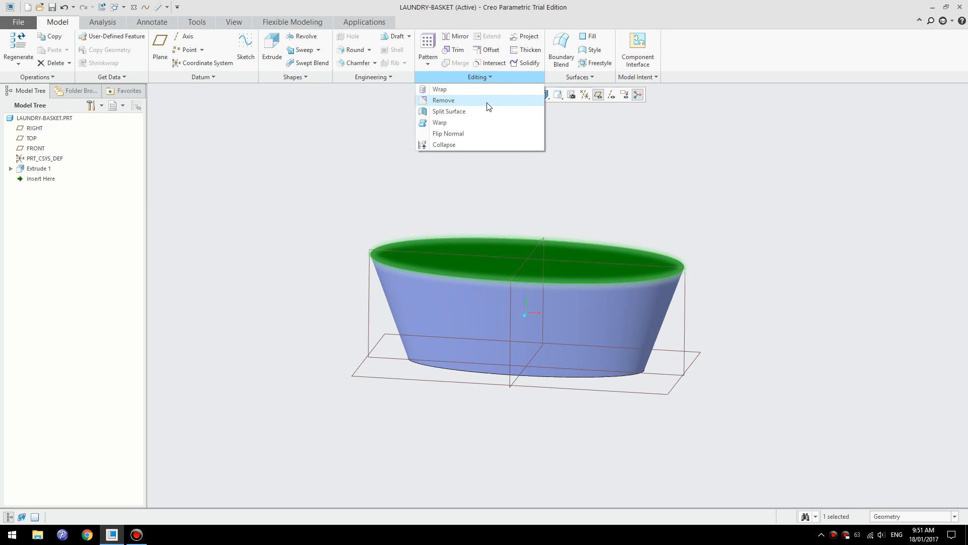
click(443, 100)
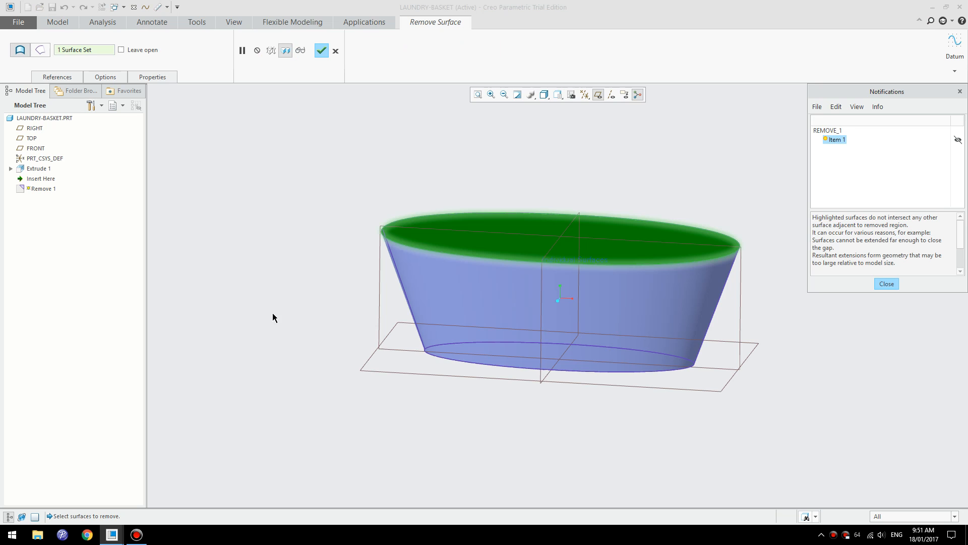
click(121, 50)
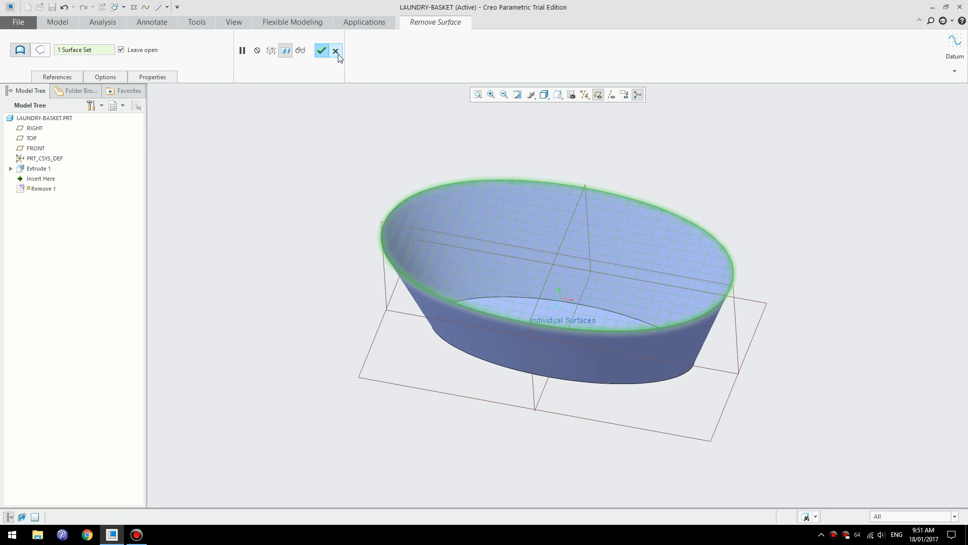
click(321, 51)
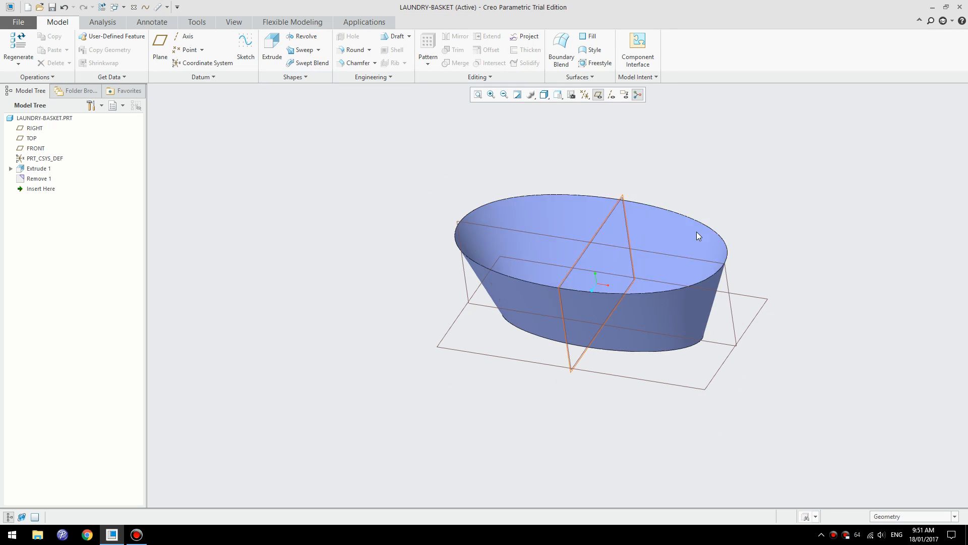
click(352, 49)
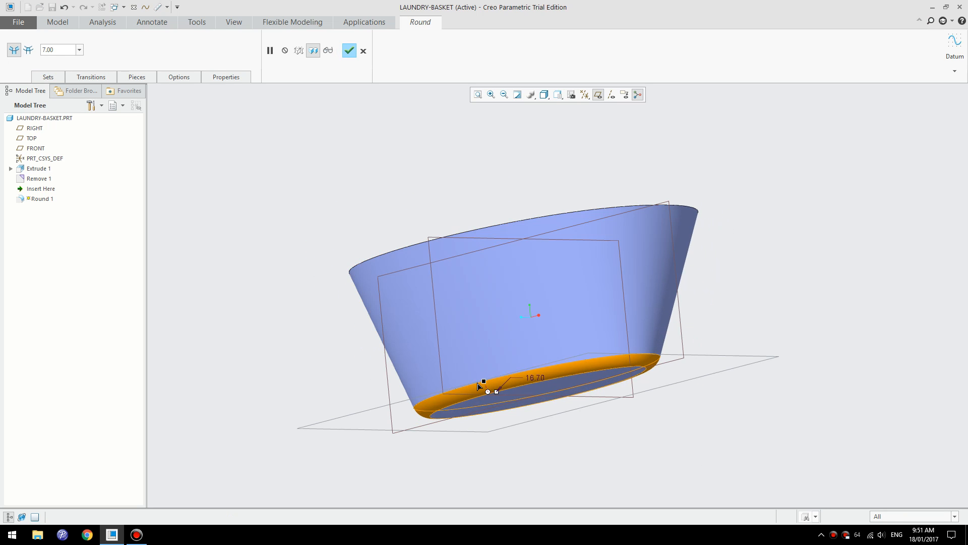
drag(484, 379, 496, 382)
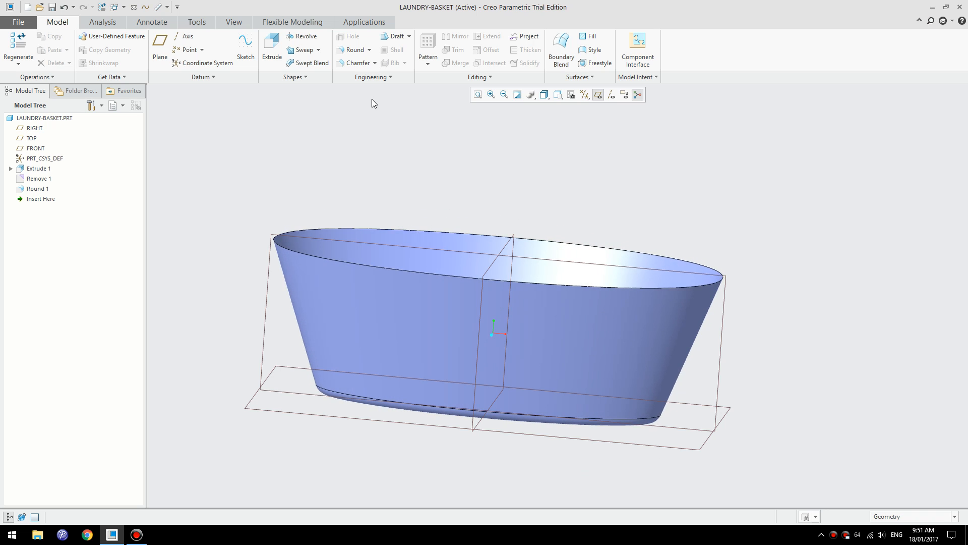
mouse_move(310, 63)
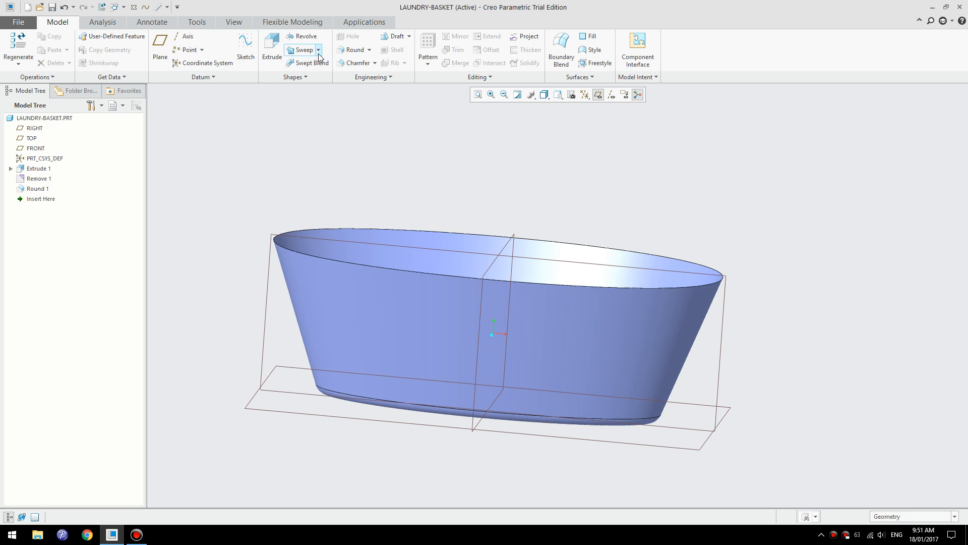
Step: Start a surface sweep along the top rim edge and open its section sketch straight-on
click(300, 49)
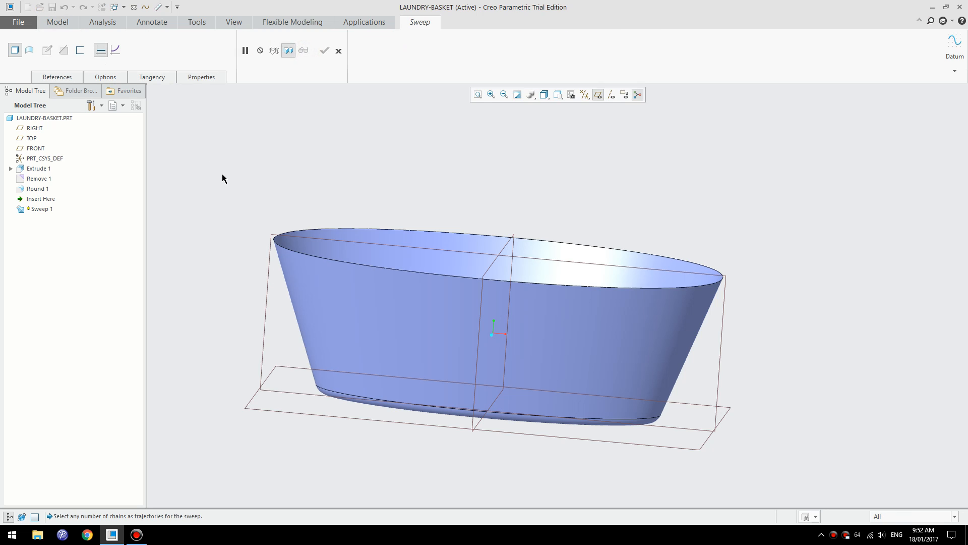
right_click(222, 171)
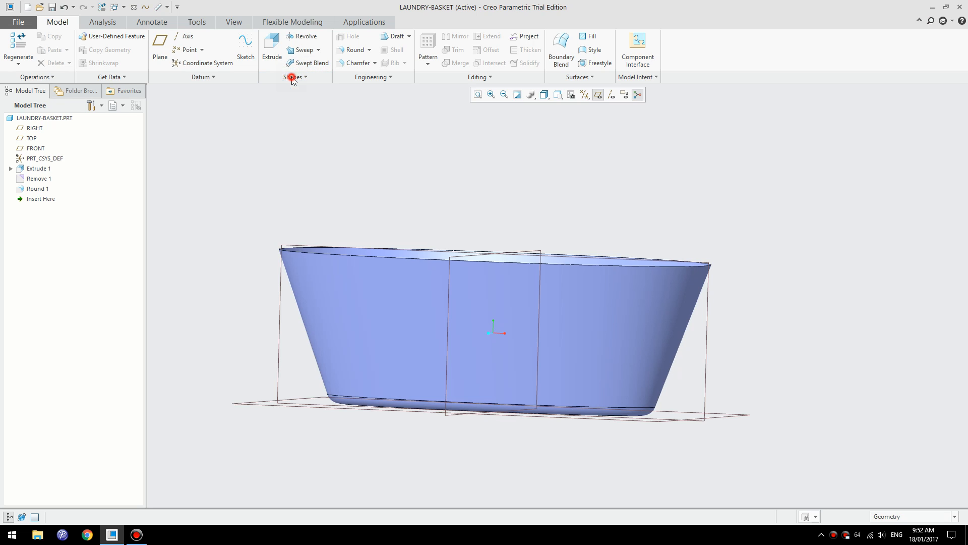
click(302, 50)
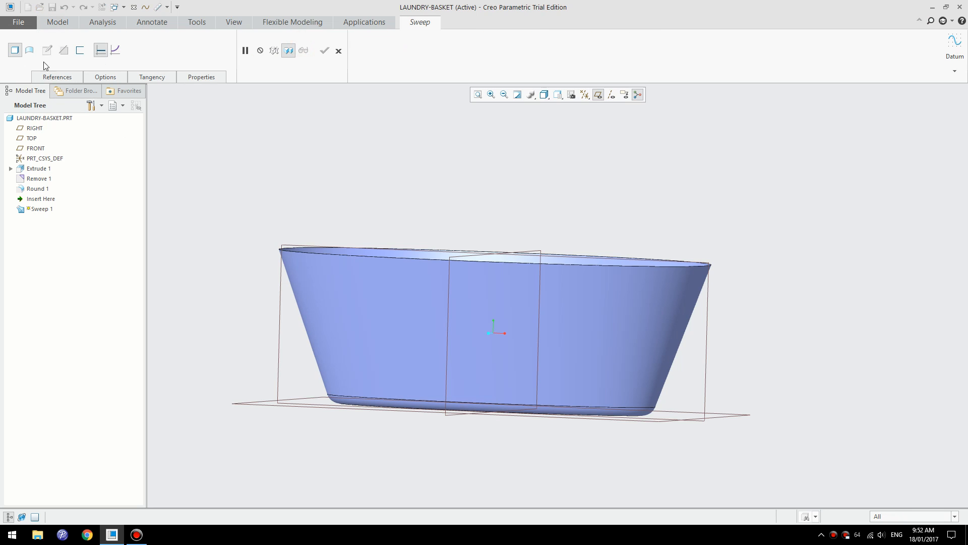
click(56, 76)
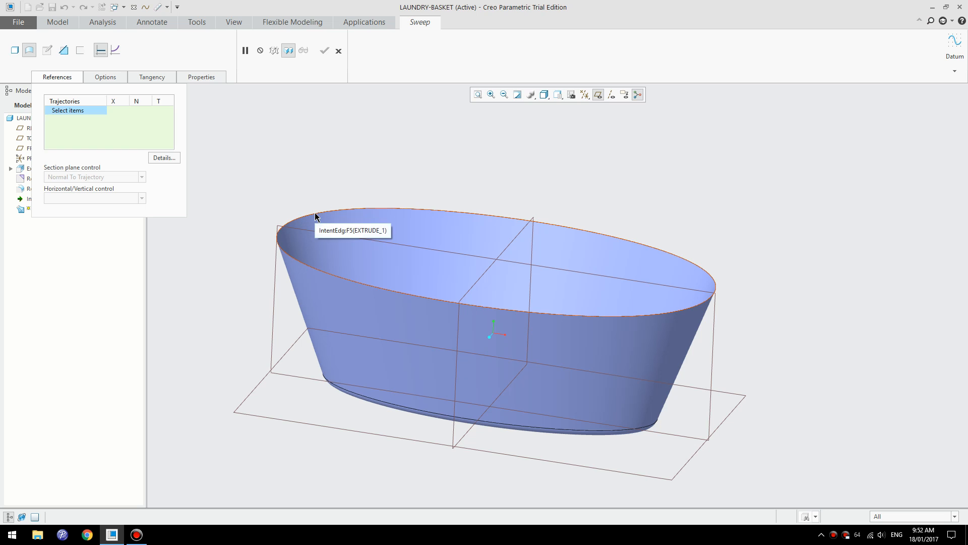
click(314, 213)
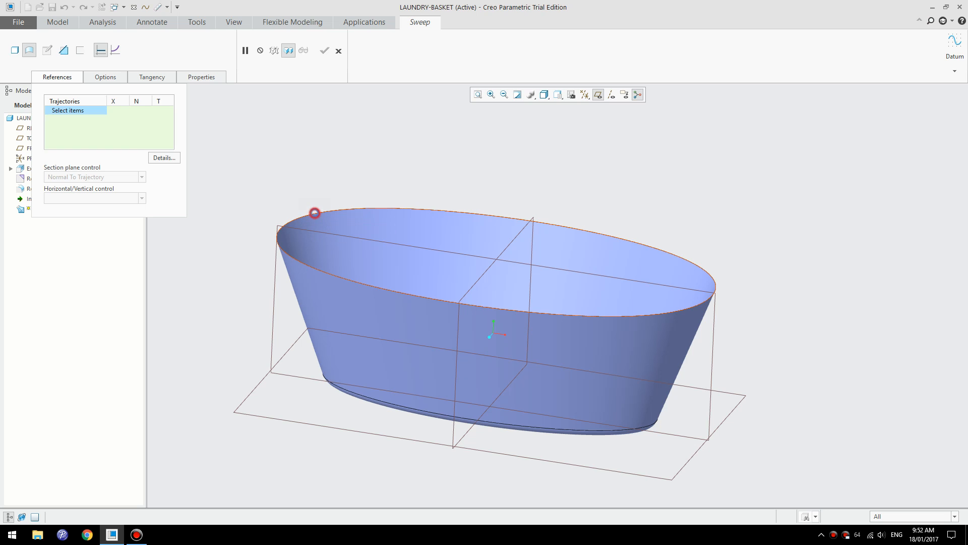
click(314, 212)
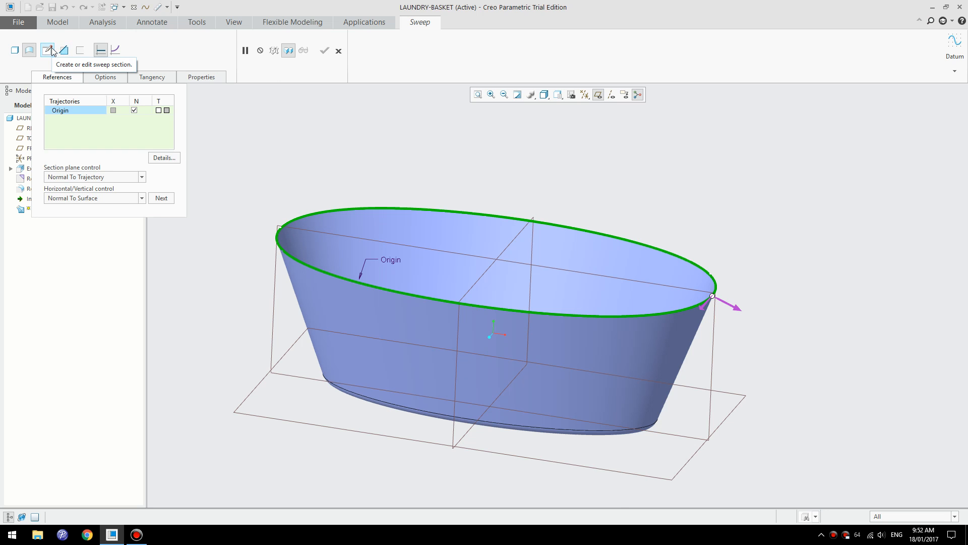
click(52, 50)
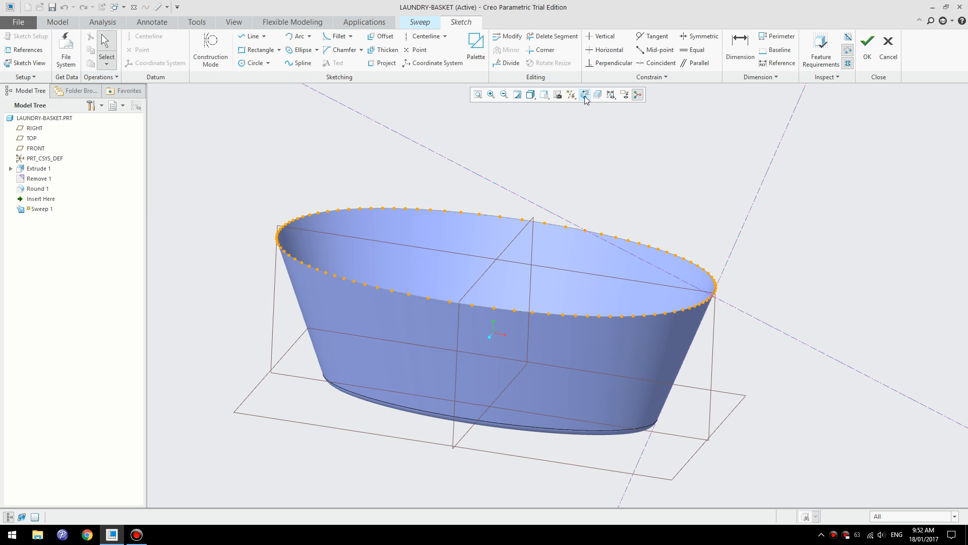
Step: Switch to drawing arcs in the sweep section
click(585, 95)
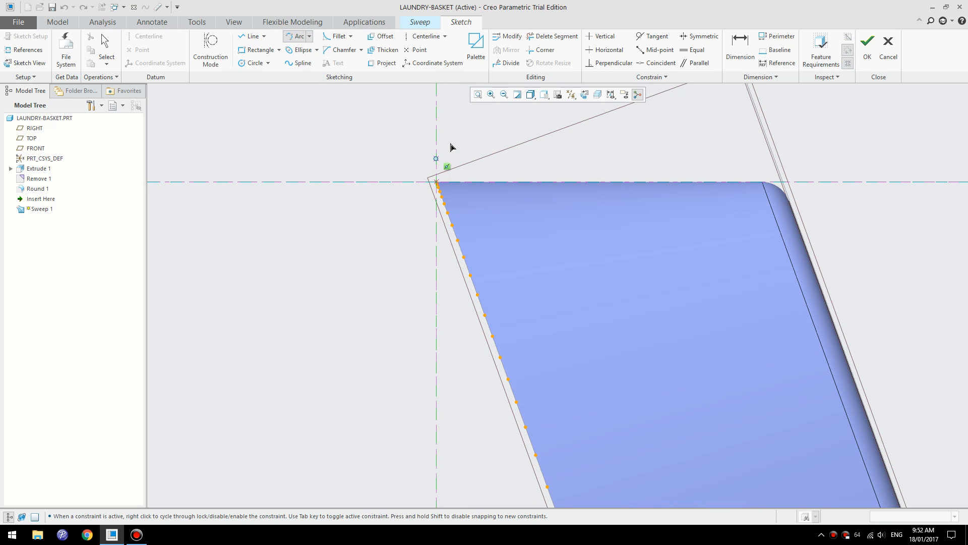
mouse_move(424, 139)
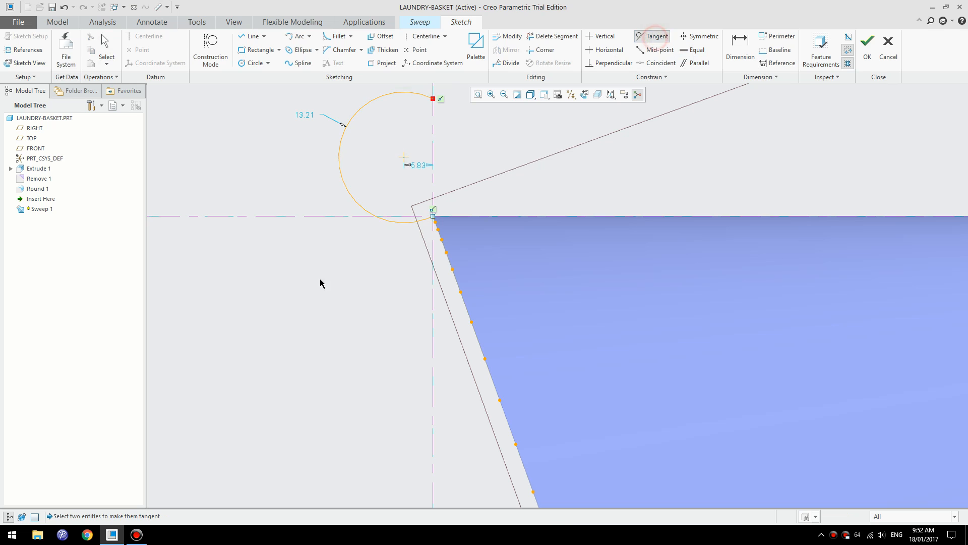
Step: Make the section circle tangent to the wall edge, delete the conflicting Coincident constraint, and trim it
click(655, 35)
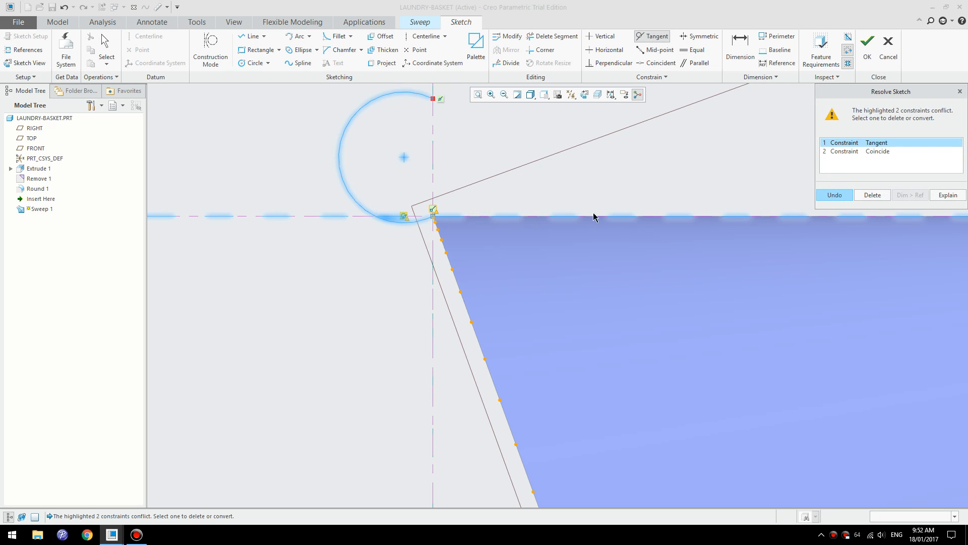
click(877, 151)
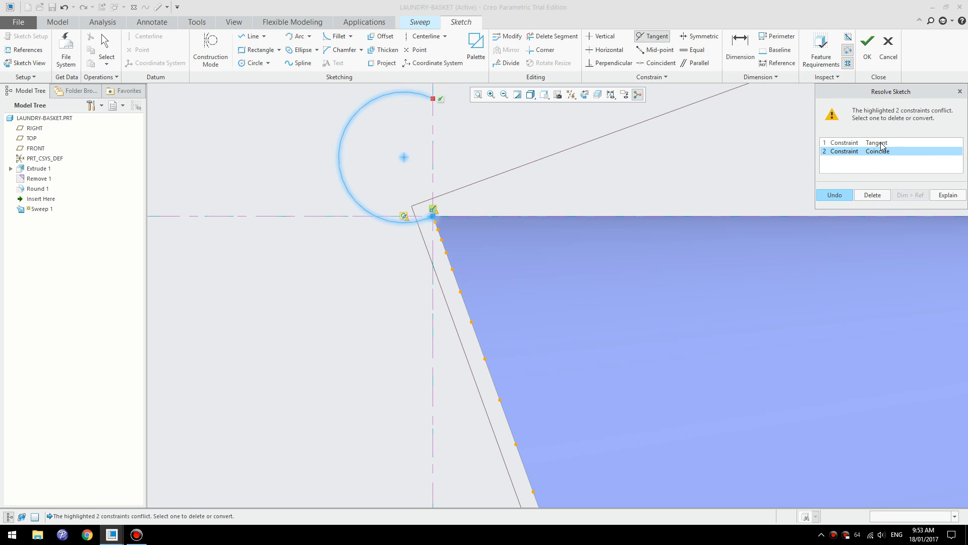
click(877, 142)
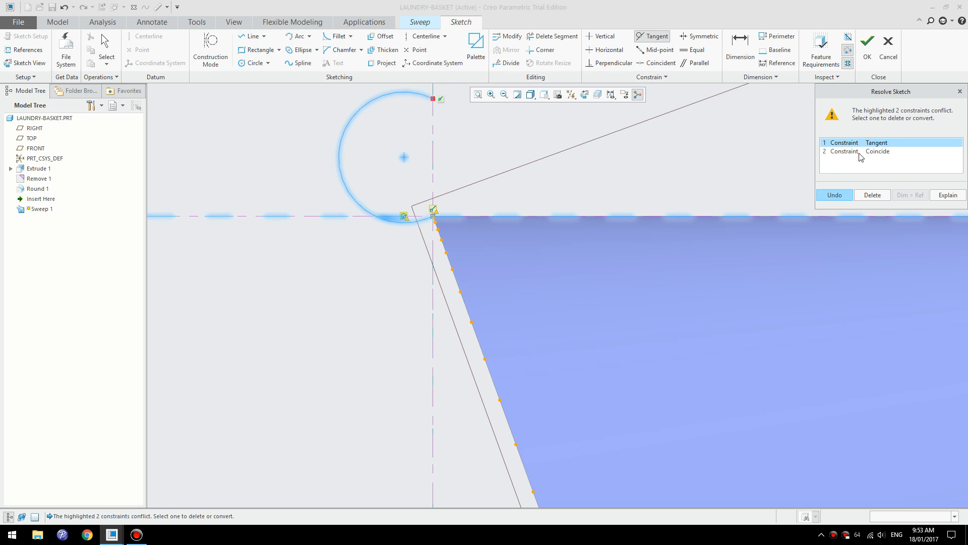
click(877, 151)
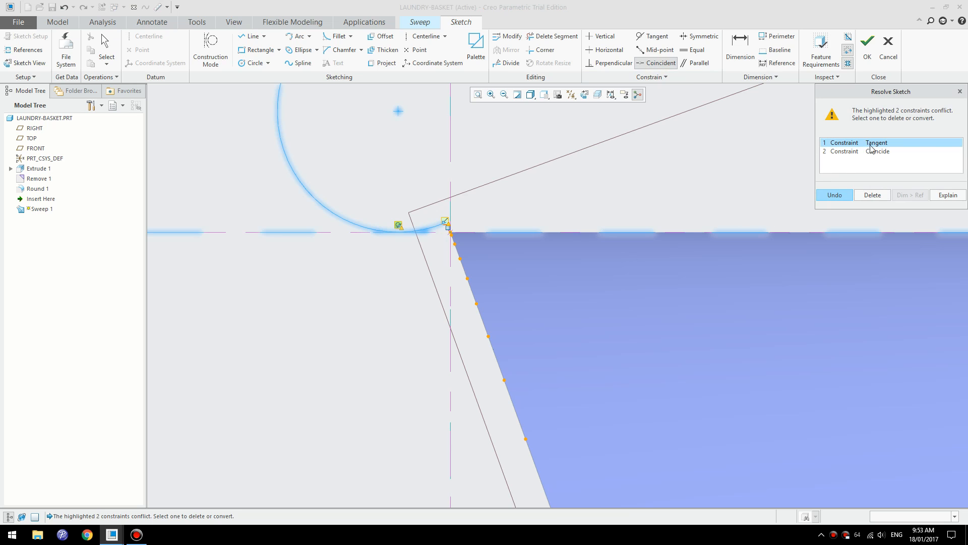
click(876, 151)
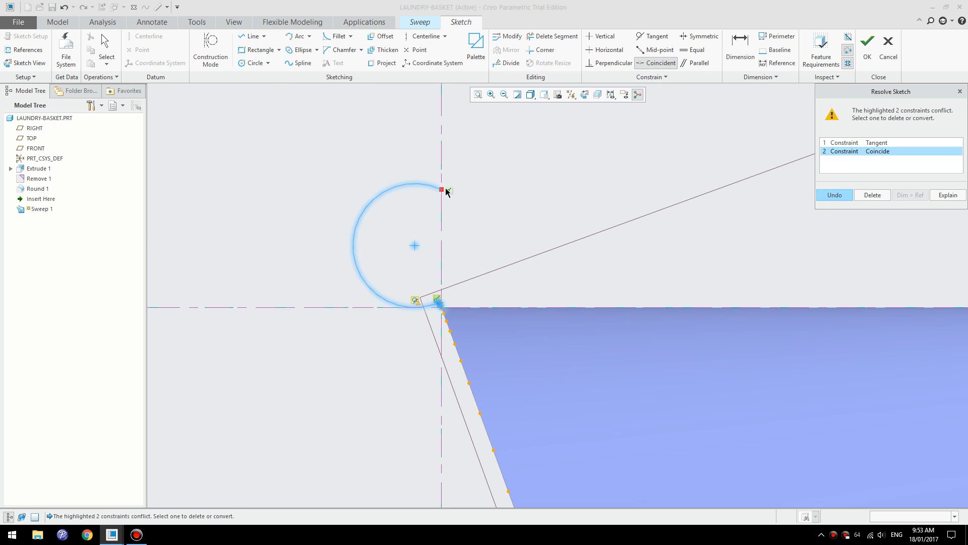
click(872, 194)
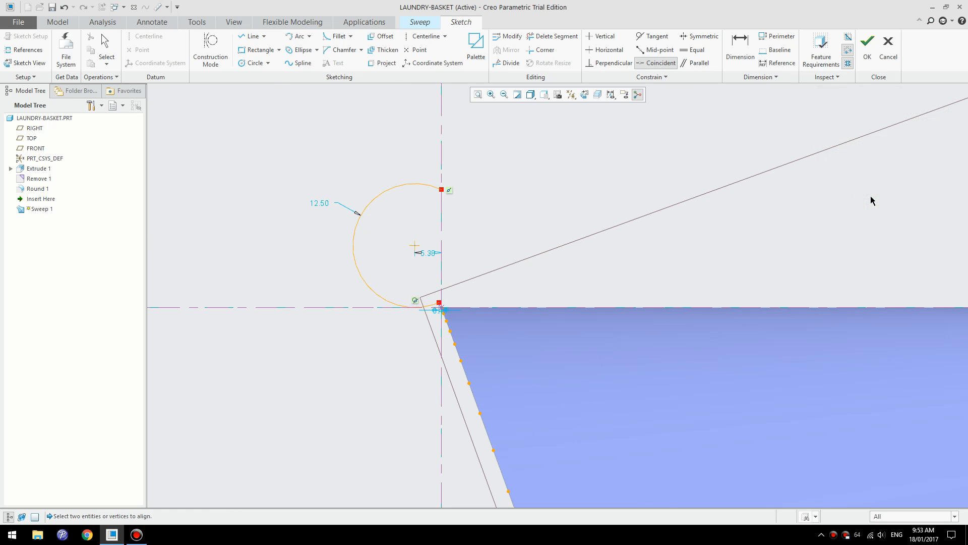
mouse_move(368, 205)
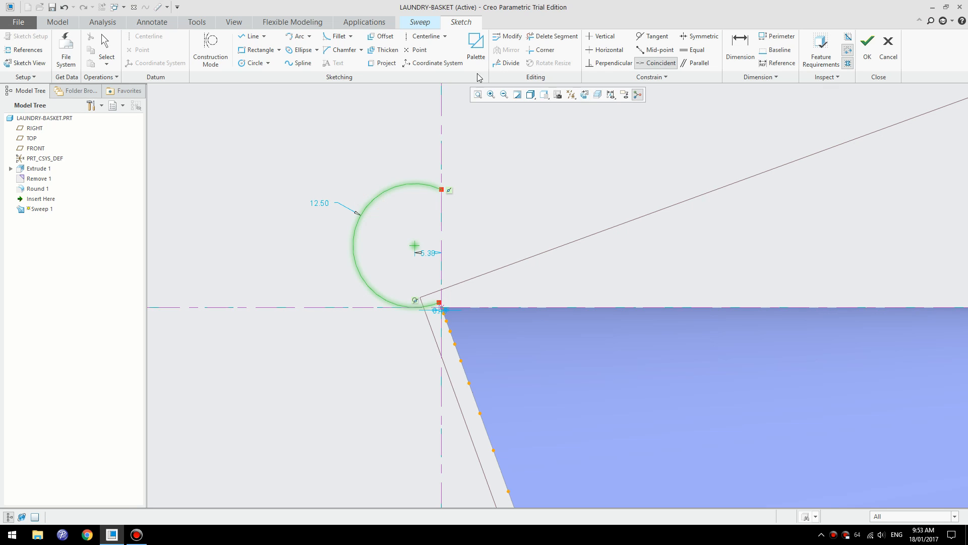
click(380, 192)
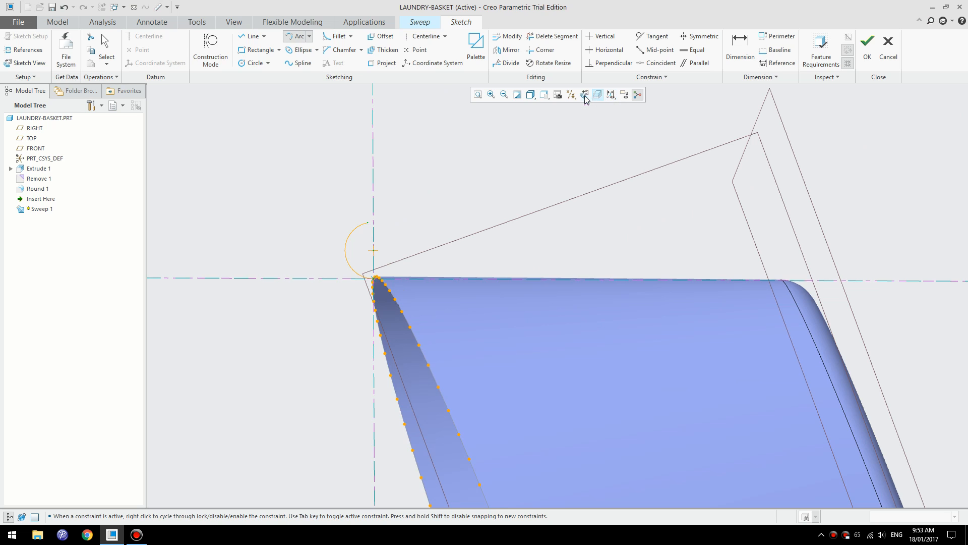
Step: Accept the section sketch and complete Sweep 1 around the rim
click(584, 94)
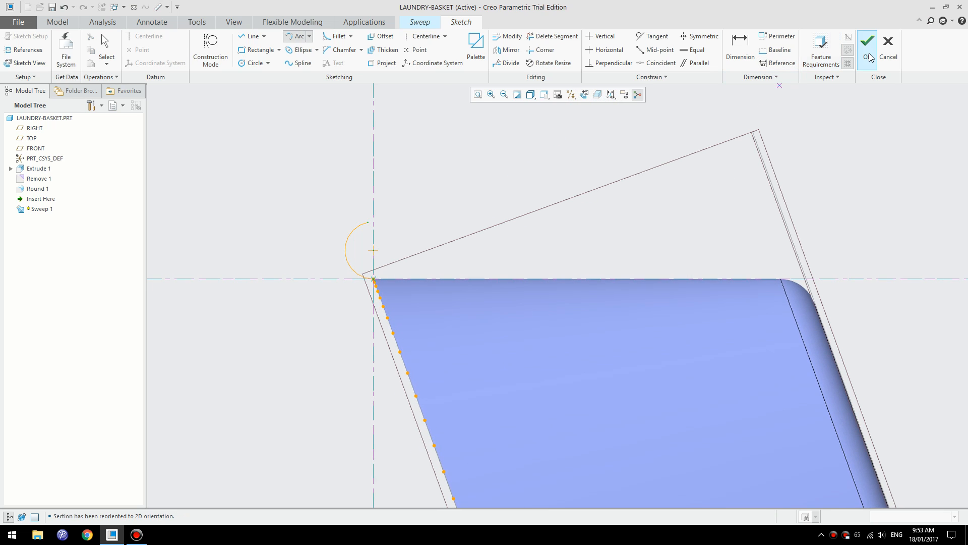
click(867, 41)
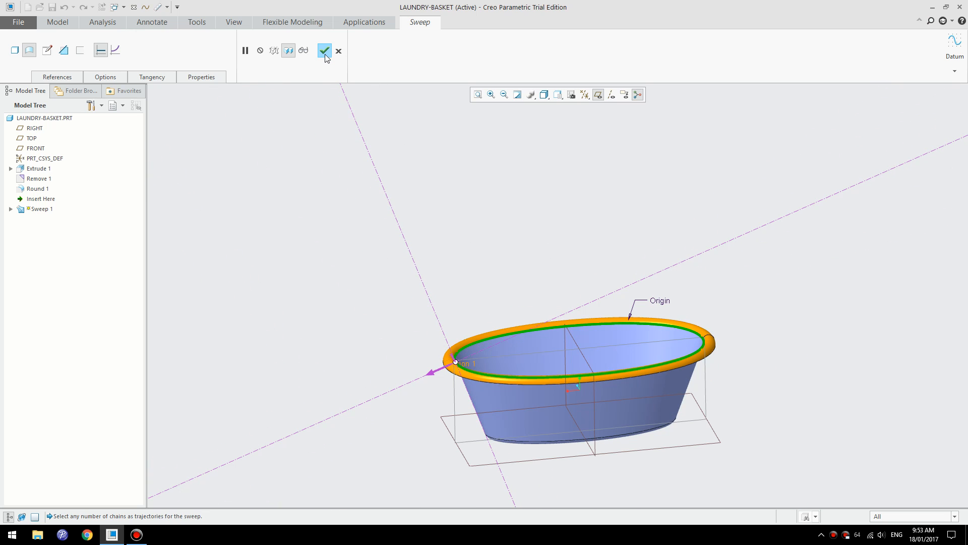
click(325, 50)
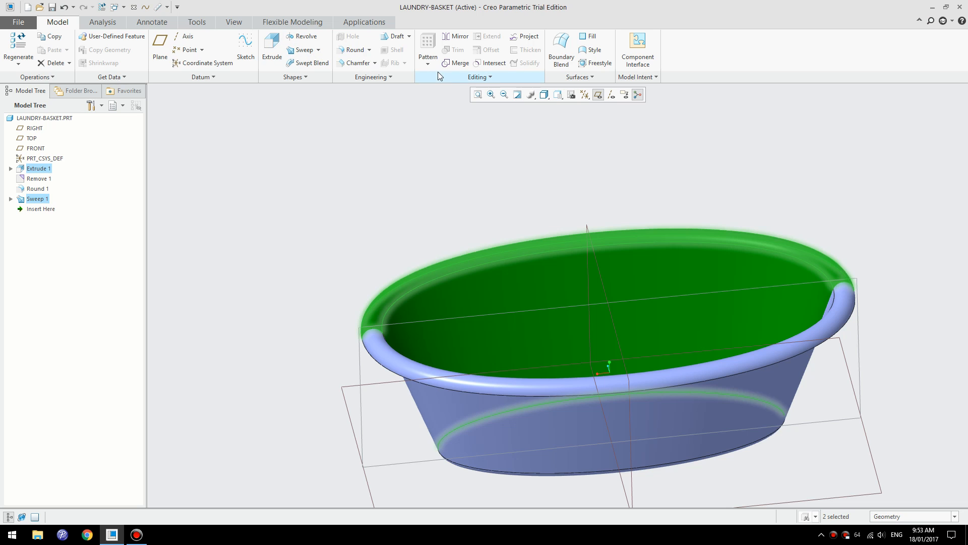
Step: Merge Extrude 1 with Sweep 1 into one quilt and select Merge 1
click(459, 62)
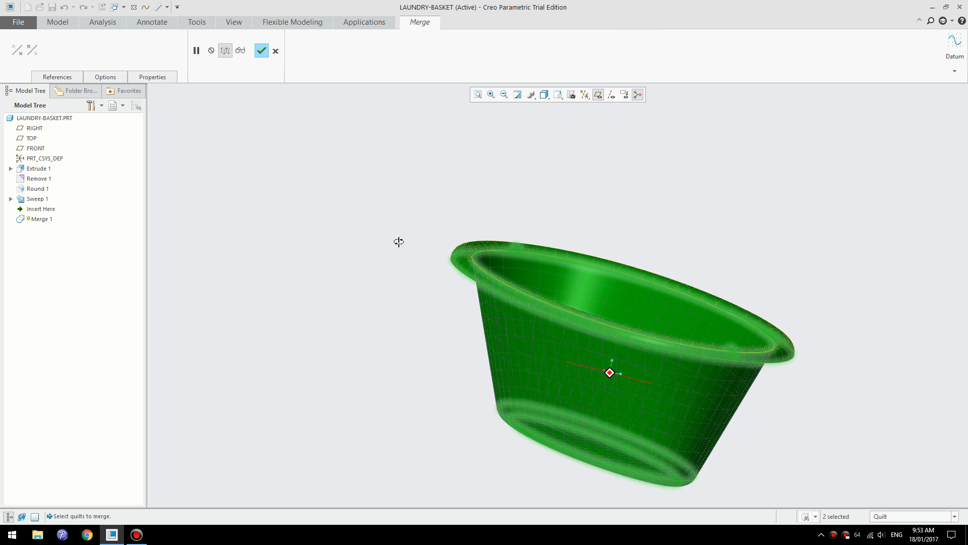
click(261, 50)
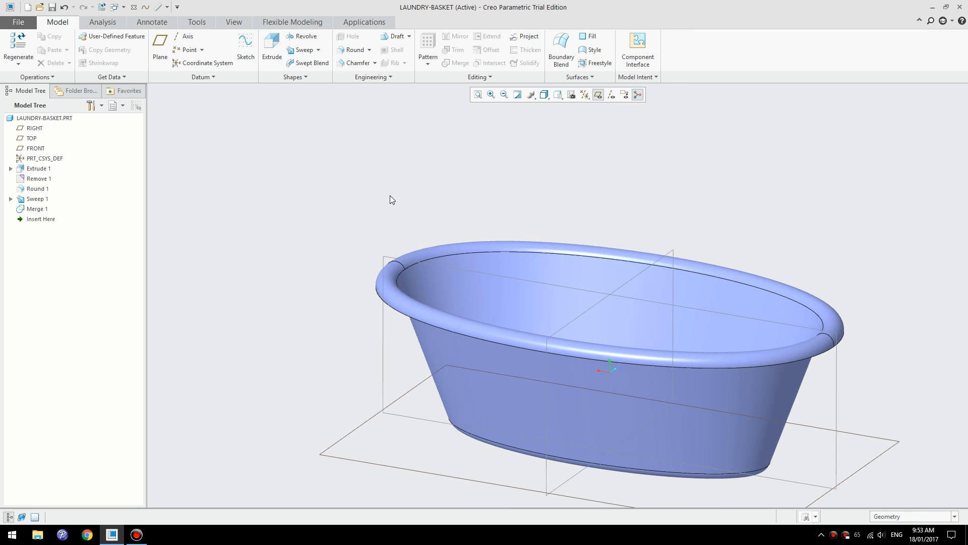
click(38, 208)
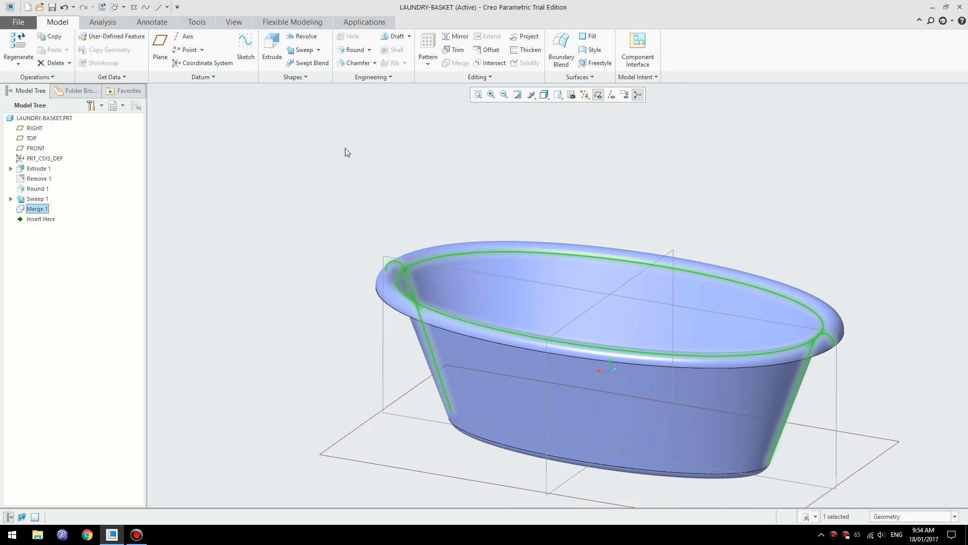
Step: Thicken Merge 1 into a solid with 2.00 wall thickness
click(528, 50)
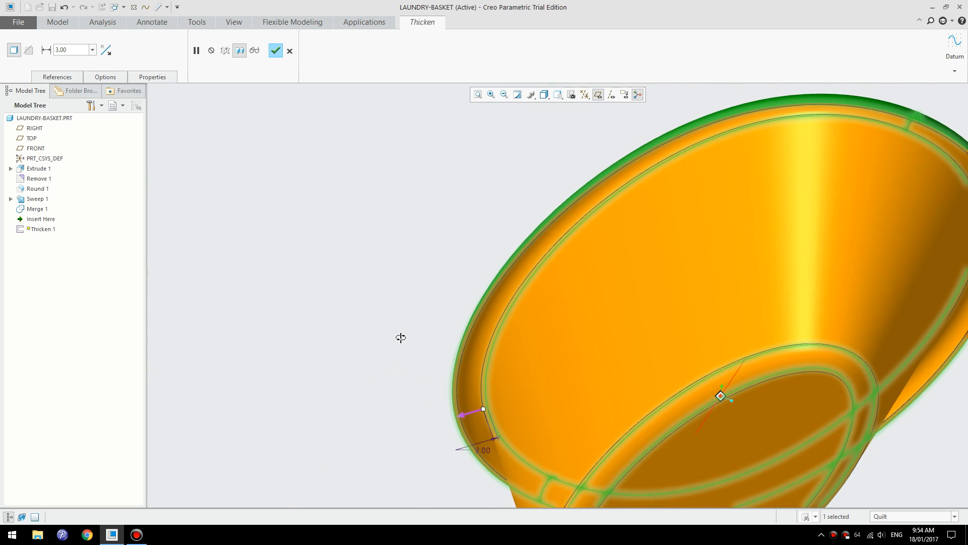
scroll(up, 3)
text(2)
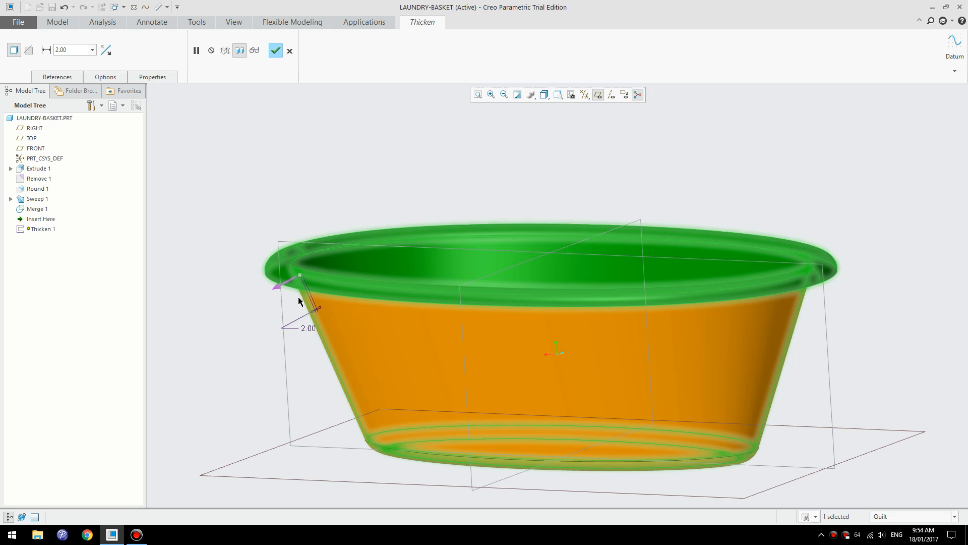
click(275, 50)
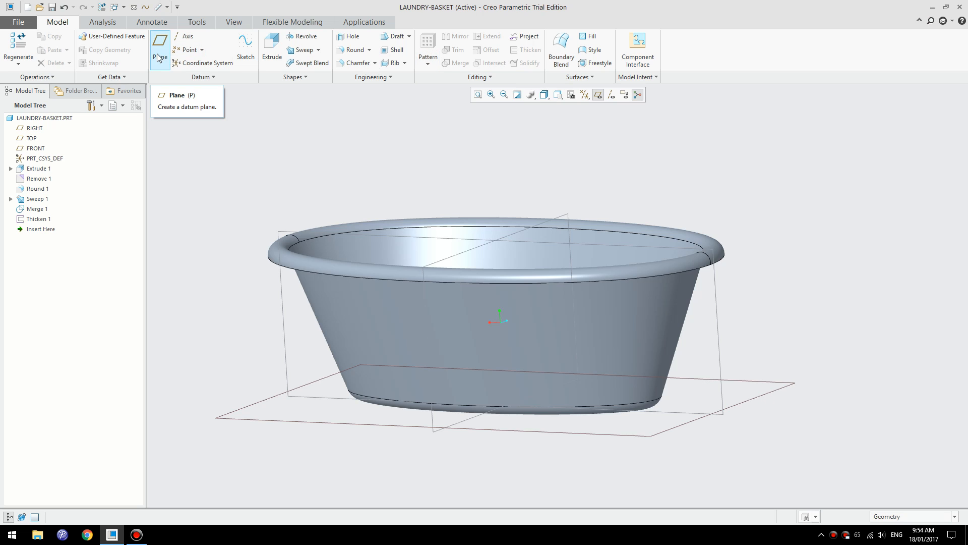
Step: Create datum plane DTM1 offset 110 from TOP
click(159, 49)
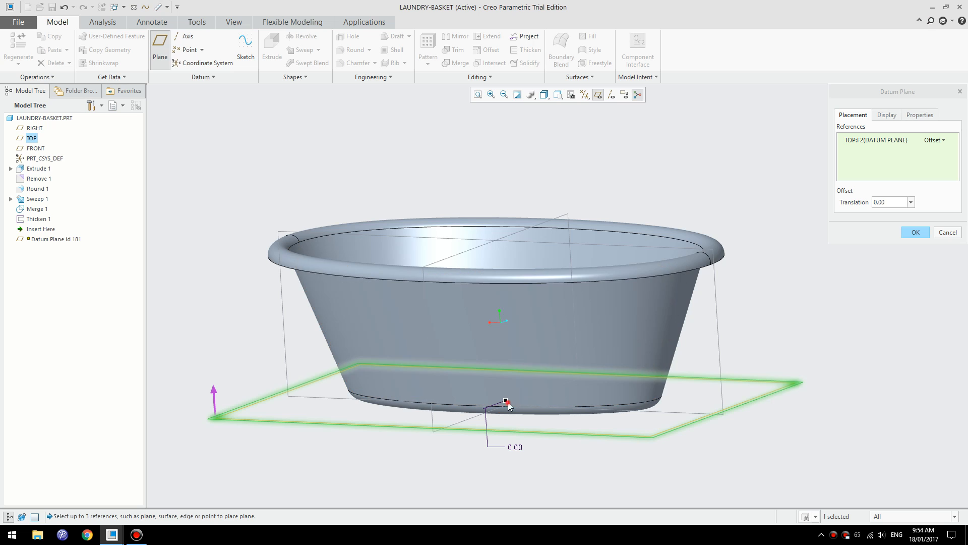
drag(506, 402, 498, 305)
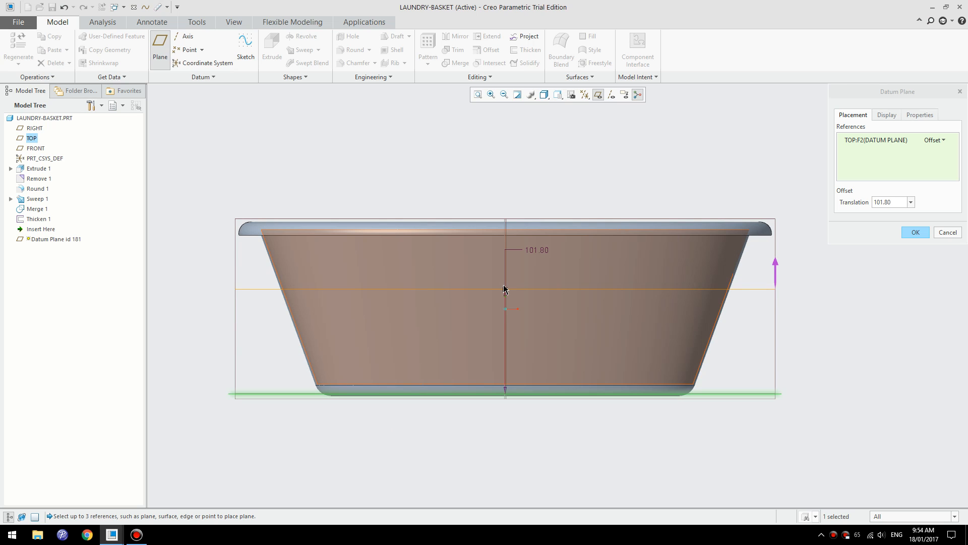
drag(505, 288, 505, 278)
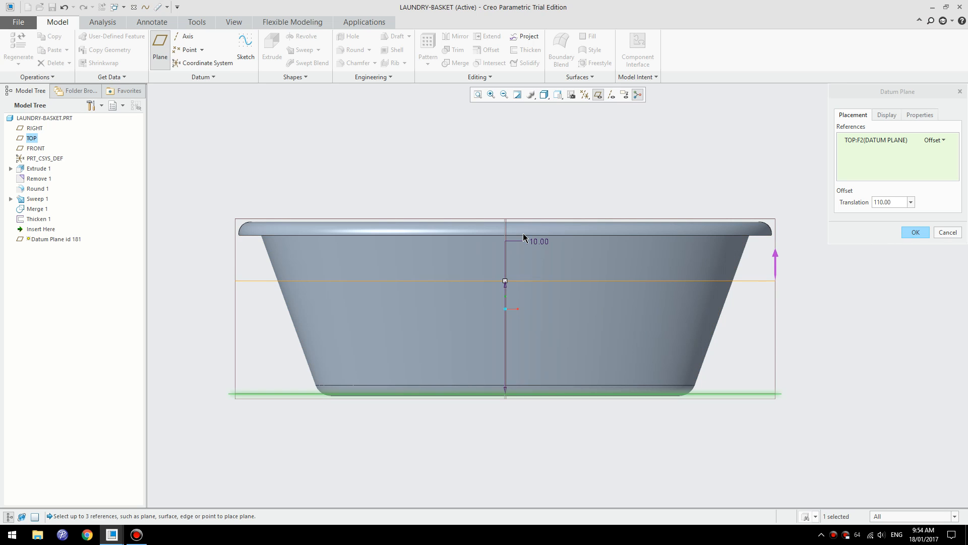
click(916, 232)
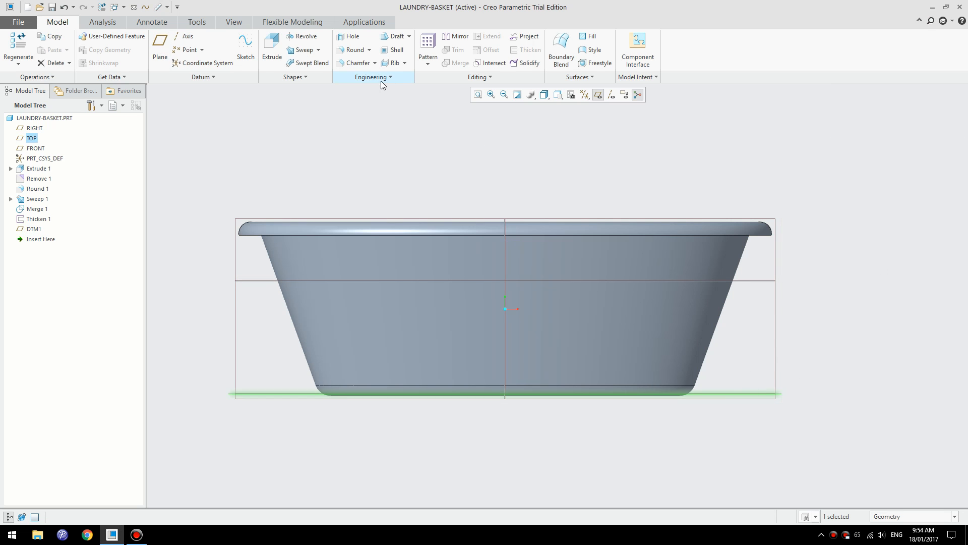
Step: Create datum plane DTM2 offset 64 from TOP
click(160, 46)
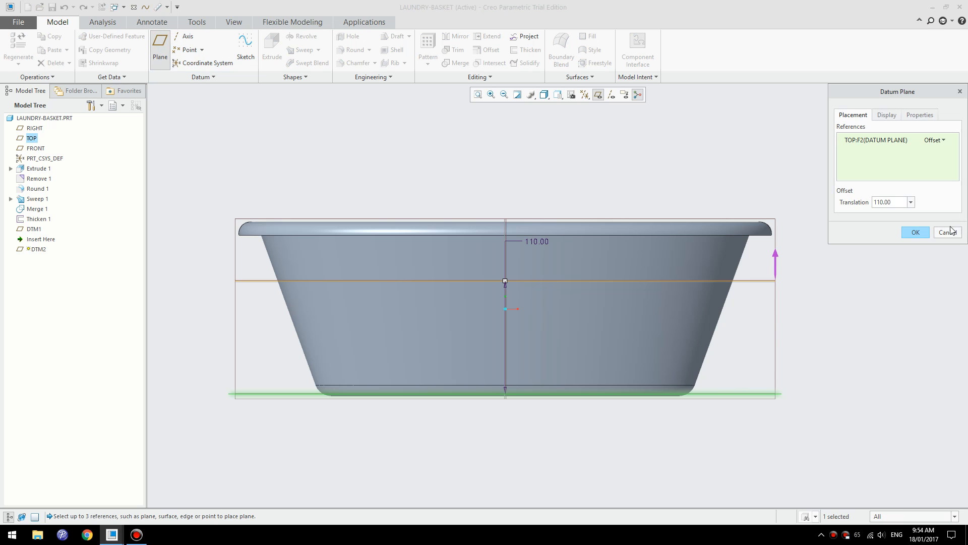
mouse_move(537, 278)
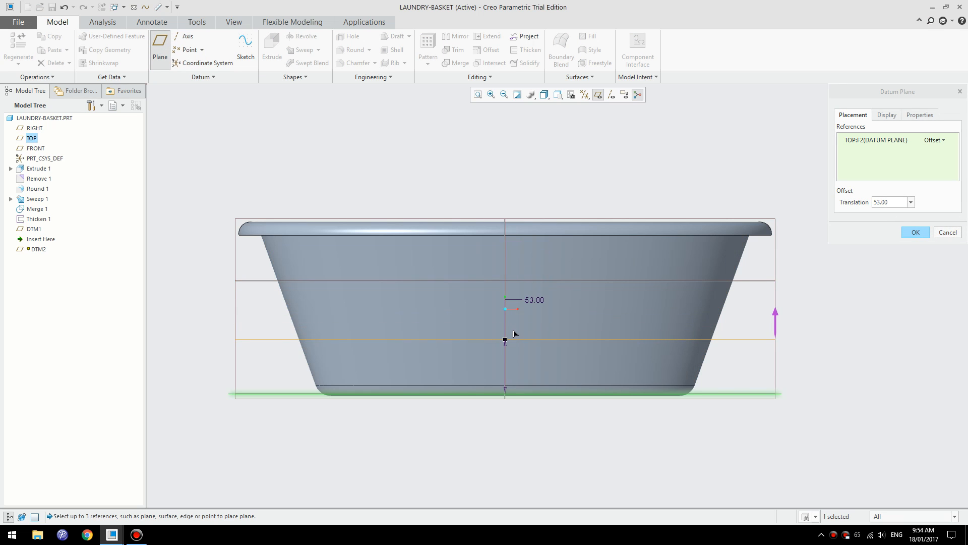
drag(504, 327, 504, 338)
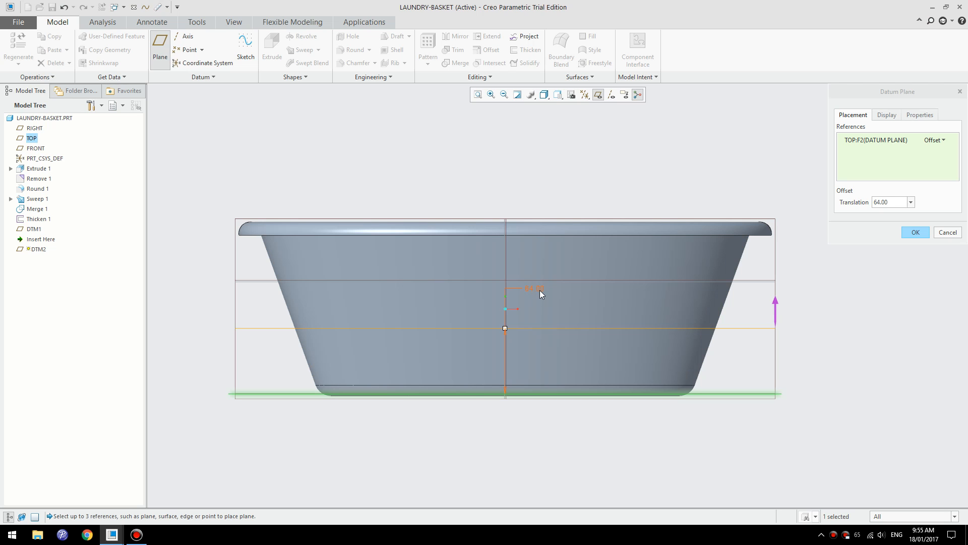
click(916, 232)
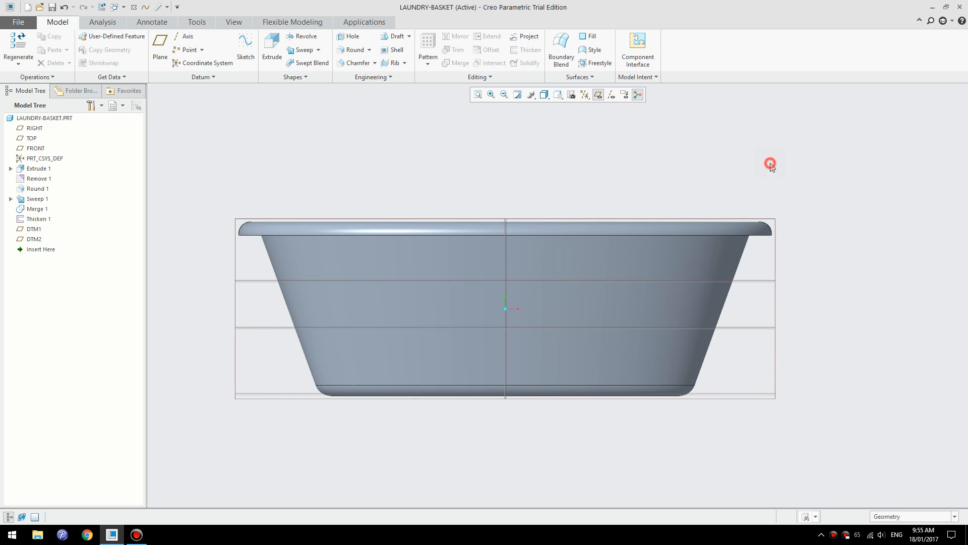
Step: Intersect datum plane DTM1 with the basket's inner wall to create curve Intersect 1
drag(506, 309, 796, 266)
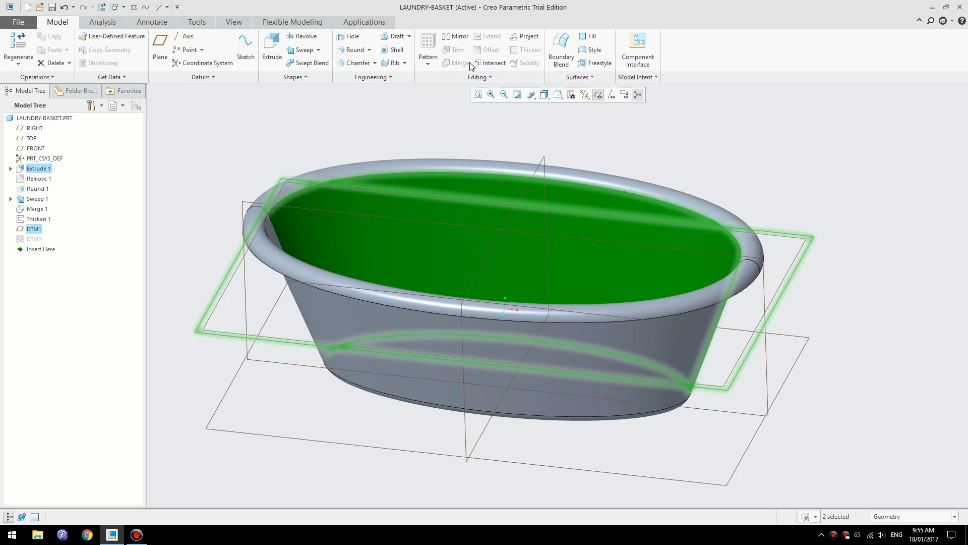
click(493, 63)
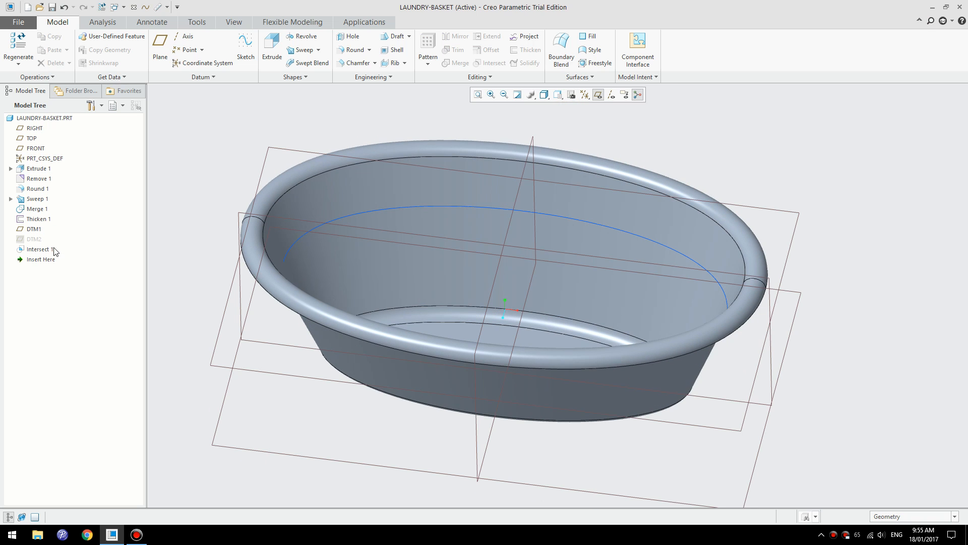
click(39, 249)
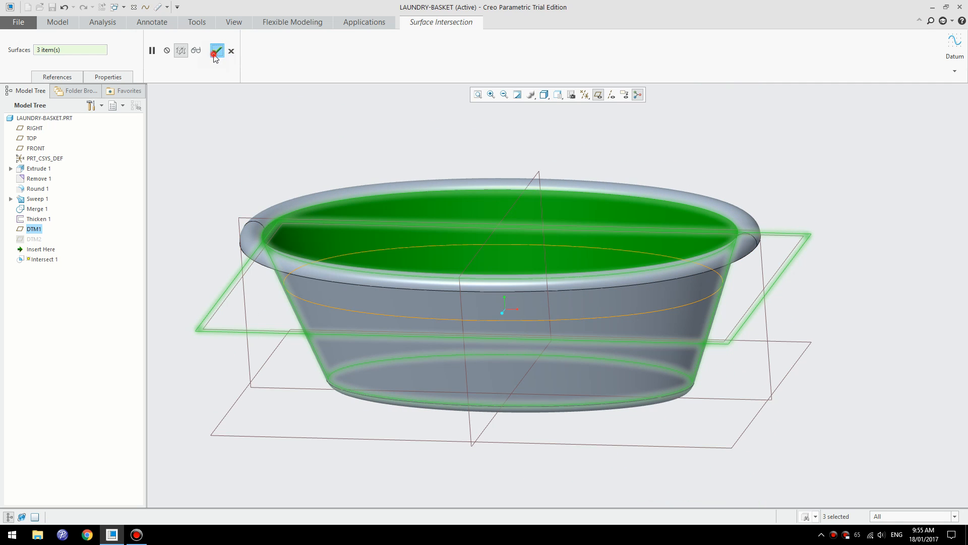
click(217, 51)
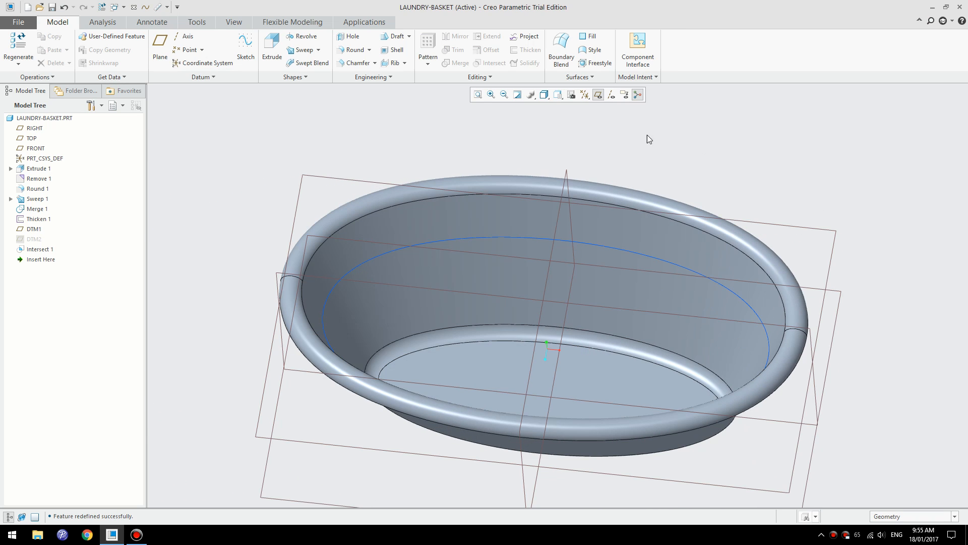
mouse_move(188, 49)
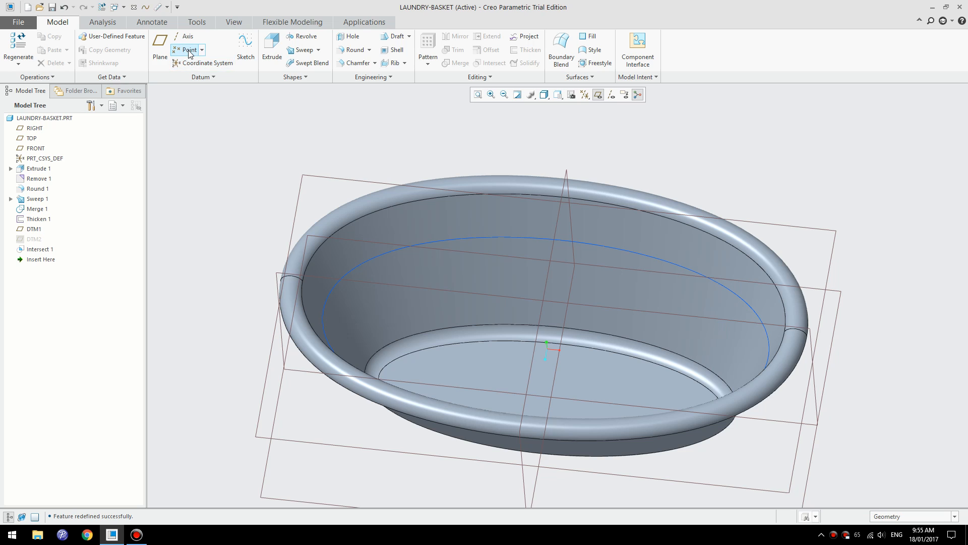
mouse_move(188, 50)
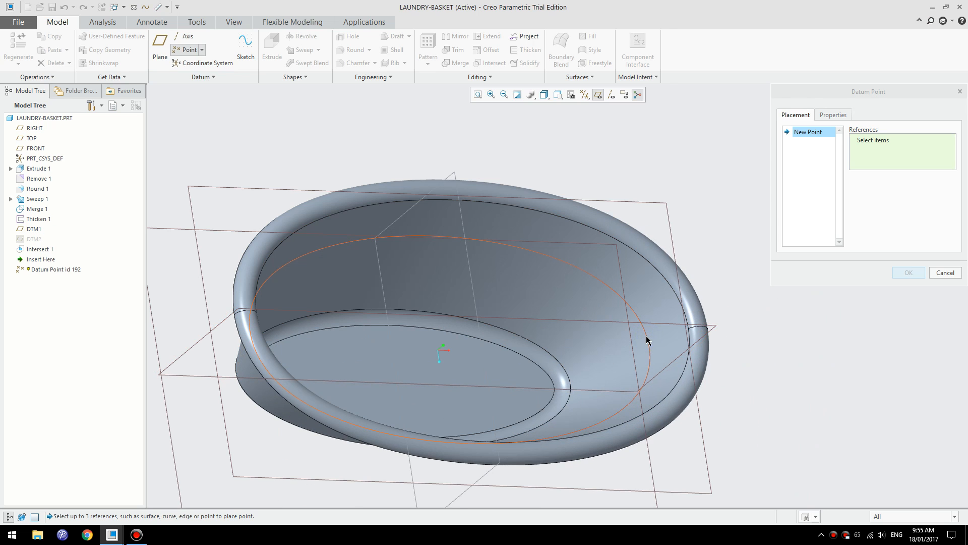
Step: Place datum point PNT0 on the Intersect 1 curve at offset ratio 0.02
click(647, 337)
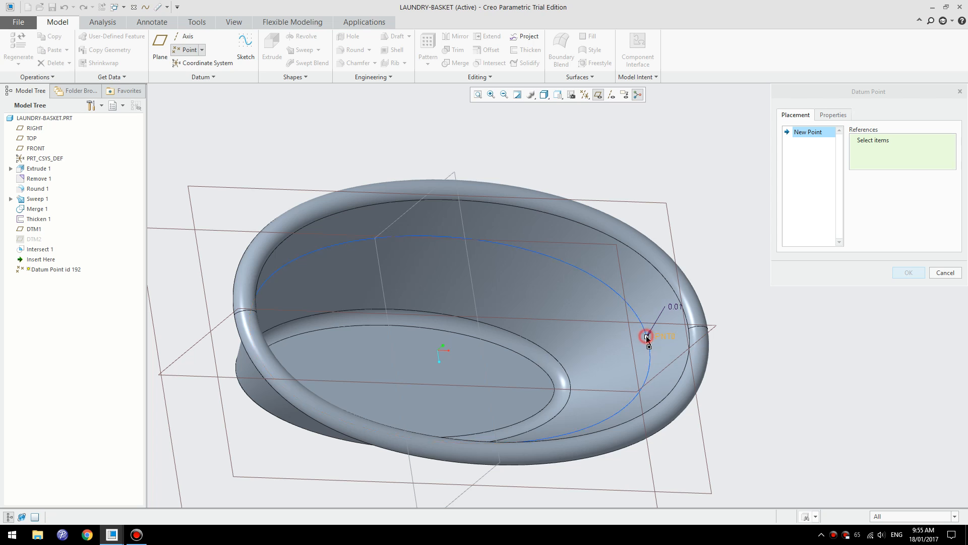
click(647, 336)
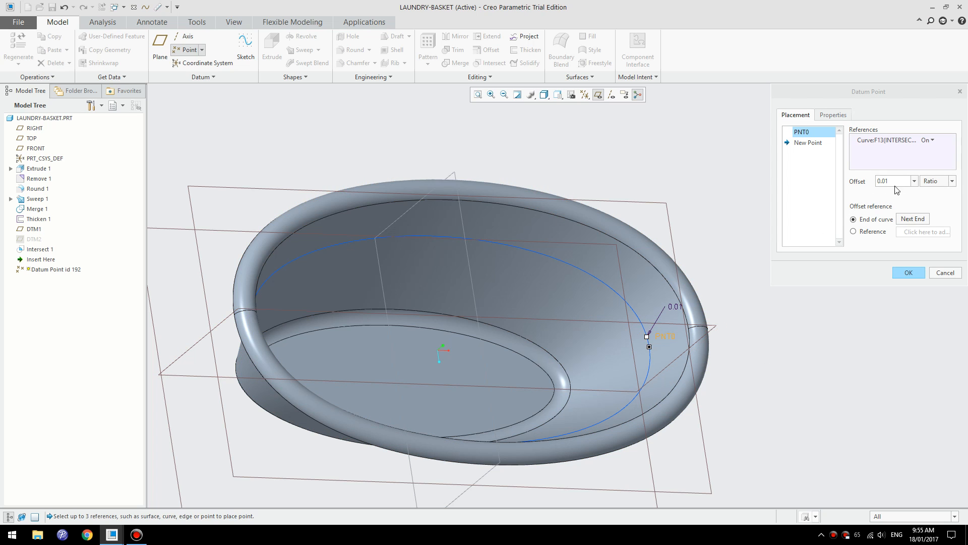
text(.02)
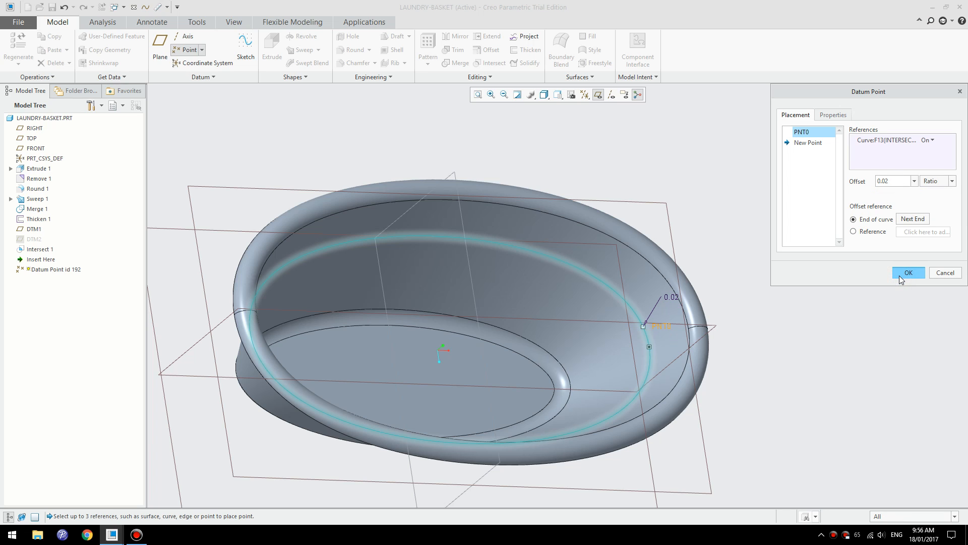
click(907, 272)
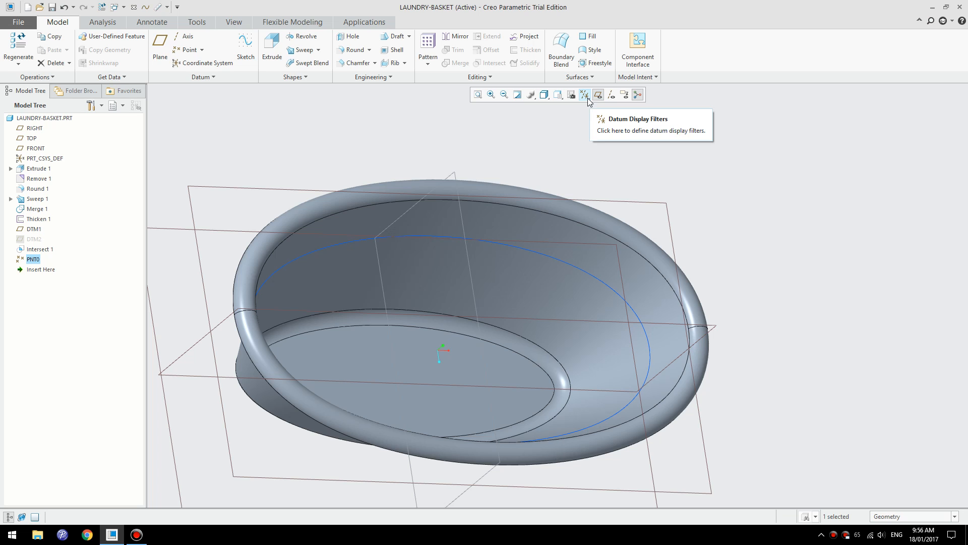
Step: Turn on datum point display in the Datum Display Filters
click(583, 95)
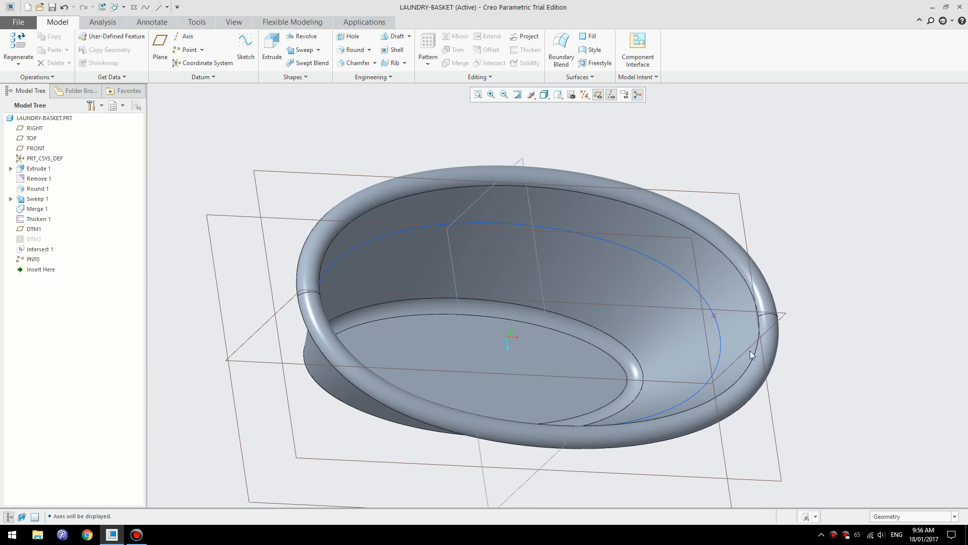
click(34, 259)
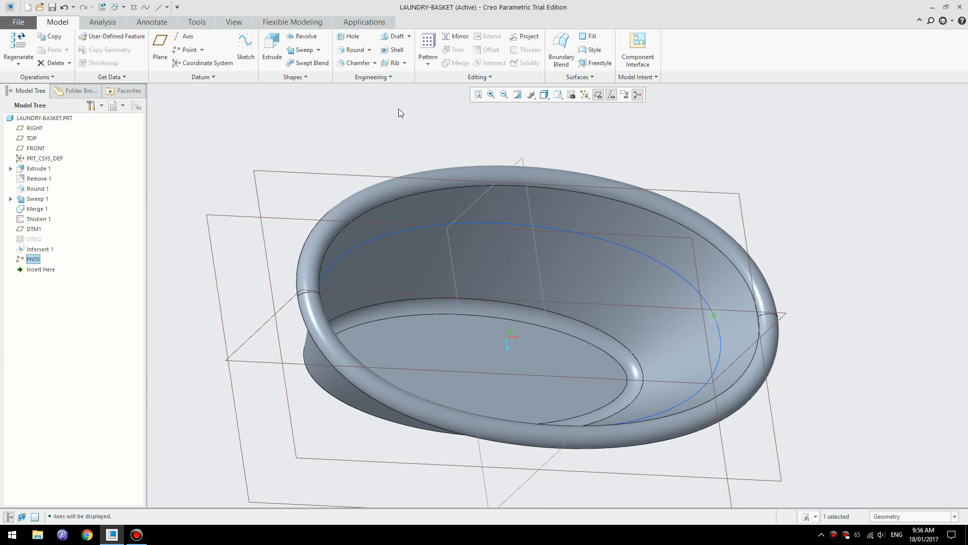
click(427, 47)
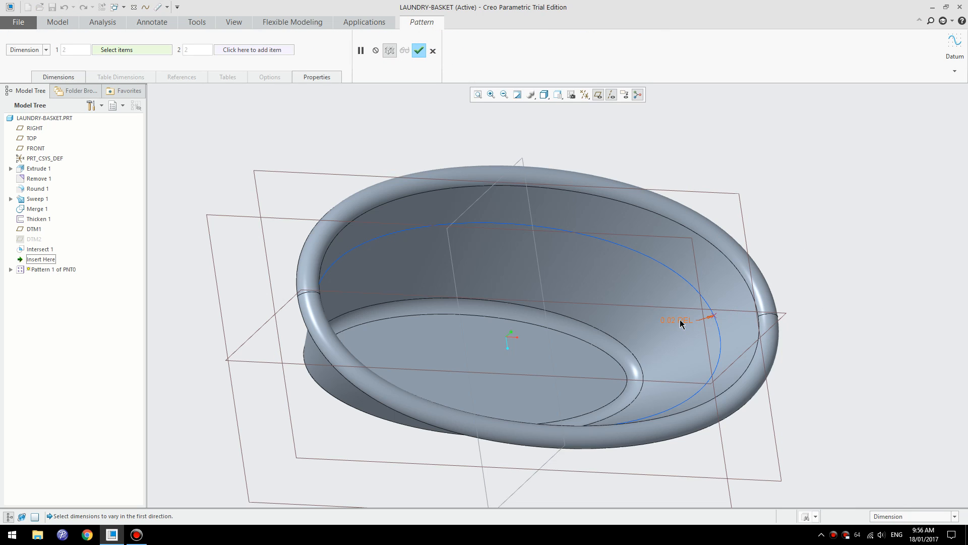
Step: Pattern PNT0 by its 0.02 ratio dimension into 25 points around Intersect 1
click(674, 319)
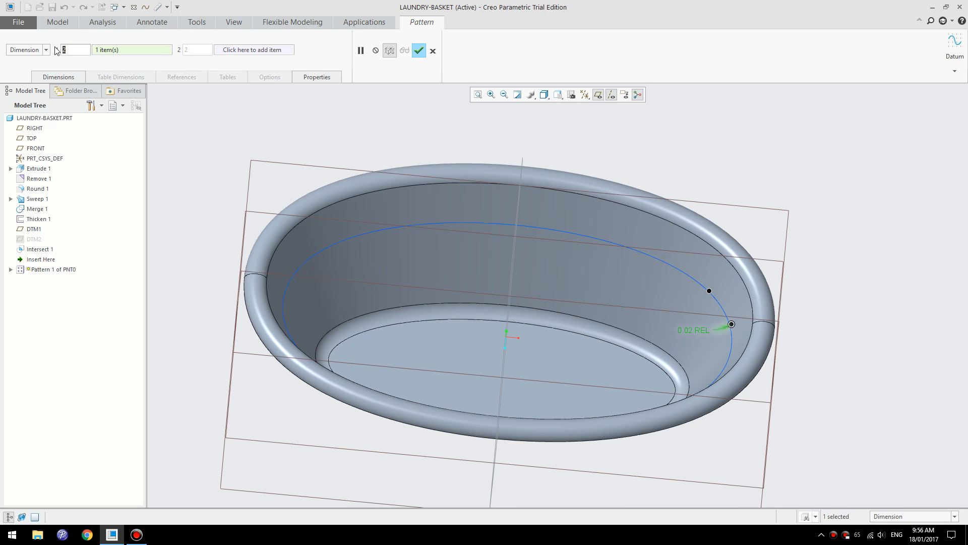
text(24)
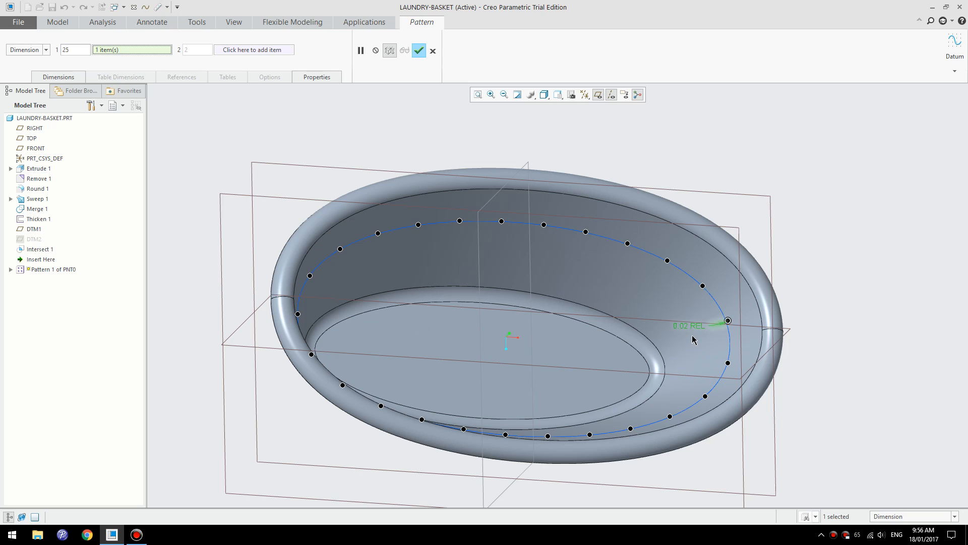
mouse_move(374, 395)
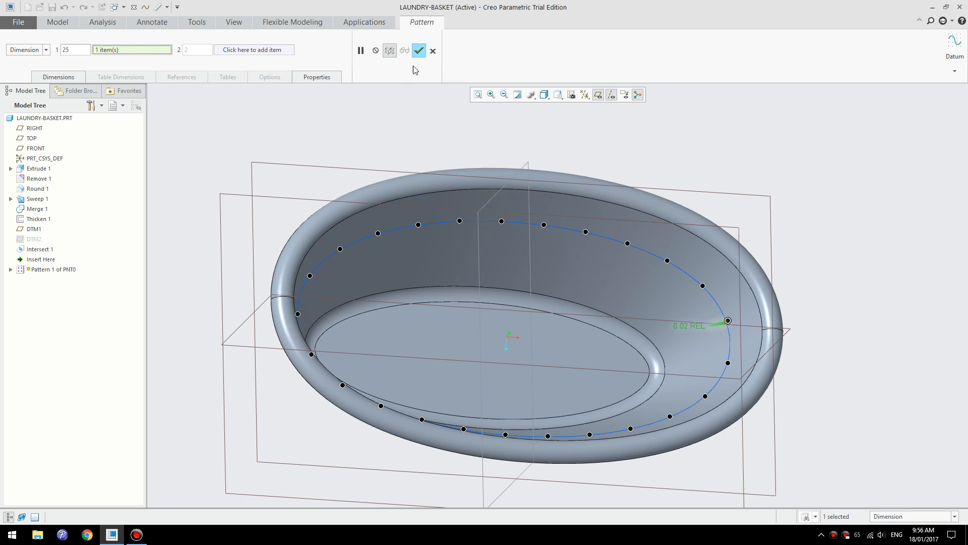
click(418, 50)
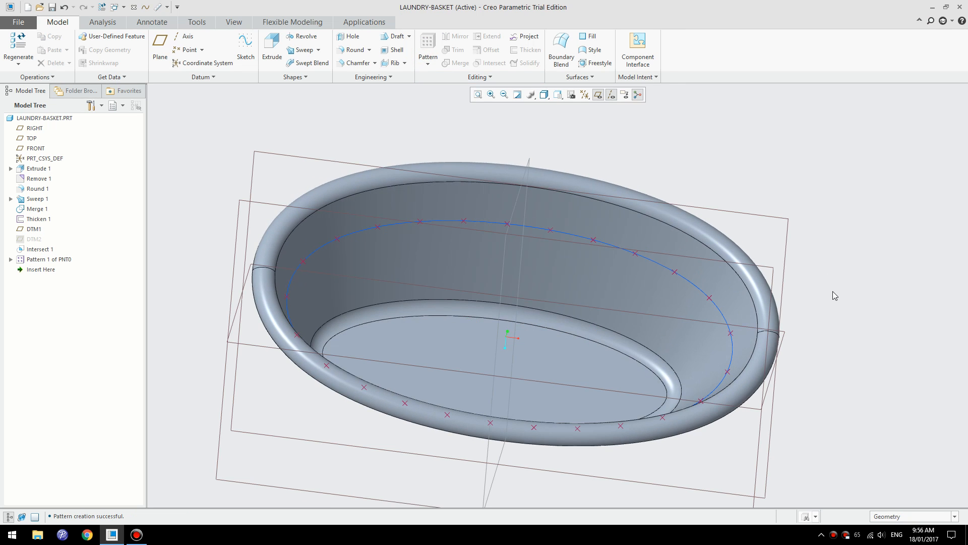
mouse_move(905, 300)
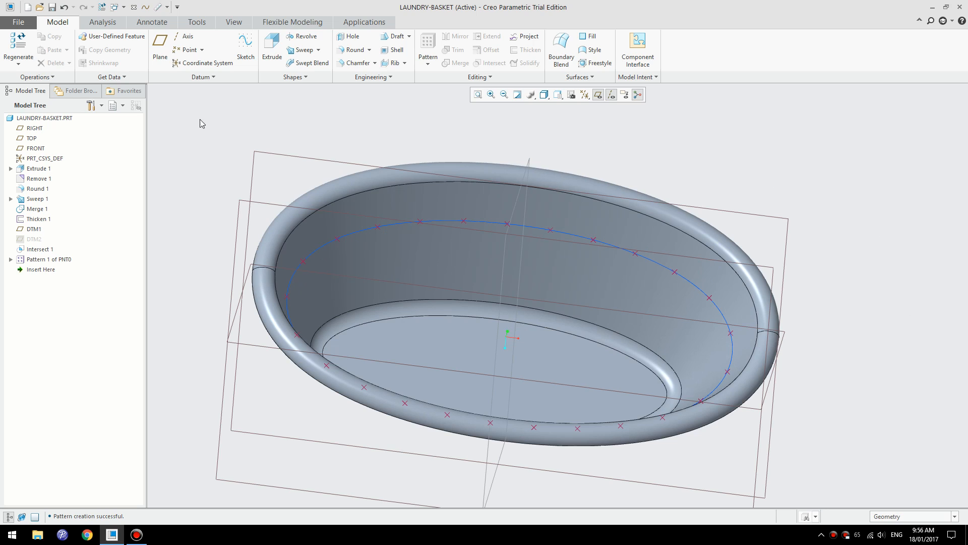
mouse_move(187, 36)
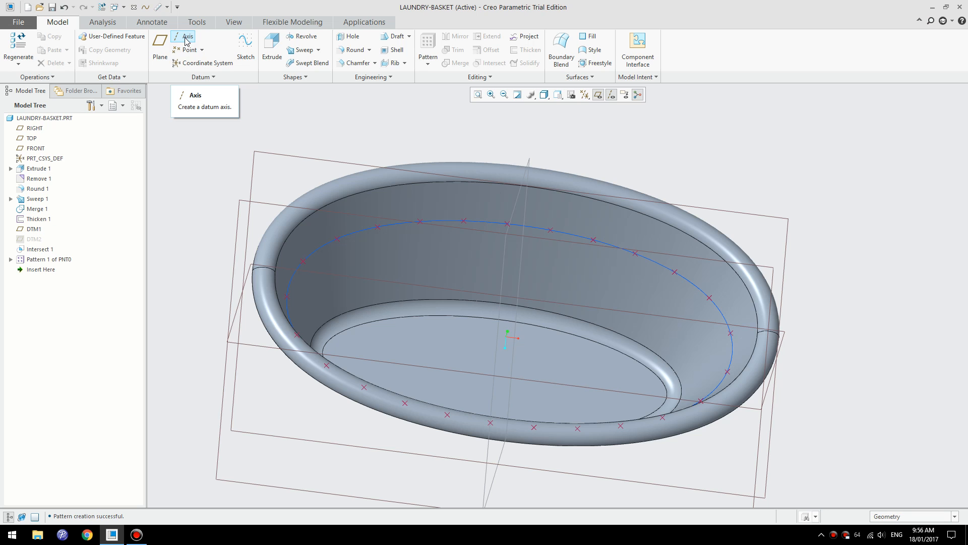
Step: Create datum axis A_1 through PNT0, normal to the wall, shortened to 62.7
click(187, 36)
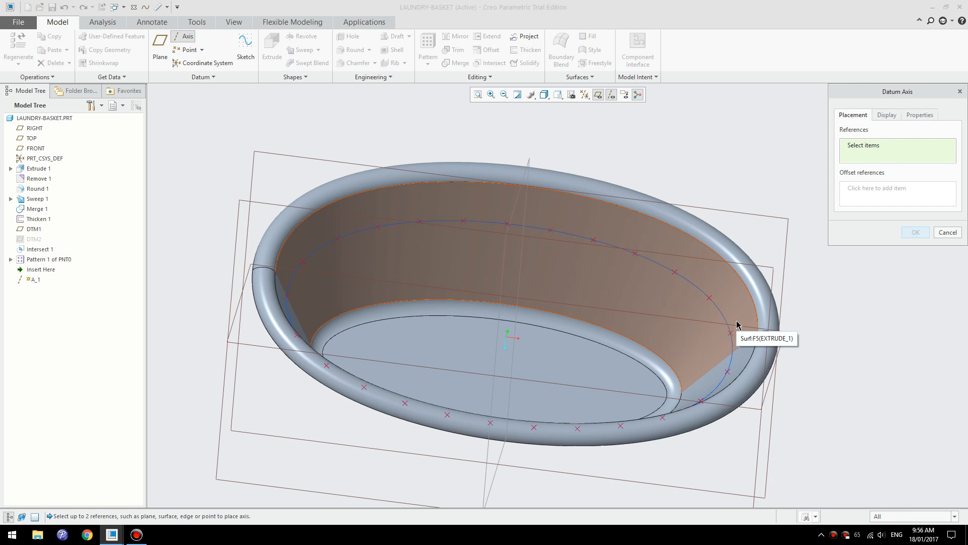
click(732, 332)
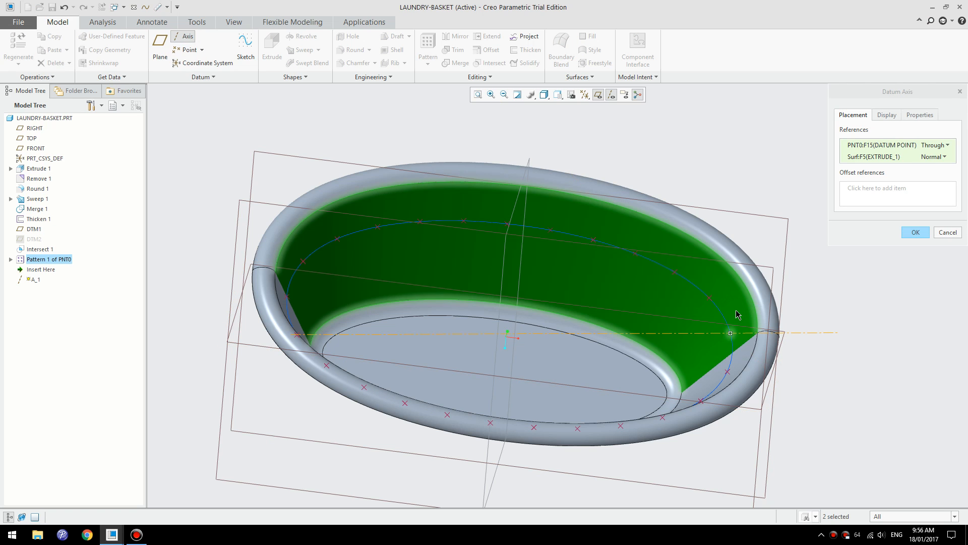
mouse_move(901, 113)
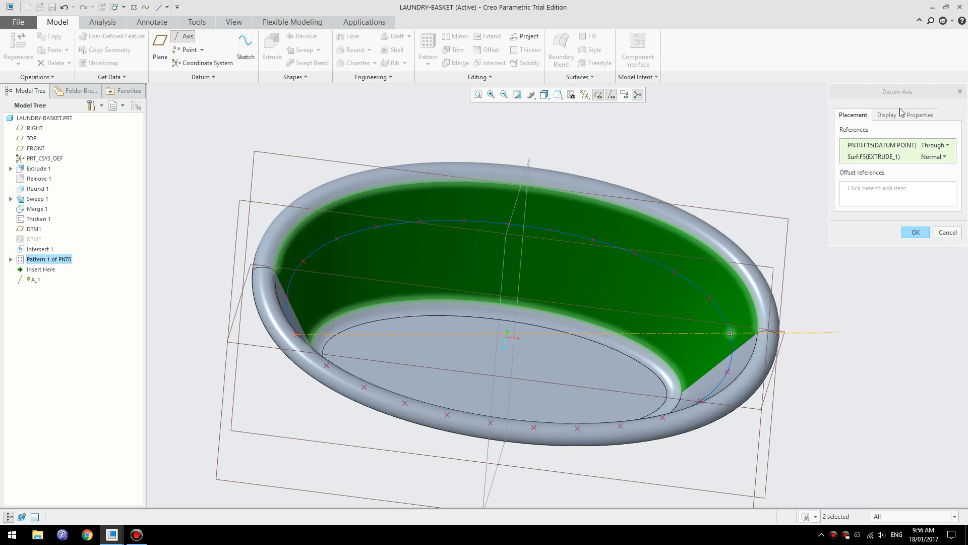
click(886, 114)
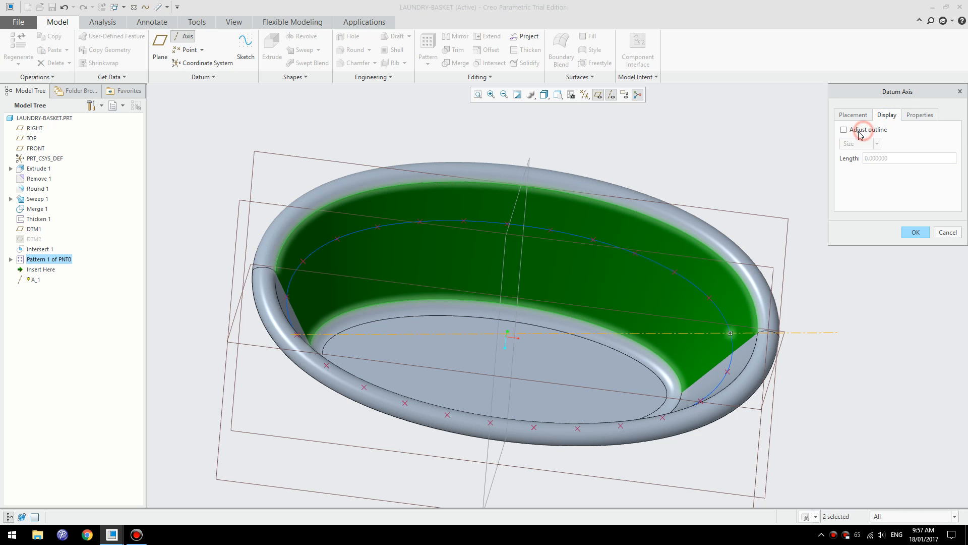
click(844, 130)
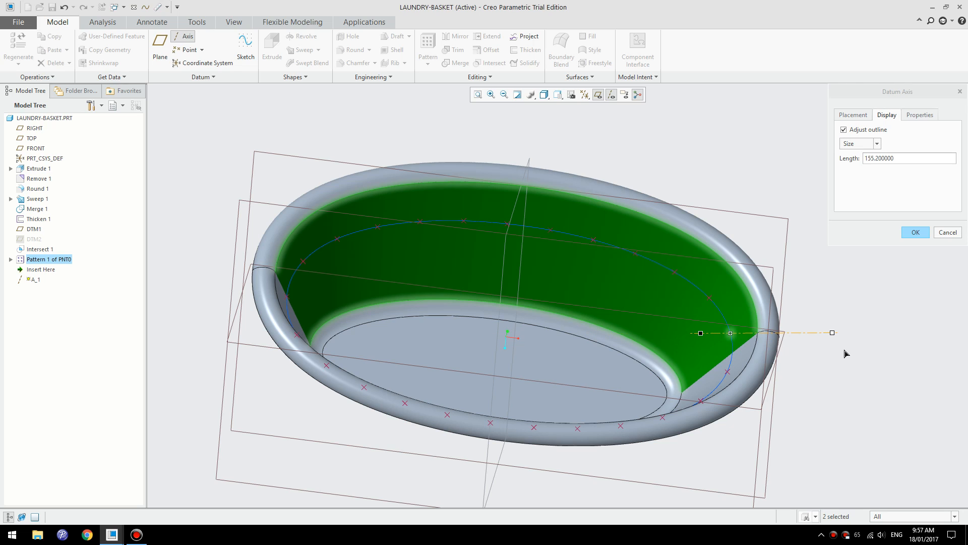
drag(831, 332, 784, 332)
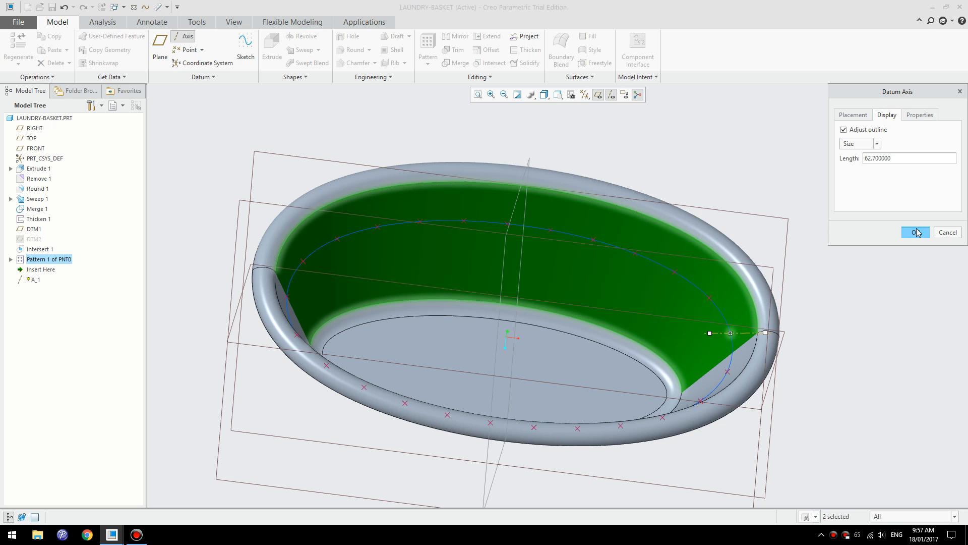
click(916, 232)
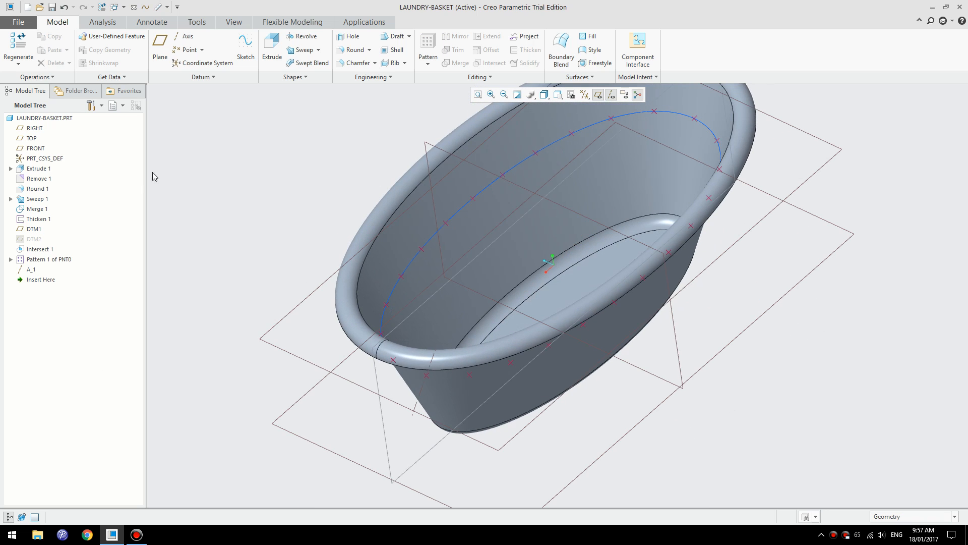
mouse_move(423, 385)
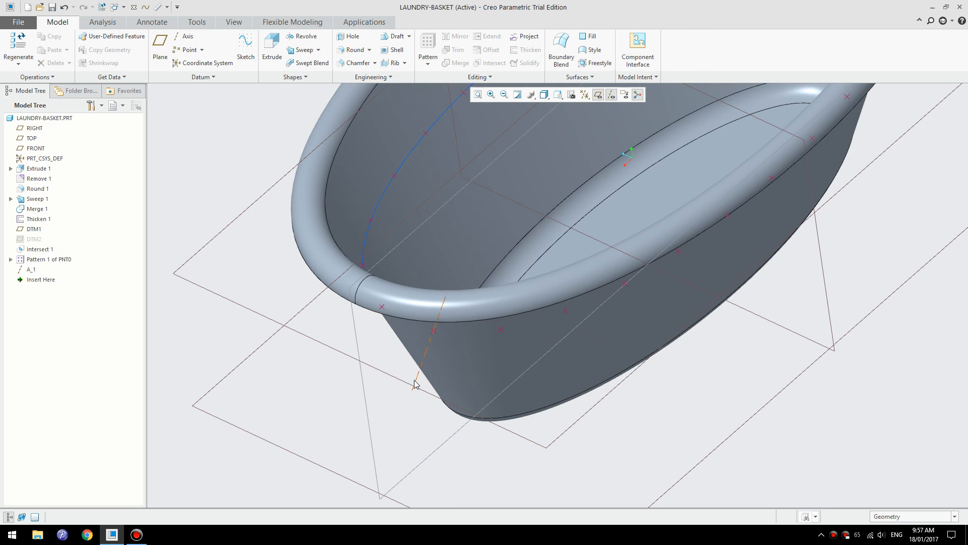
mouse_move(423, 362)
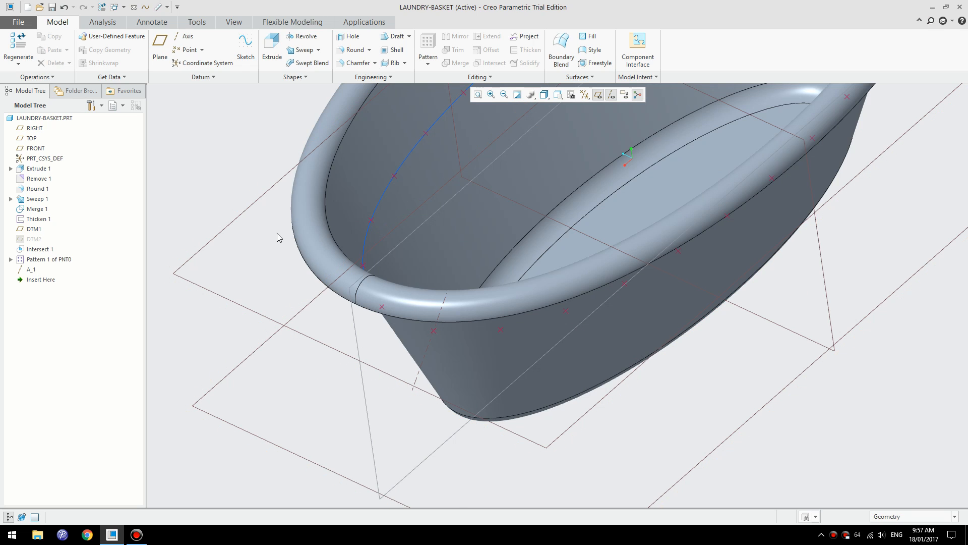
mouse_move(188, 50)
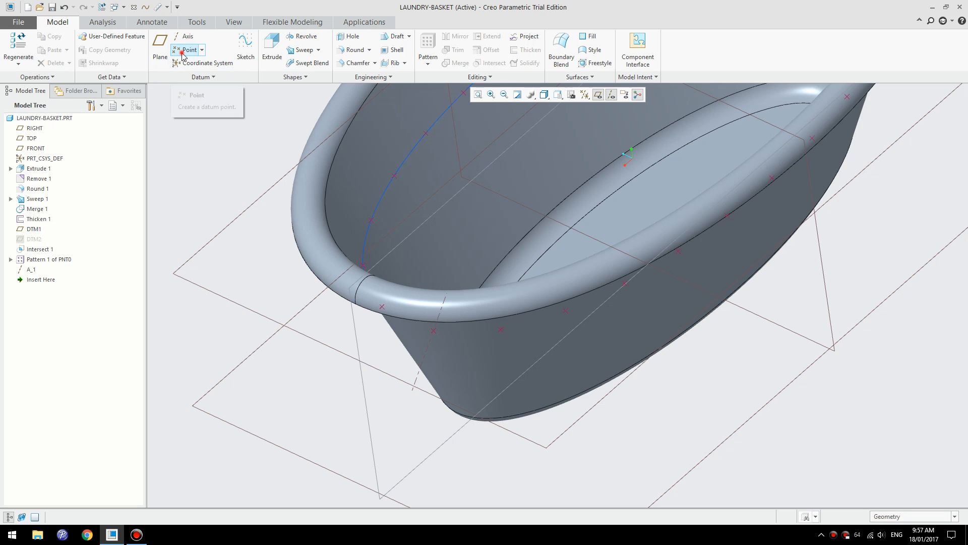
Step: Create datum point PNT25 offset 40 from PNT0 along axis A_1
click(188, 50)
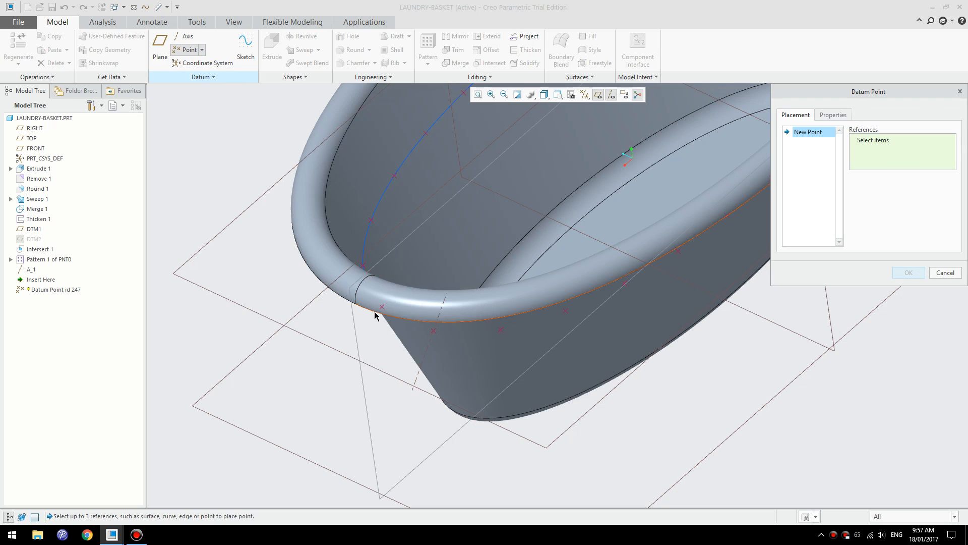
mouse_move(420, 380)
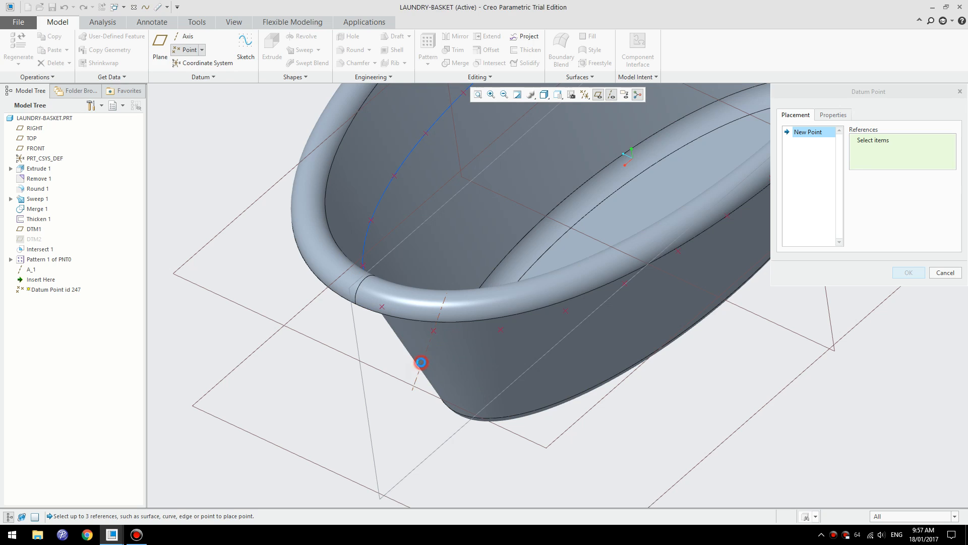
click(421, 363)
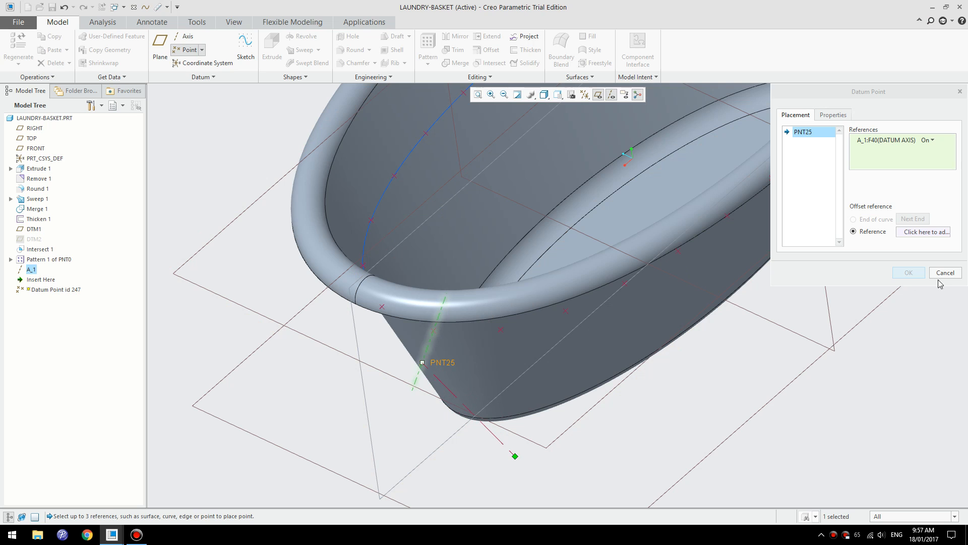
click(943, 272)
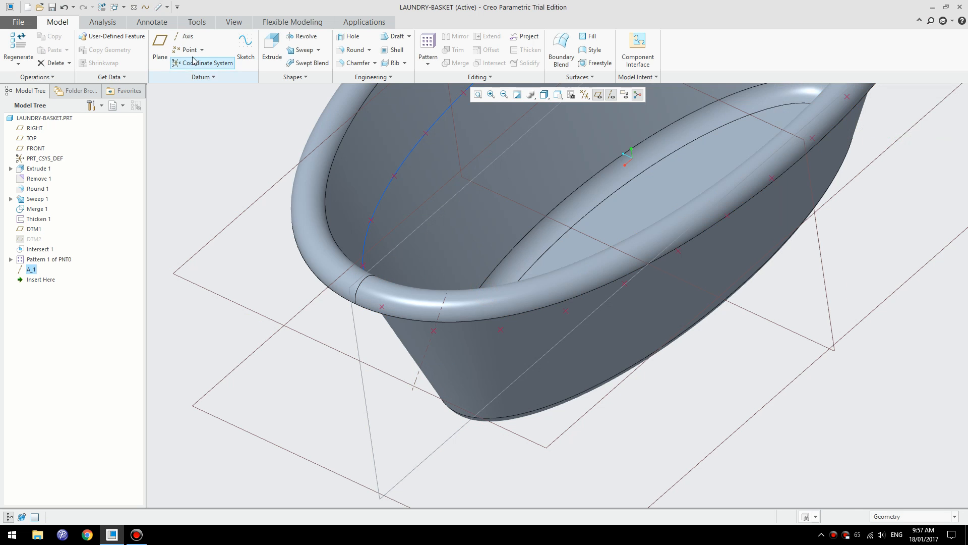
click(188, 49)
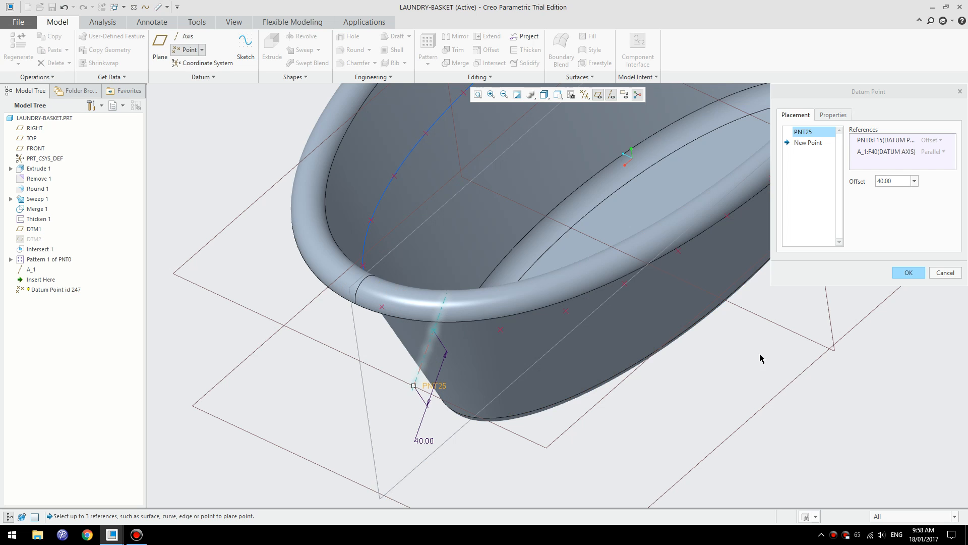
click(908, 272)
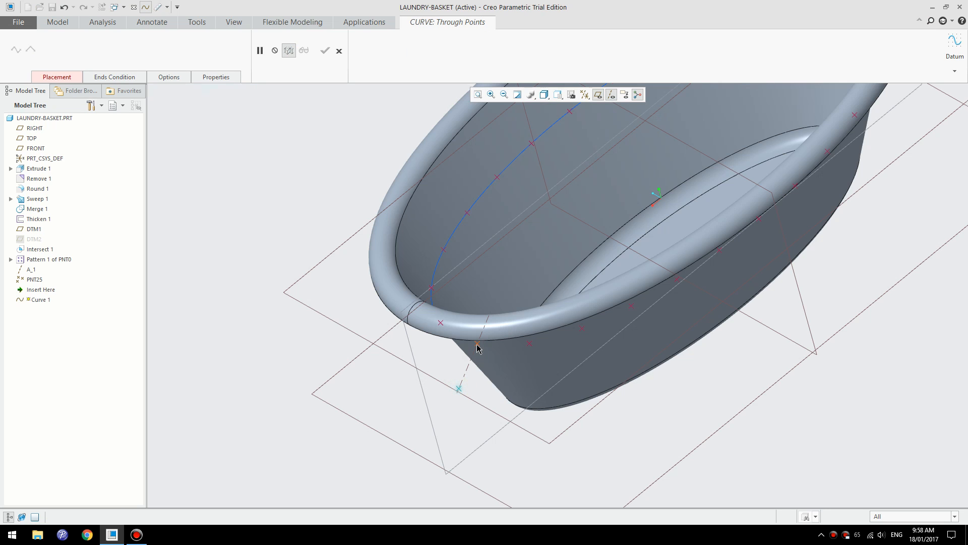
Step: Draw Curve 1 through points PNT25 and PNT0 on the basket wall
click(324, 51)
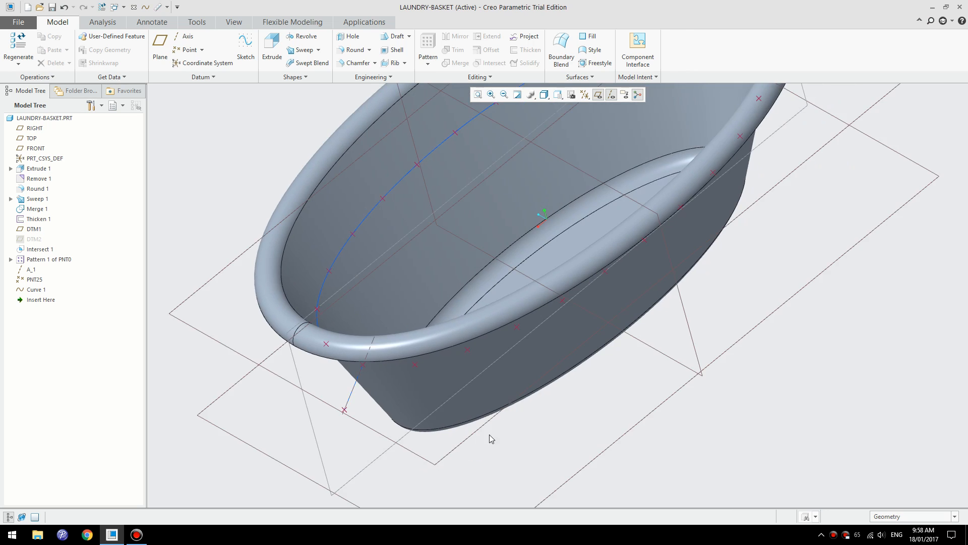
drag(491, 438, 523, 430)
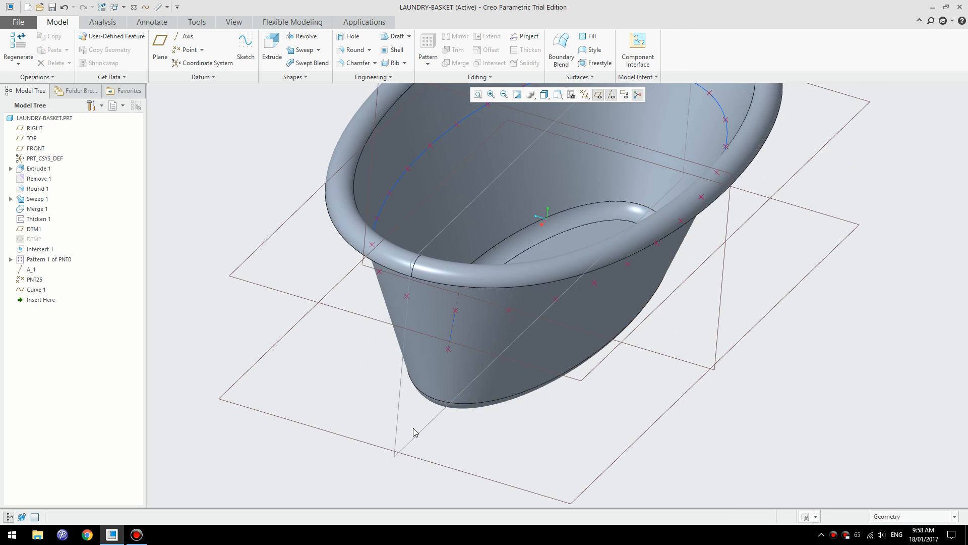
mouse_move(160, 47)
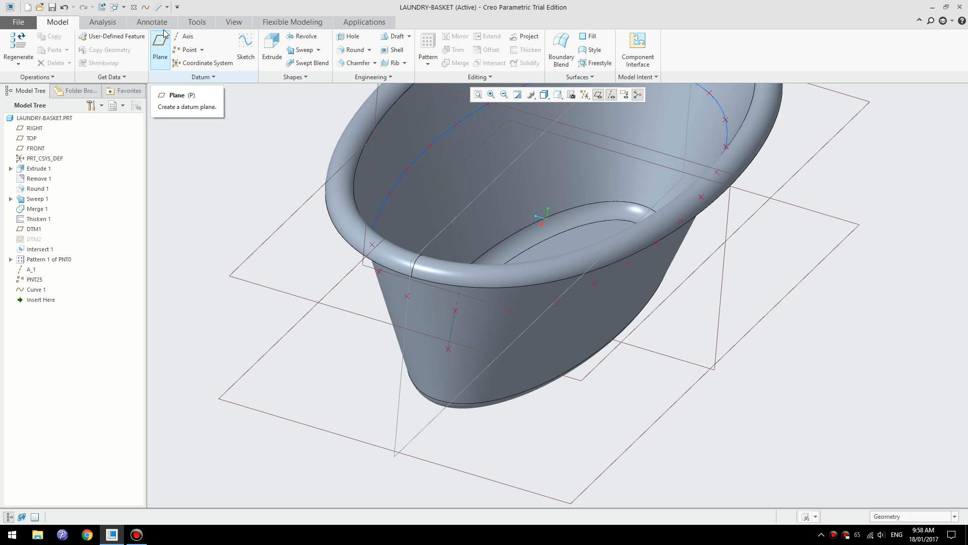
mouse_move(188, 35)
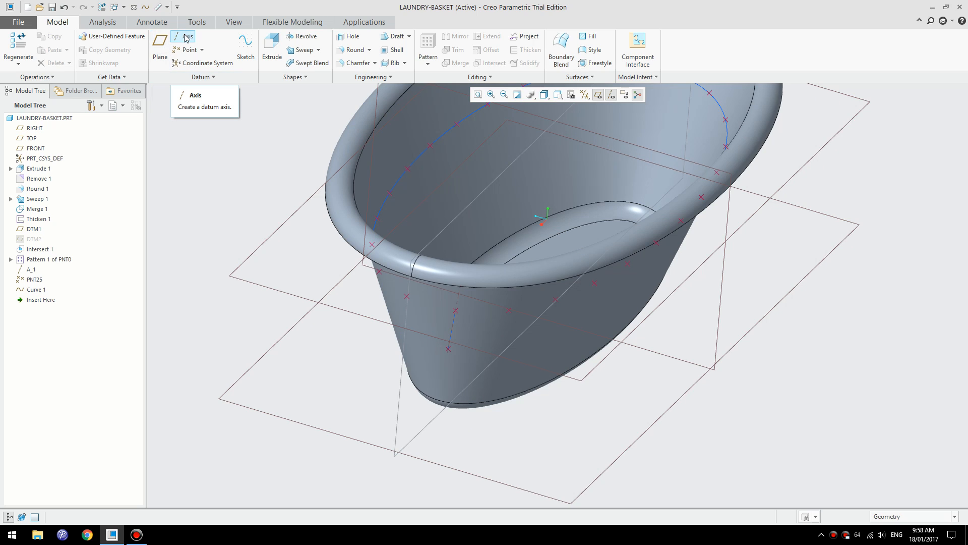
mouse_move(487, 459)
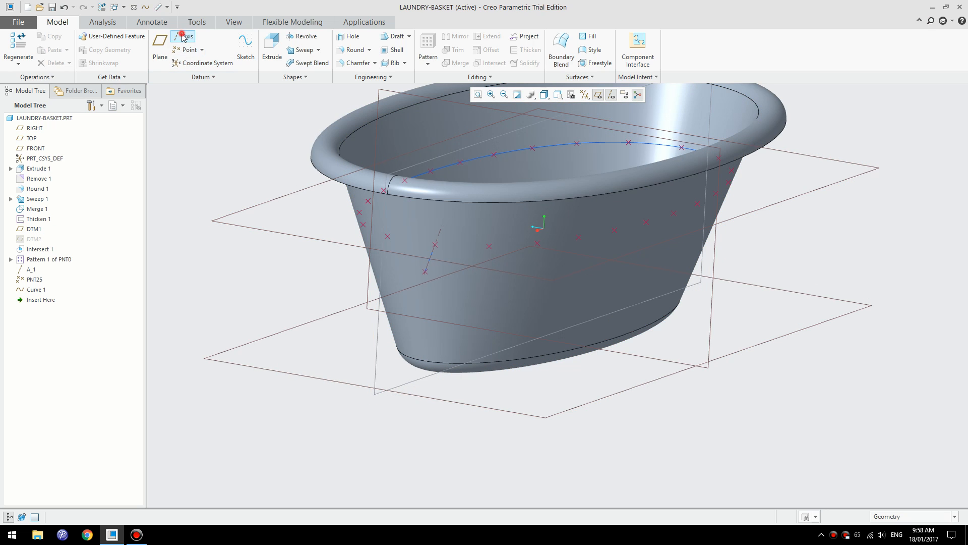
click(183, 36)
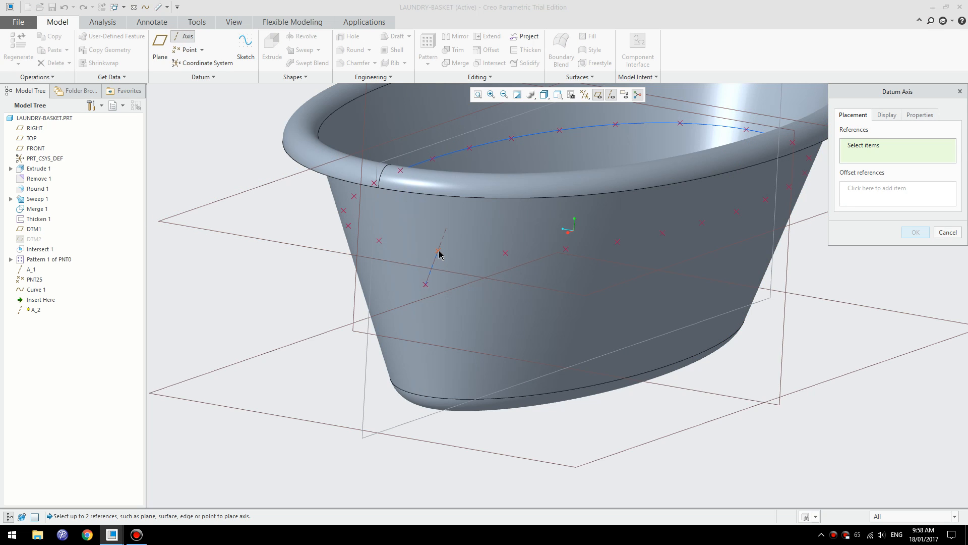
click(438, 251)
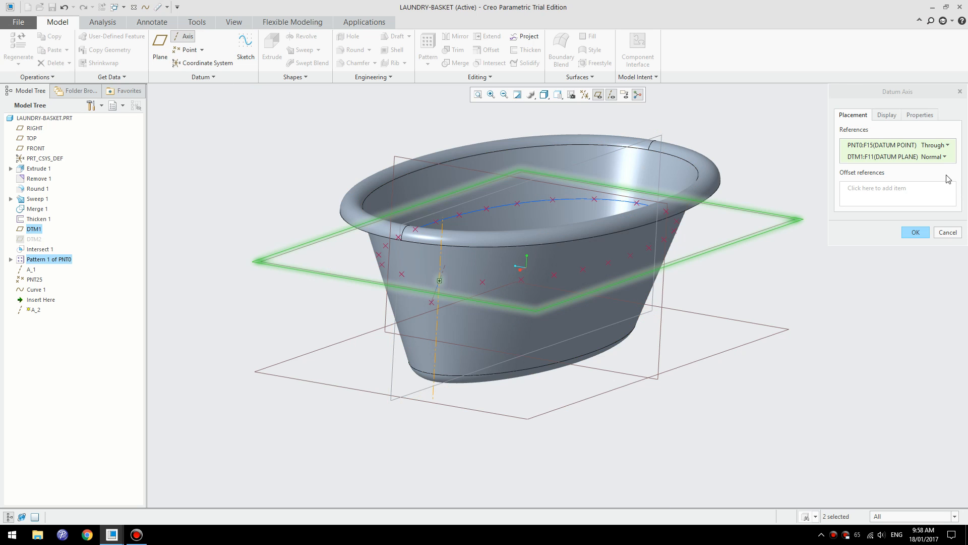
click(950, 156)
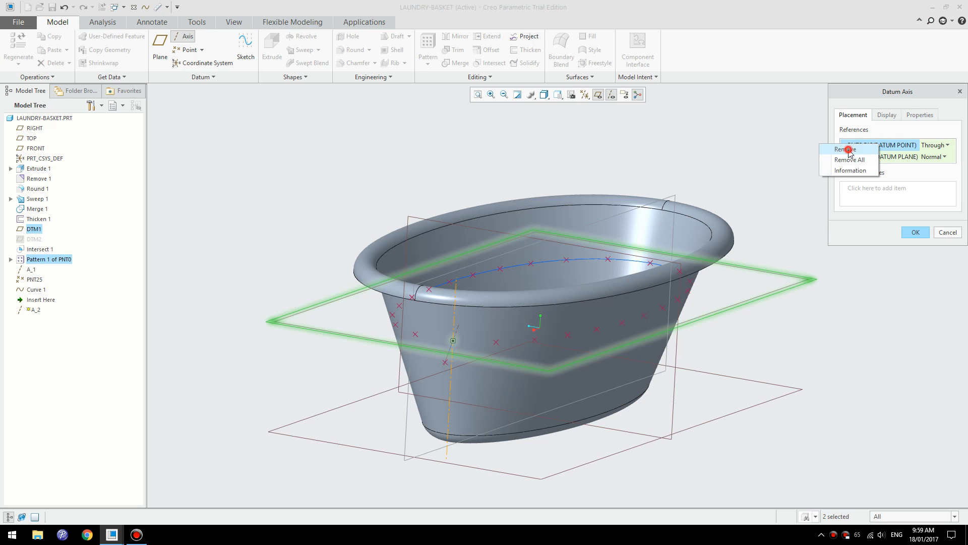
click(844, 149)
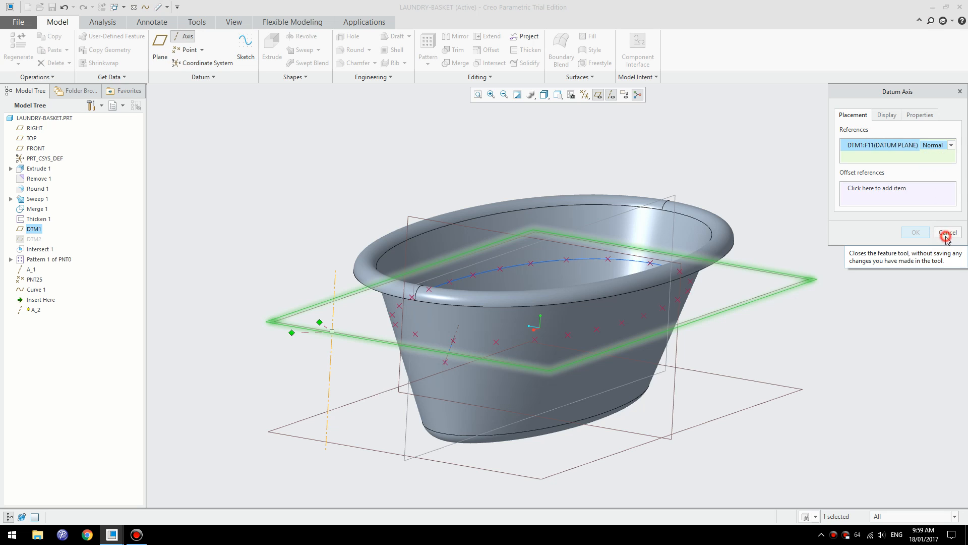
click(946, 232)
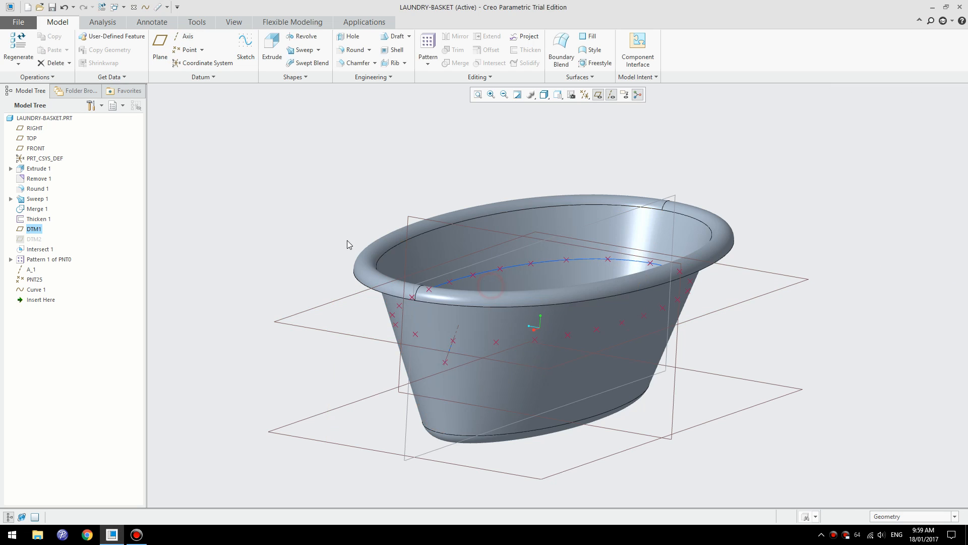
click(188, 36)
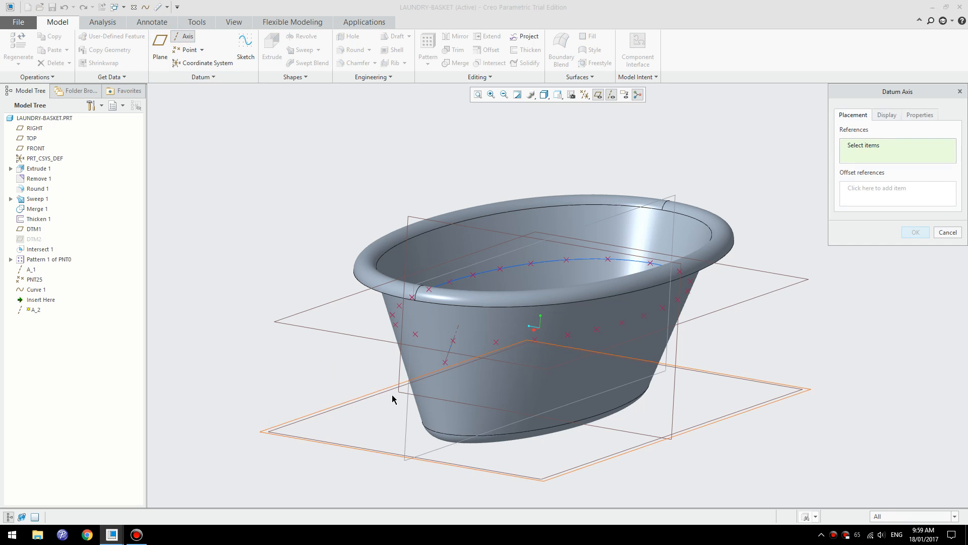
mouse_move(453, 344)
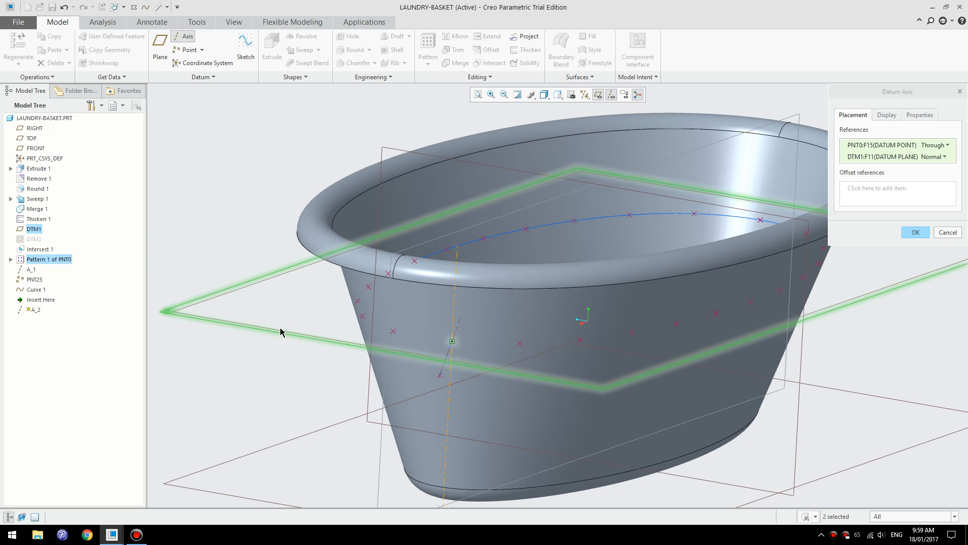
mouse_move(947, 232)
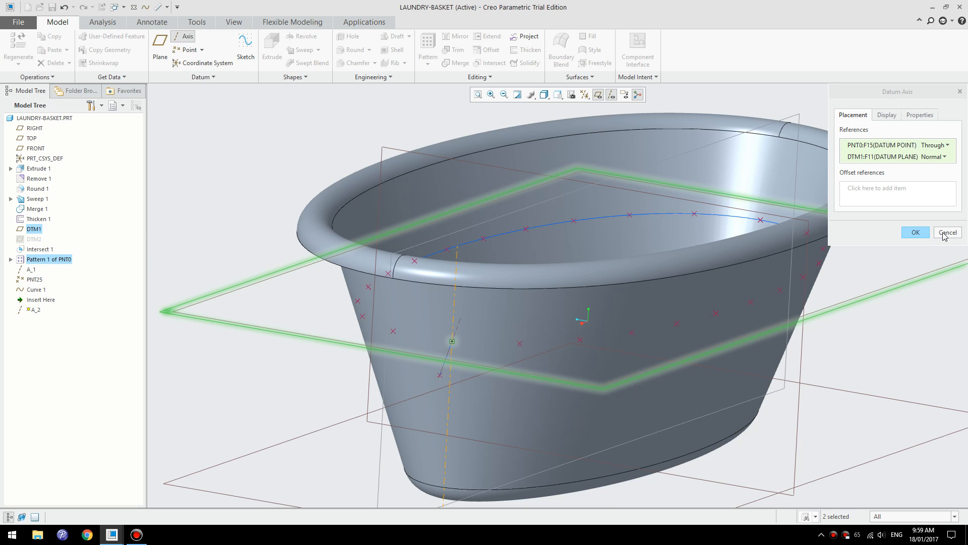
click(947, 232)
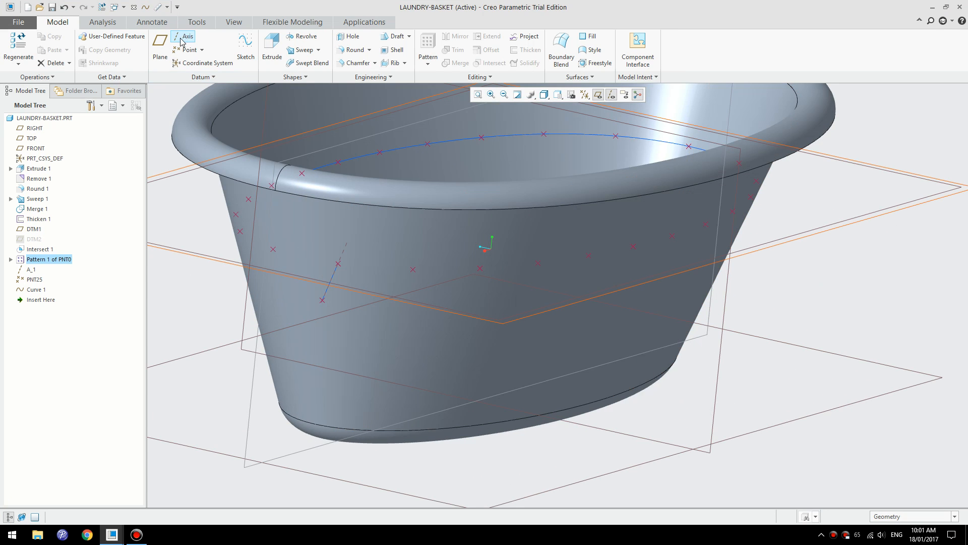
Step: Create short datum axis A_2 through PNT0, tangent to the Intersect 1 curve
click(188, 37)
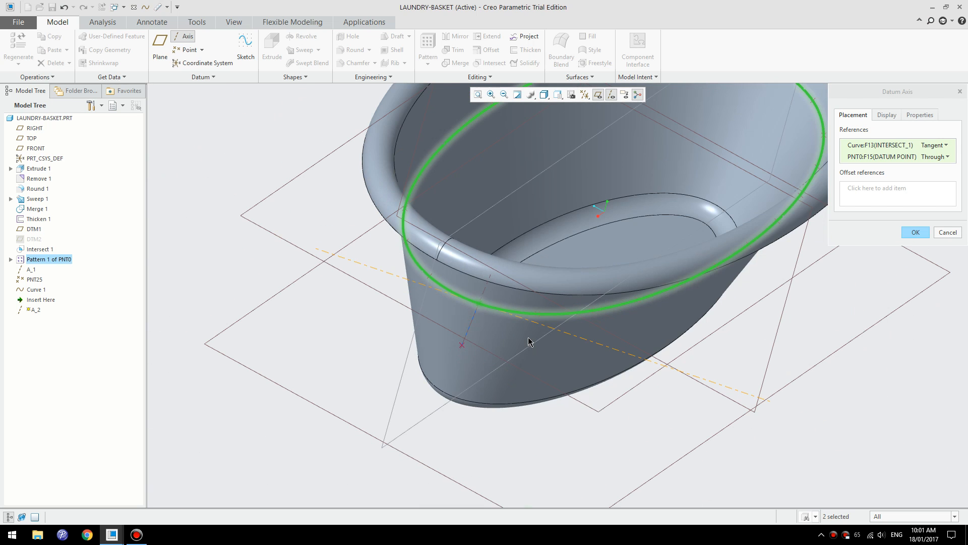
click(886, 115)
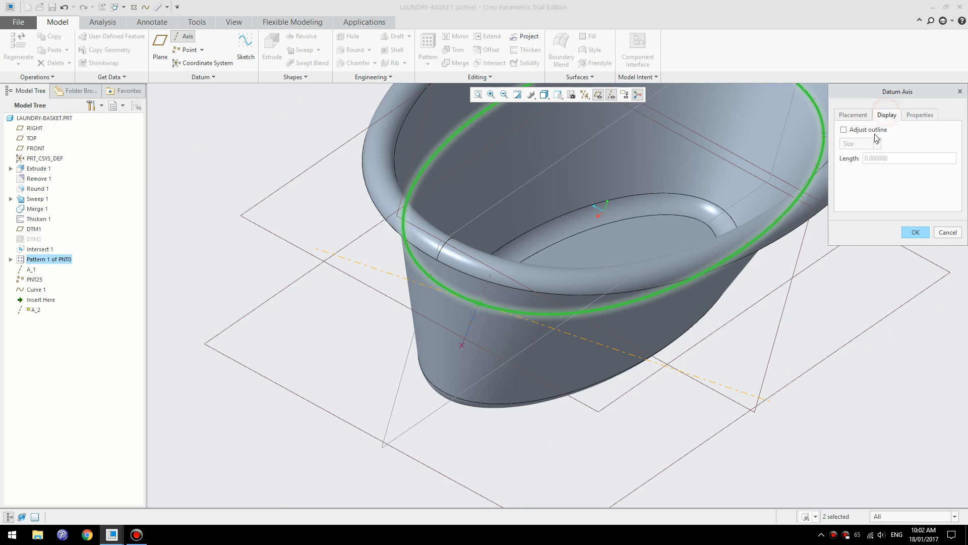
click(843, 129)
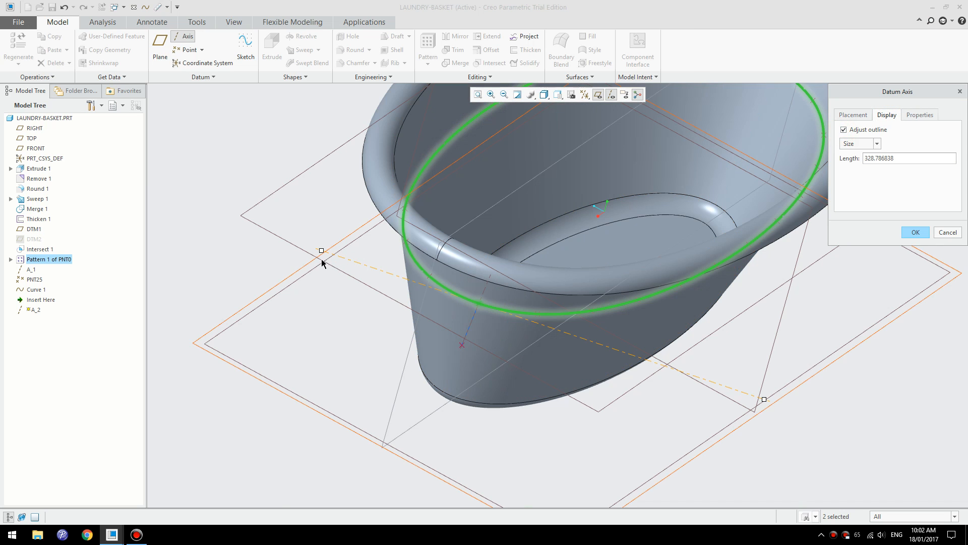
drag(321, 250, 466, 302)
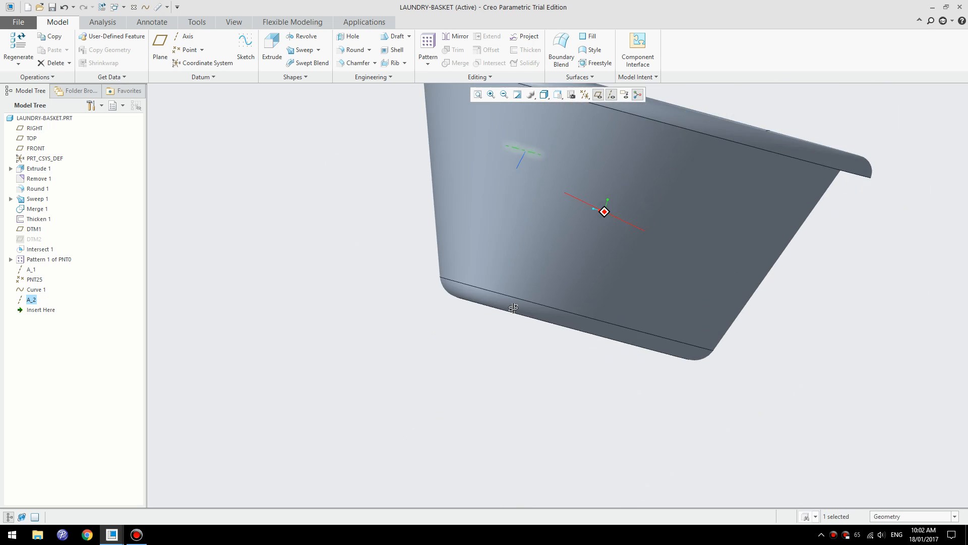
drag(604, 211, 490, 359)
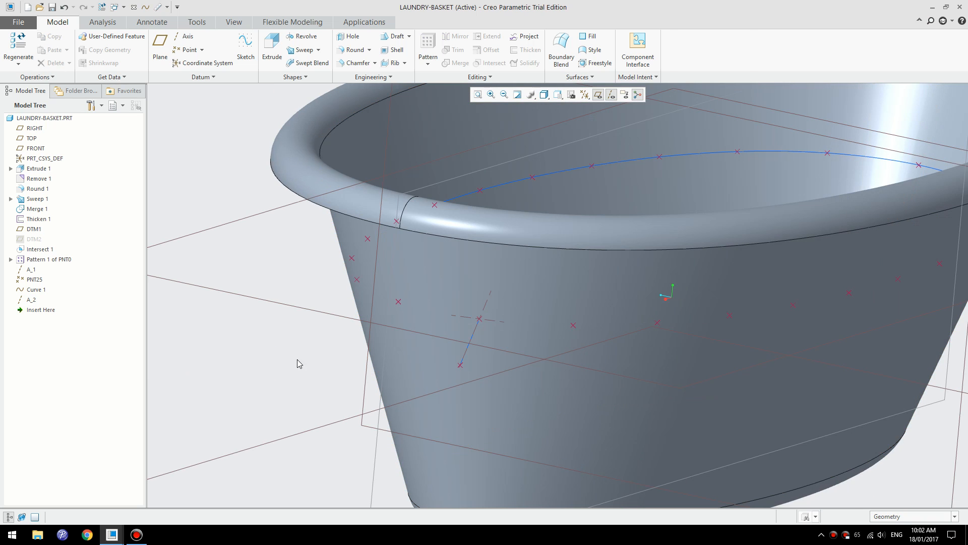
mouse_move(473, 323)
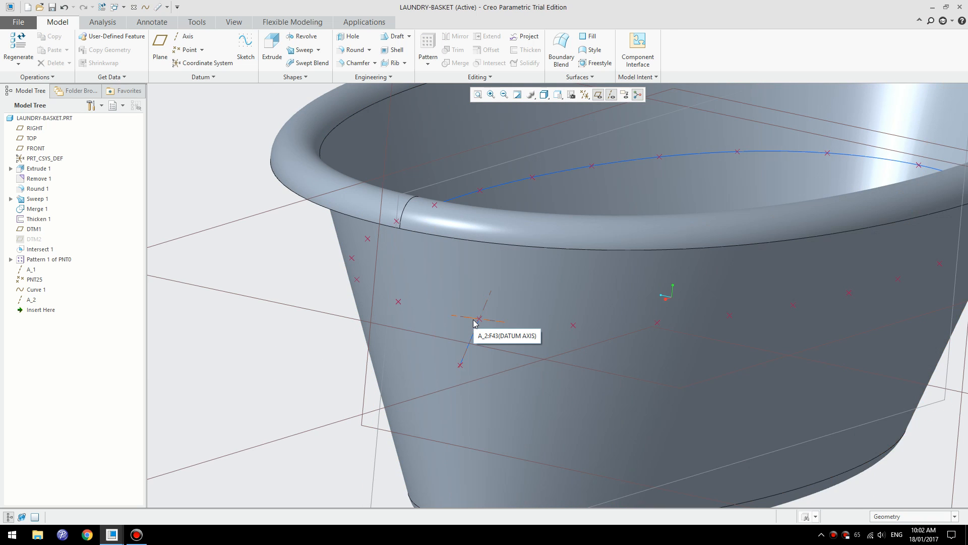
mouse_move(129, 353)
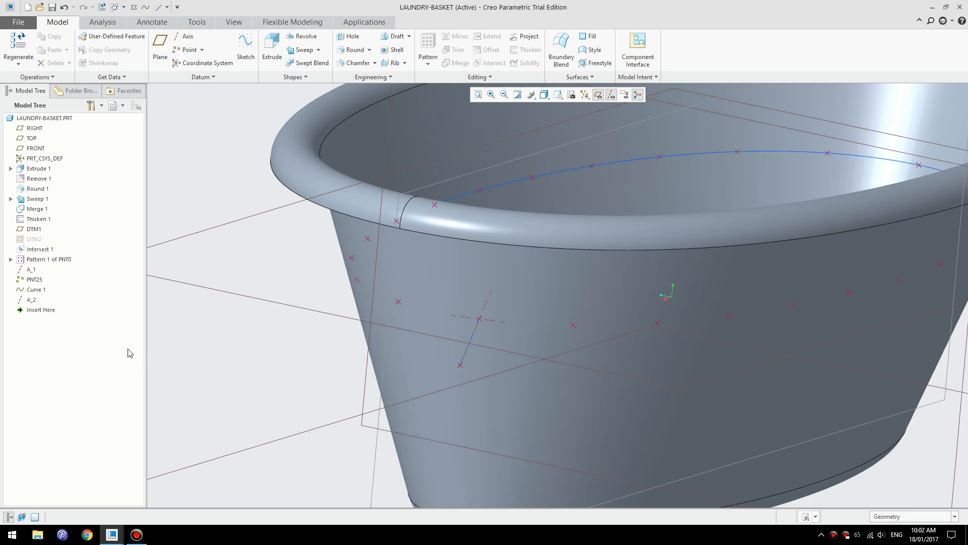
Step: Pattern the local group of axes, point and curve by reference to the point pattern
click(31, 299)
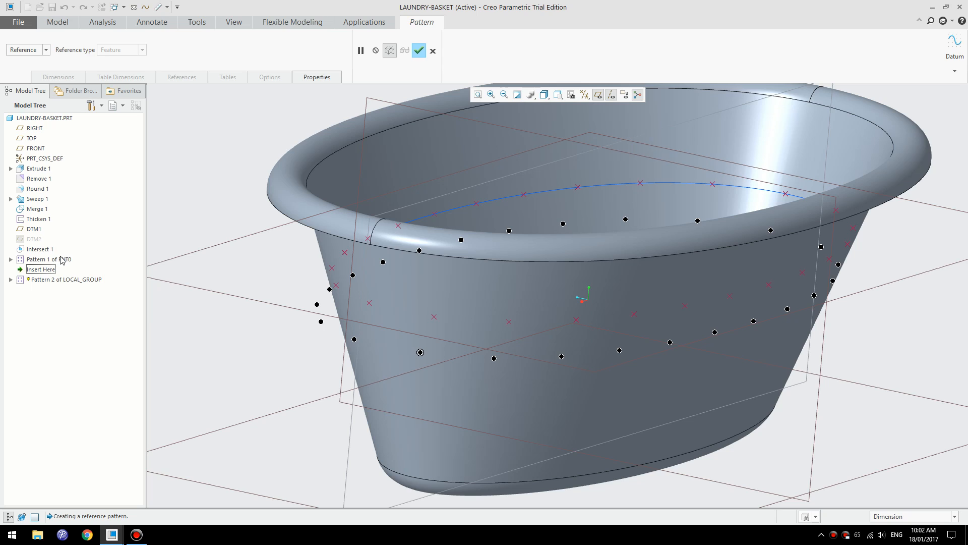
mouse_move(65, 266)
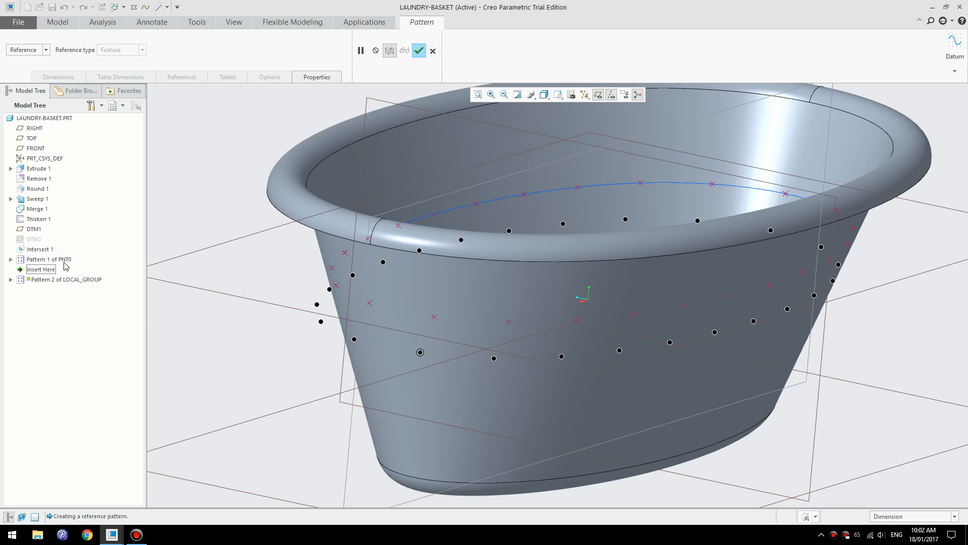
mouse_move(65, 265)
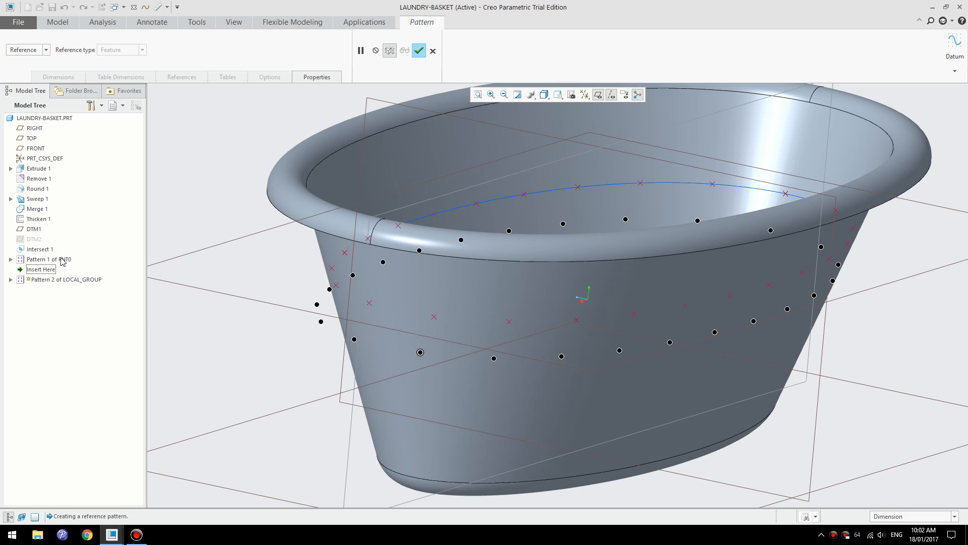
mouse_move(44, 282)
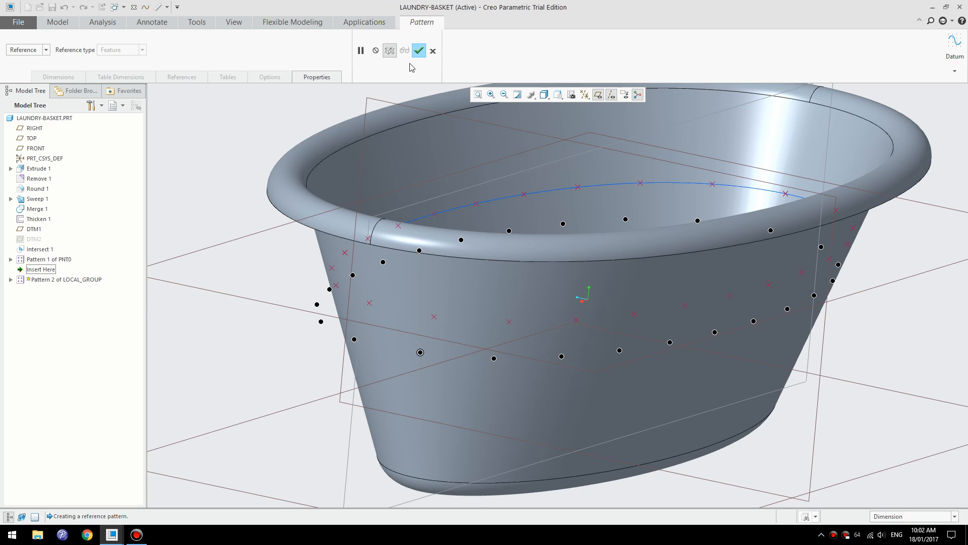
mouse_move(419, 50)
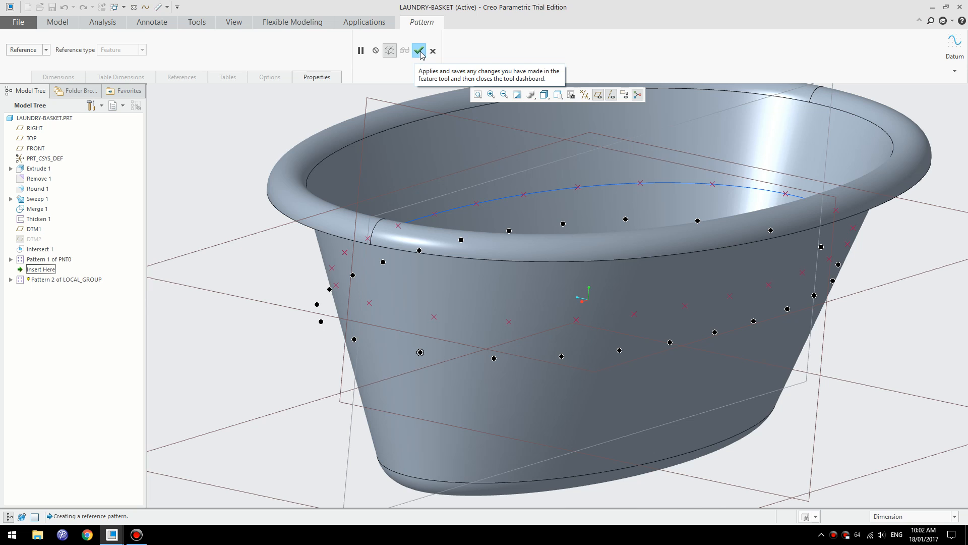
click(418, 50)
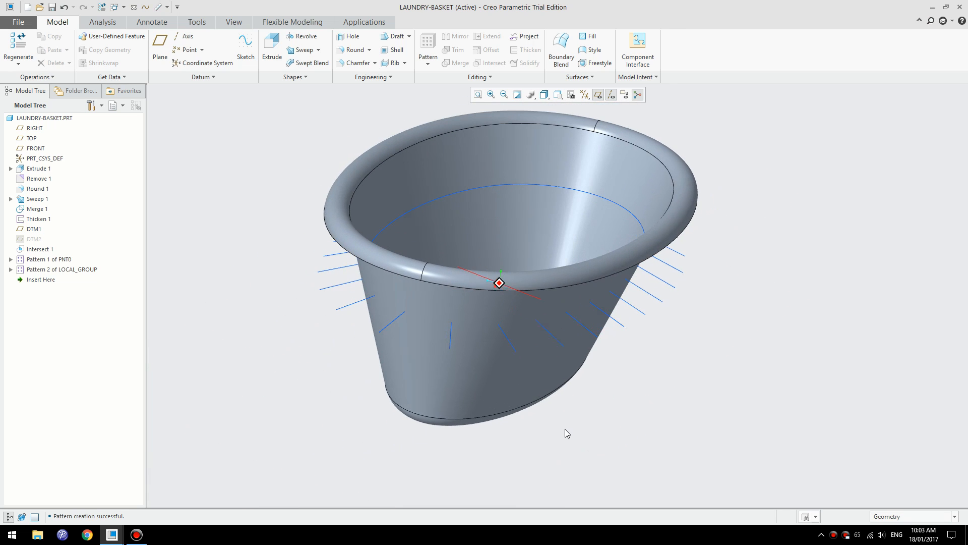
Step: Begin a sweep with the wall-side trajectory line as origin and create its section sketch
click(302, 37)
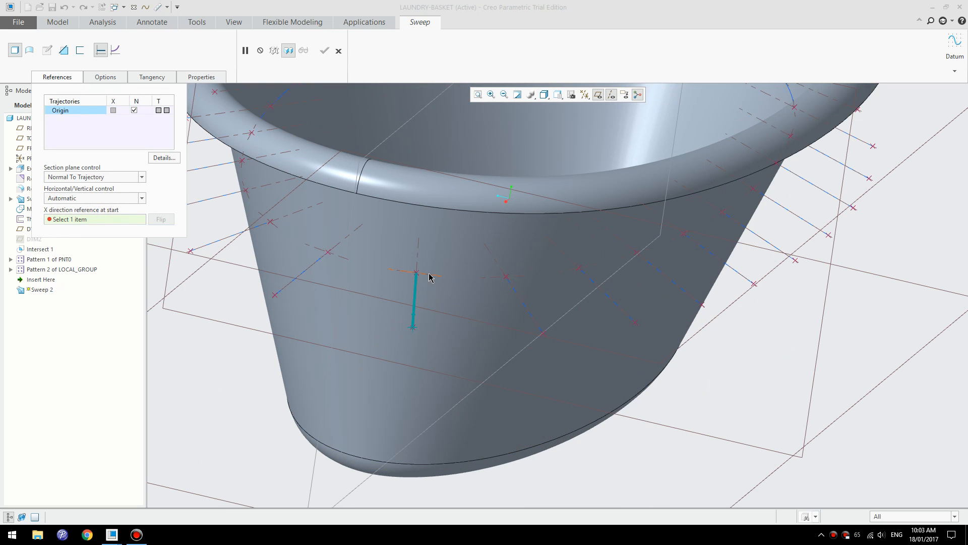
mouse_move(456, 280)
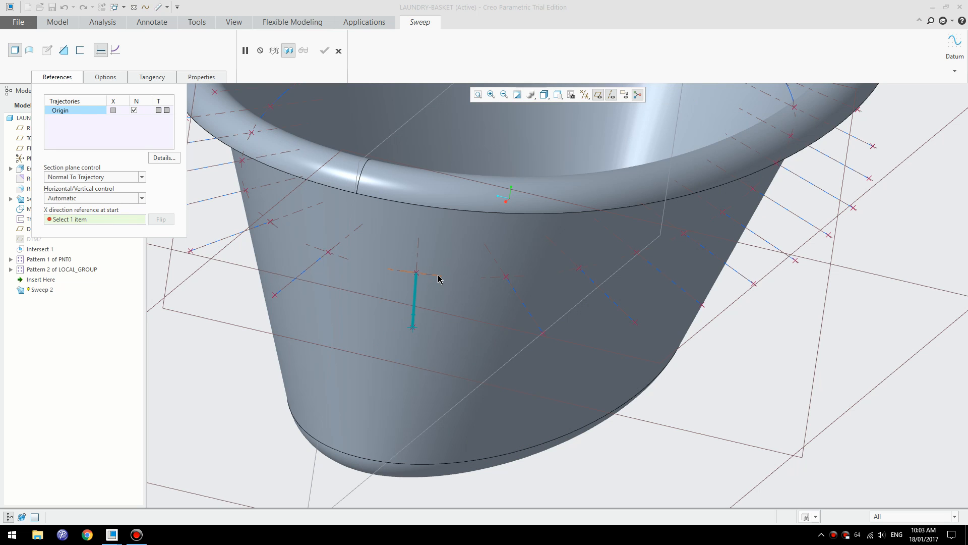
click(414, 271)
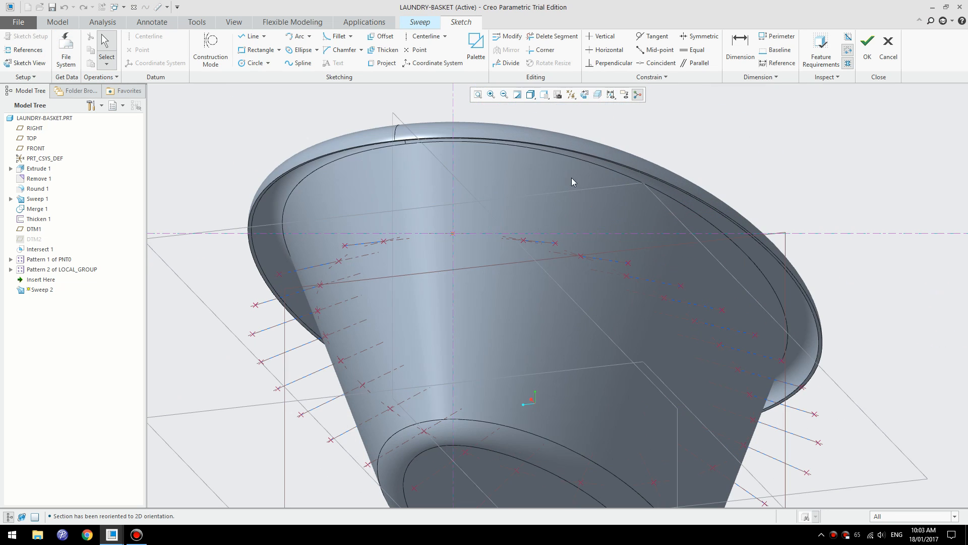
Step: Sketch an ellipse centred at the trajectory start as the sweep's cross-section
click(299, 50)
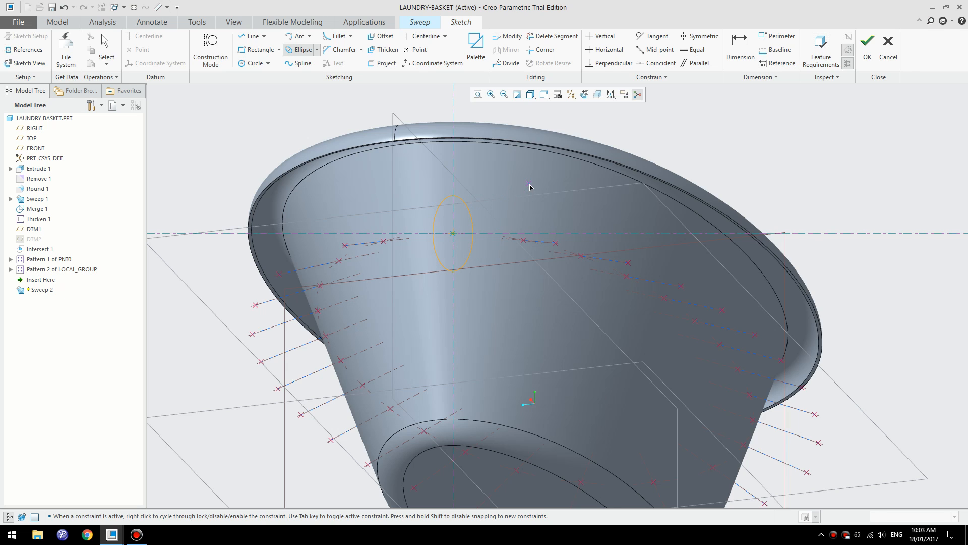
click(453, 233)
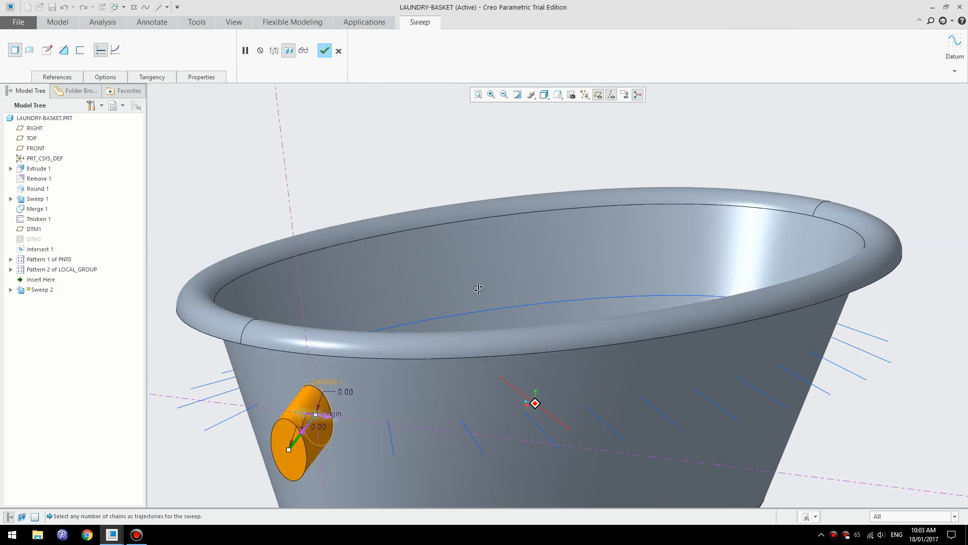
Step: Orbit to view the hole from inside and finish the 19.8 by 14.6 oval cut
drag(481, 291, 334, 364)
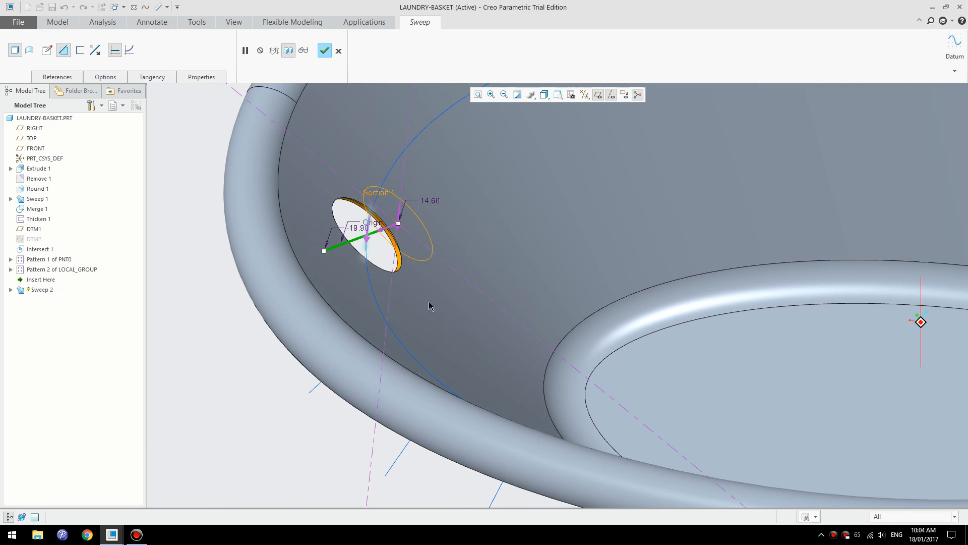
click(325, 50)
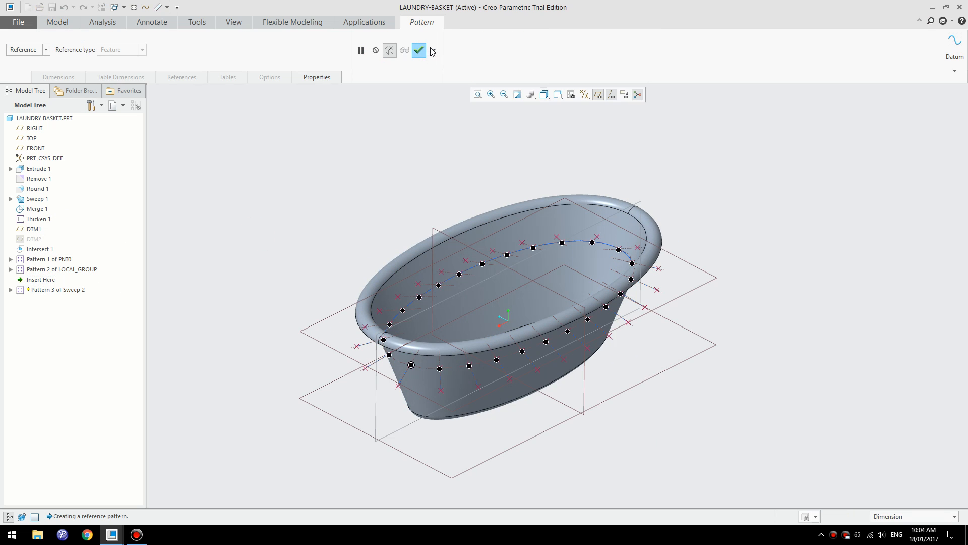
Step: Accept the reference pattern of the oval hole and call up options for the failed pattern
click(418, 50)
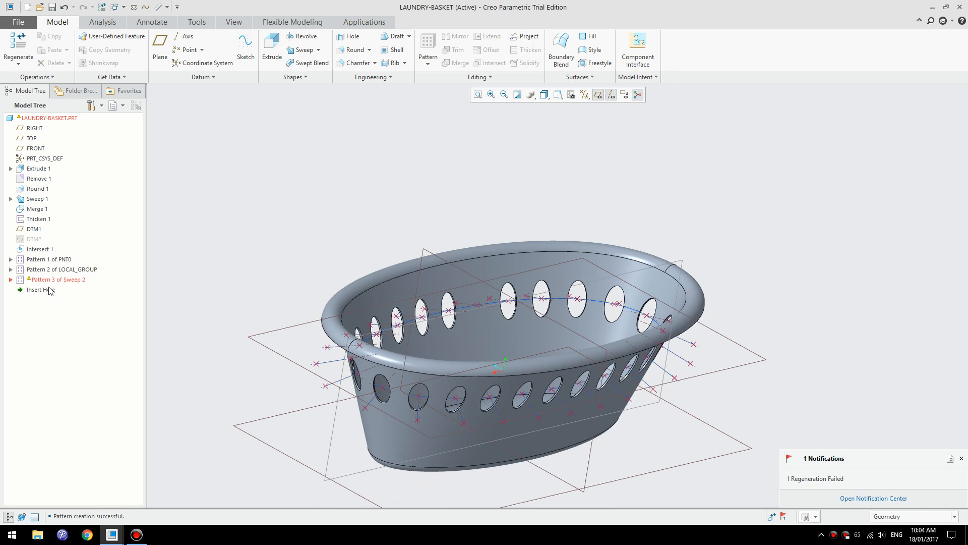
right_click(59, 279)
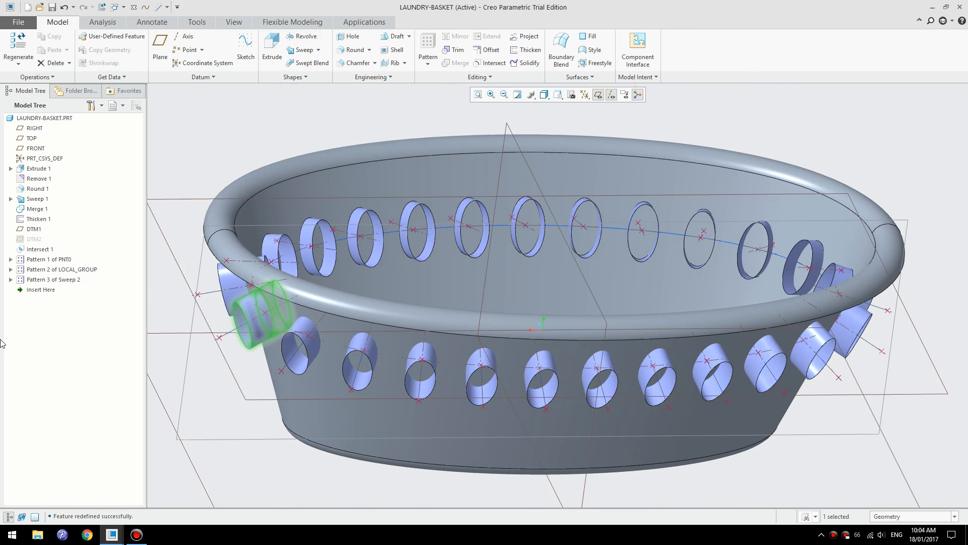
Step: Redefine Sweep 2 twice with new oval section dimensions and apply
right_click(51, 289)
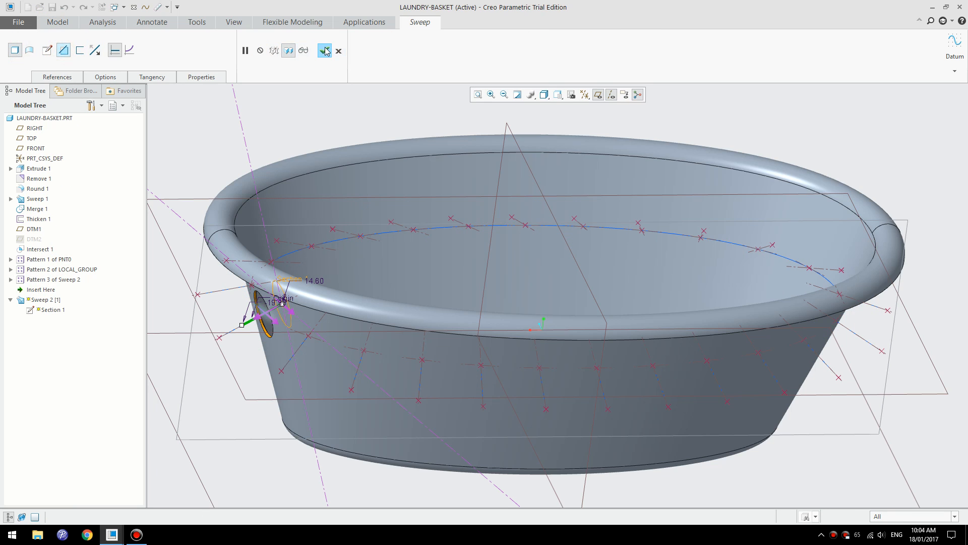
click(324, 50)
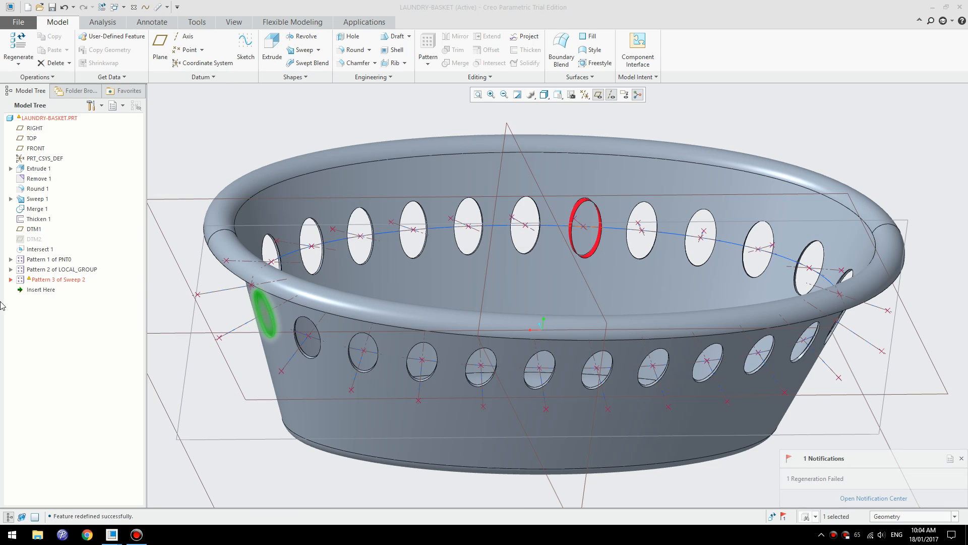
right_click(57, 278)
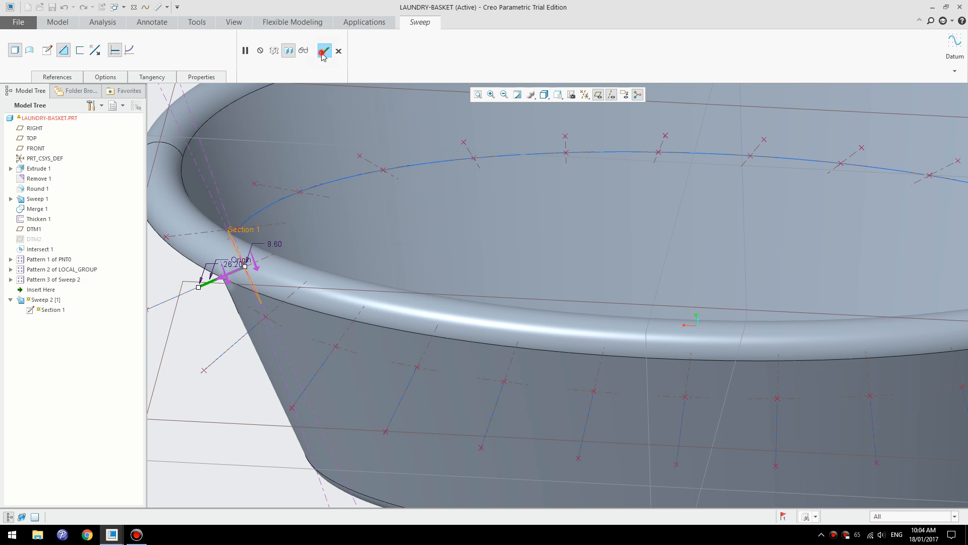
click(324, 50)
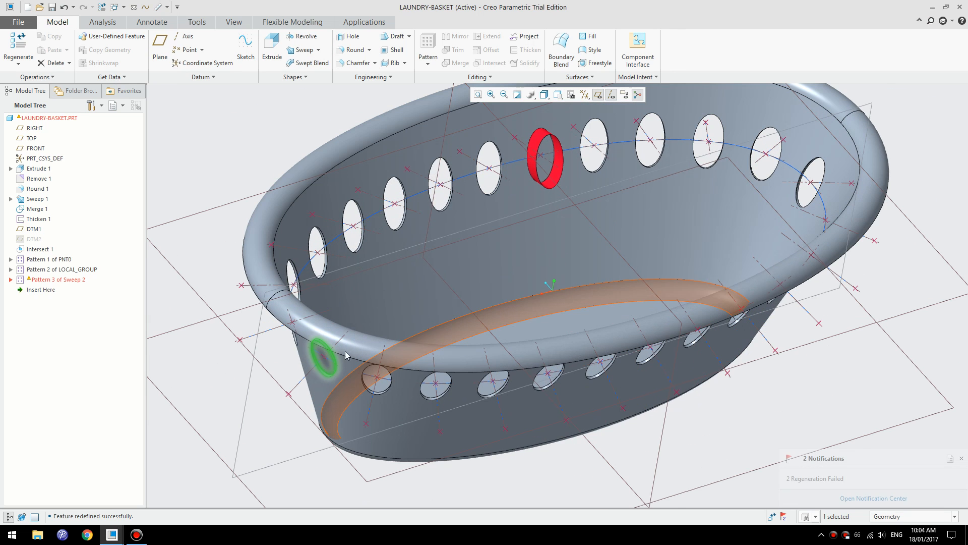
Step: Expand Pattern 3, toggle the first instance's Remove Material option, and reapply the hole
click(11, 279)
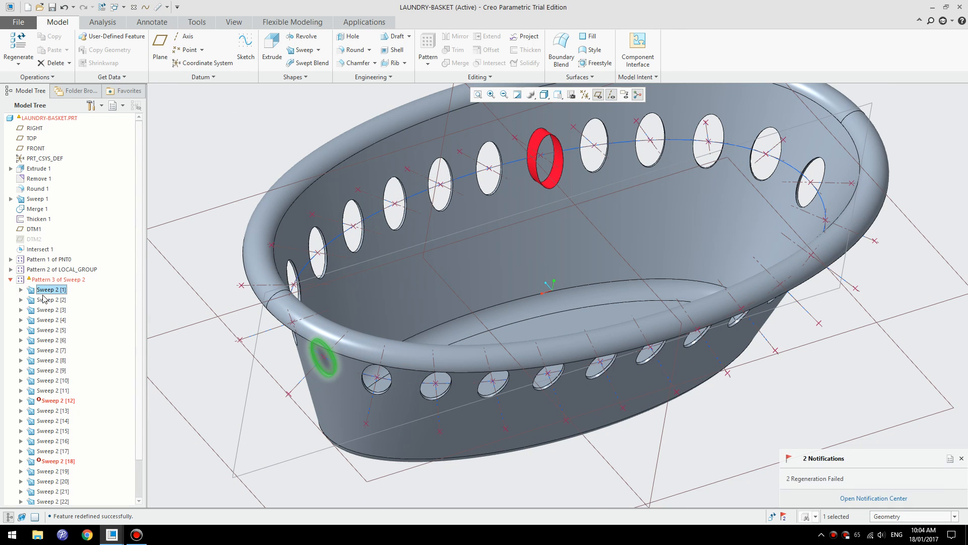
right_click(52, 289)
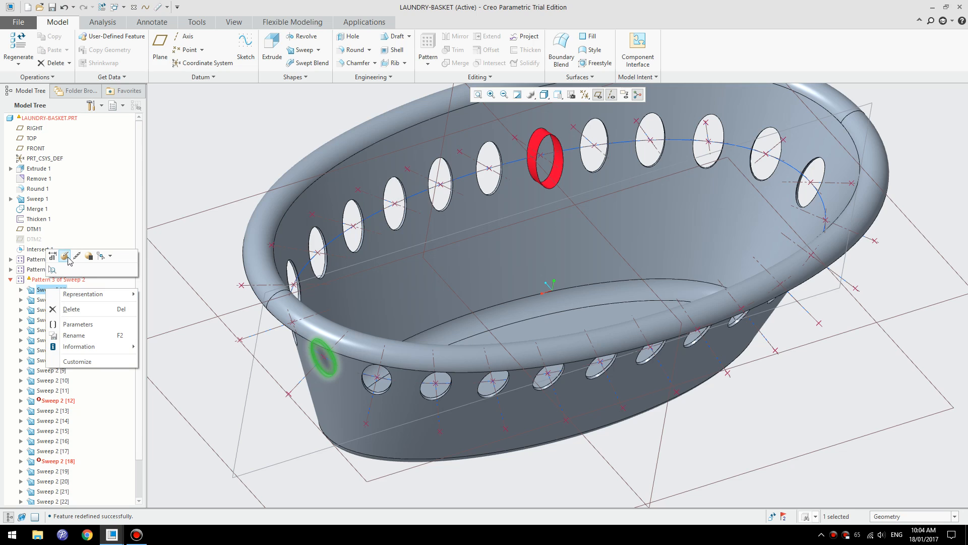
click(66, 256)
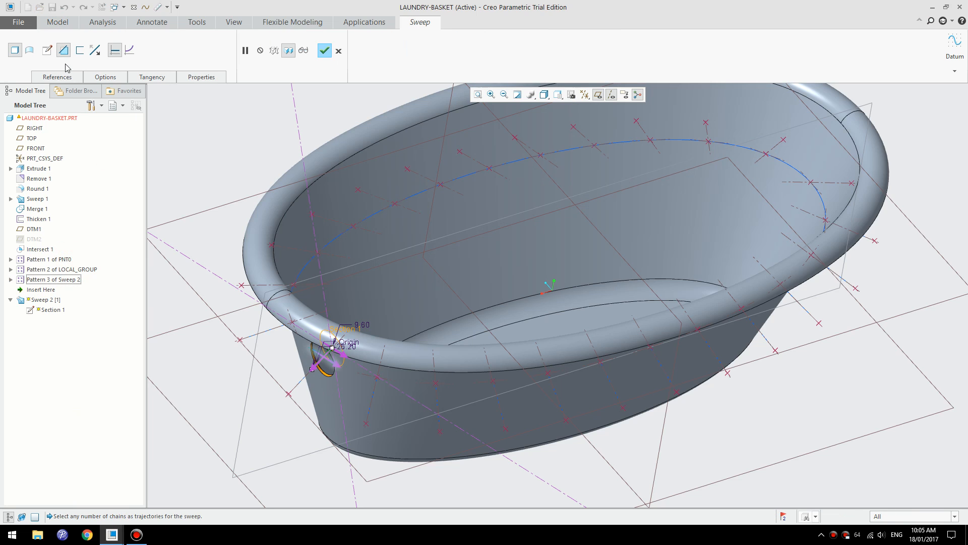
click(325, 50)
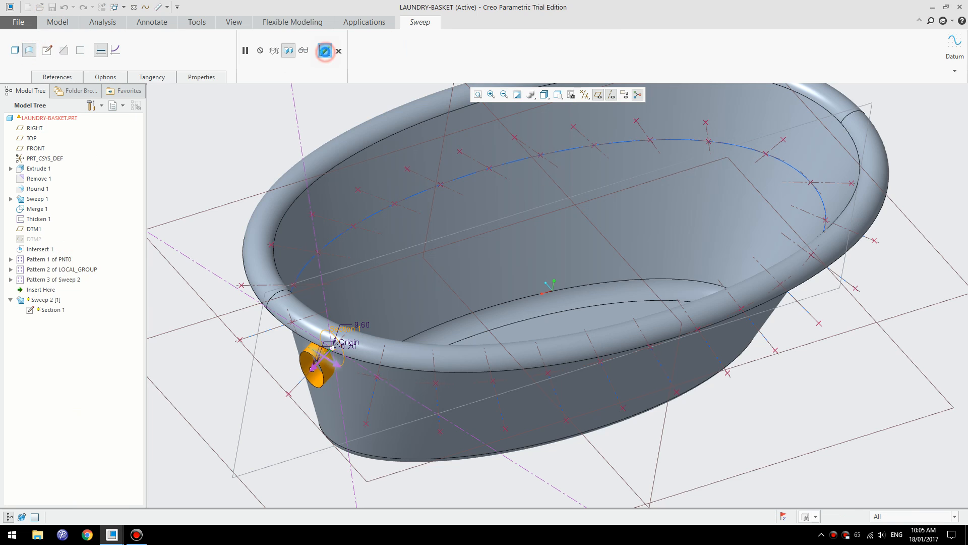
click(325, 51)
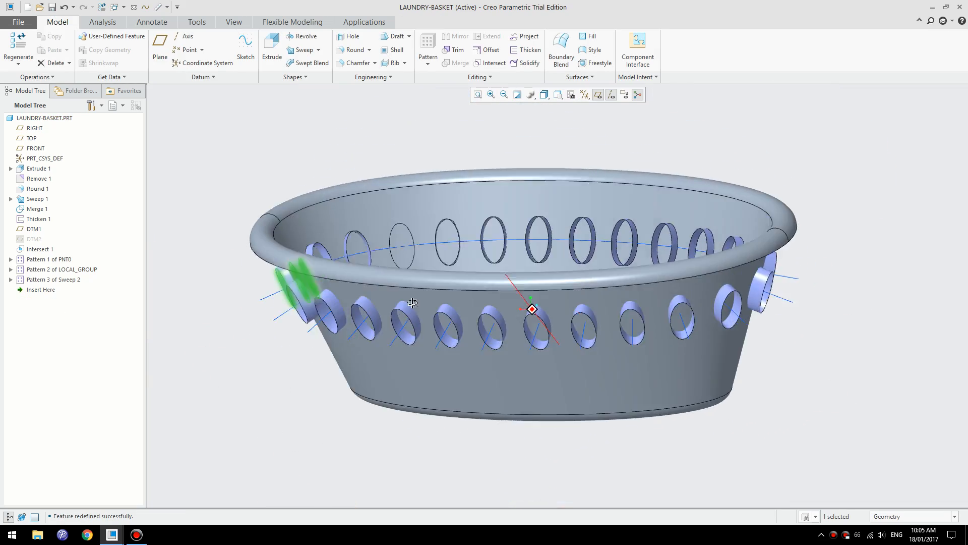
click(10, 279)
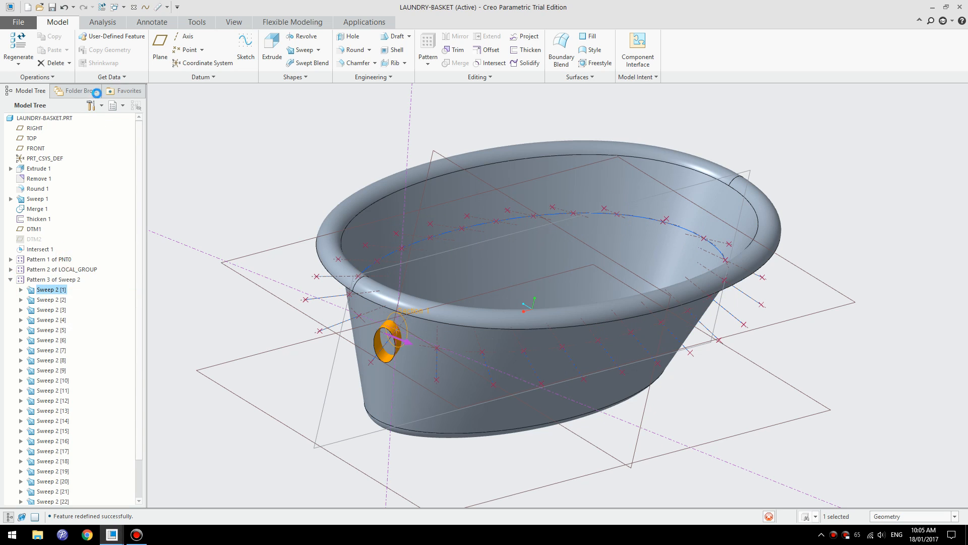
double_click(51, 289)
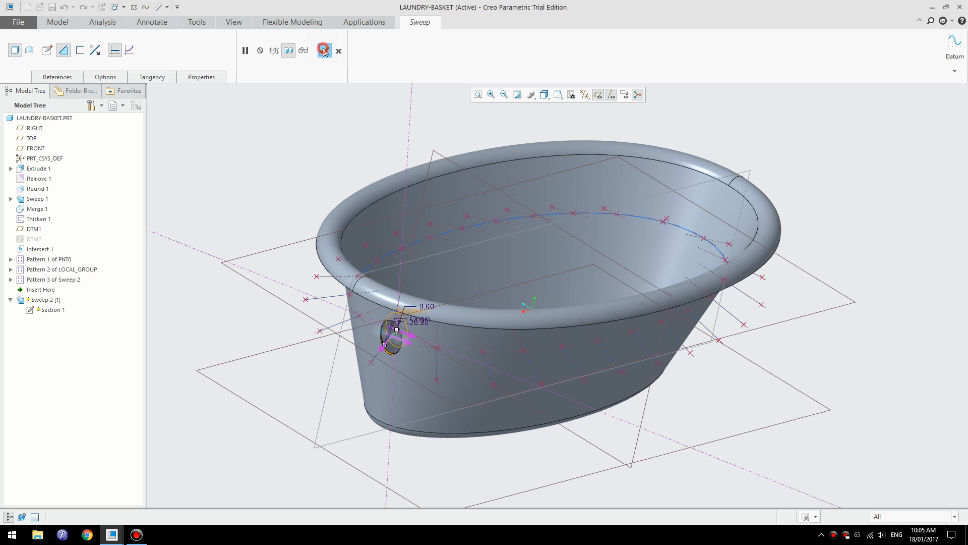
click(324, 50)
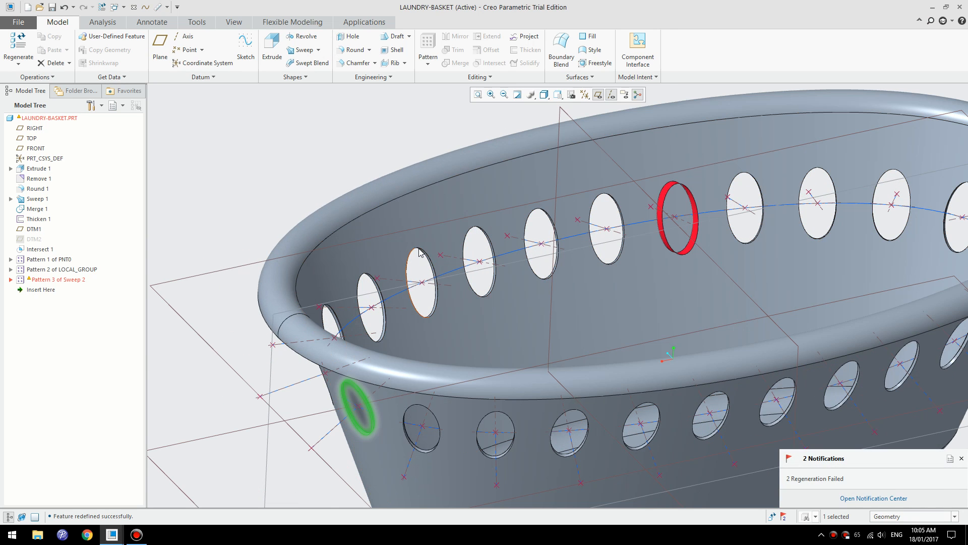
mouse_move(292, 218)
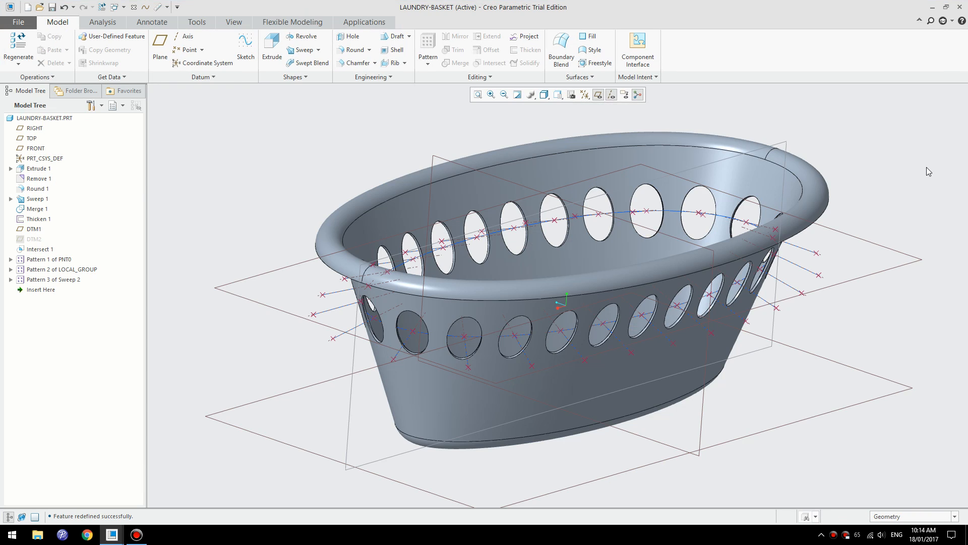
mouse_move(894, 363)
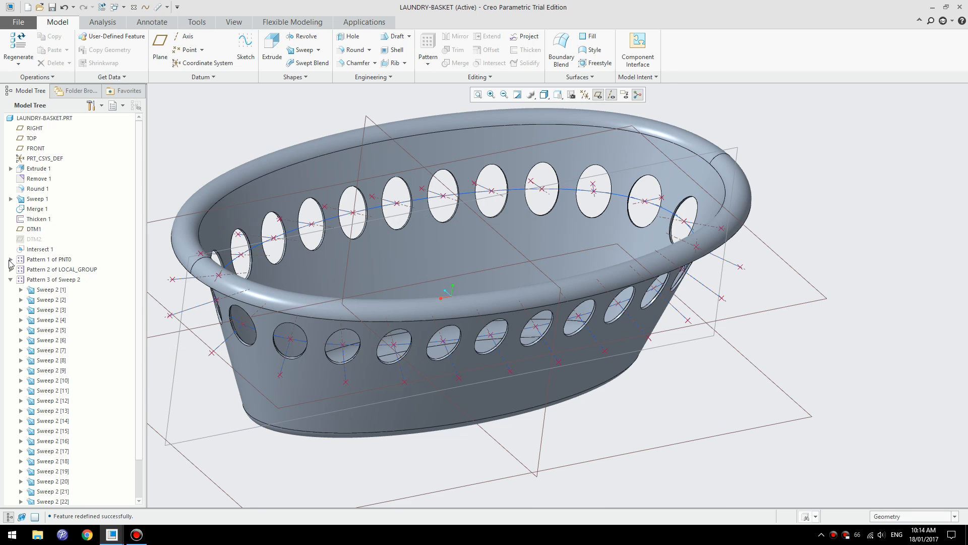
Step: Collapse the hole instance list and turn off datum plane display
click(582, 94)
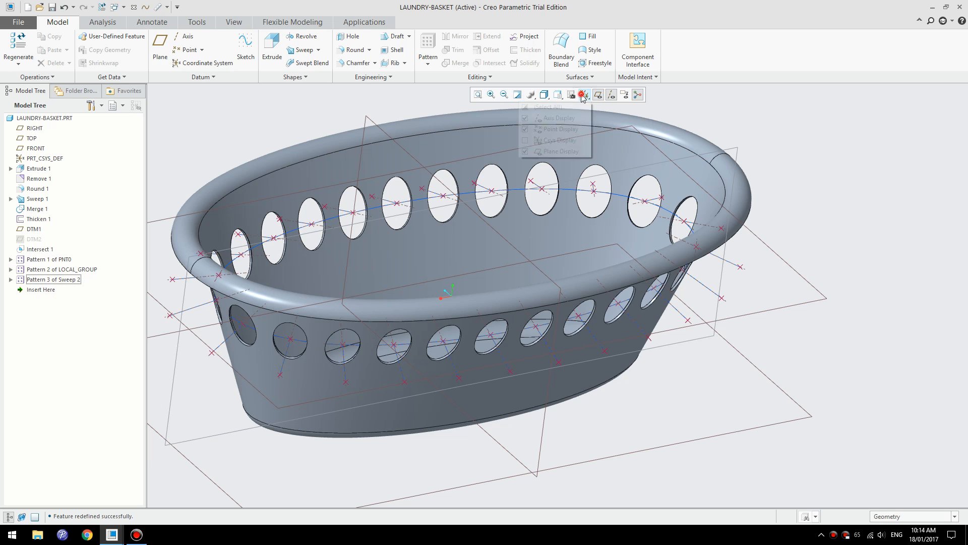
click(525, 140)
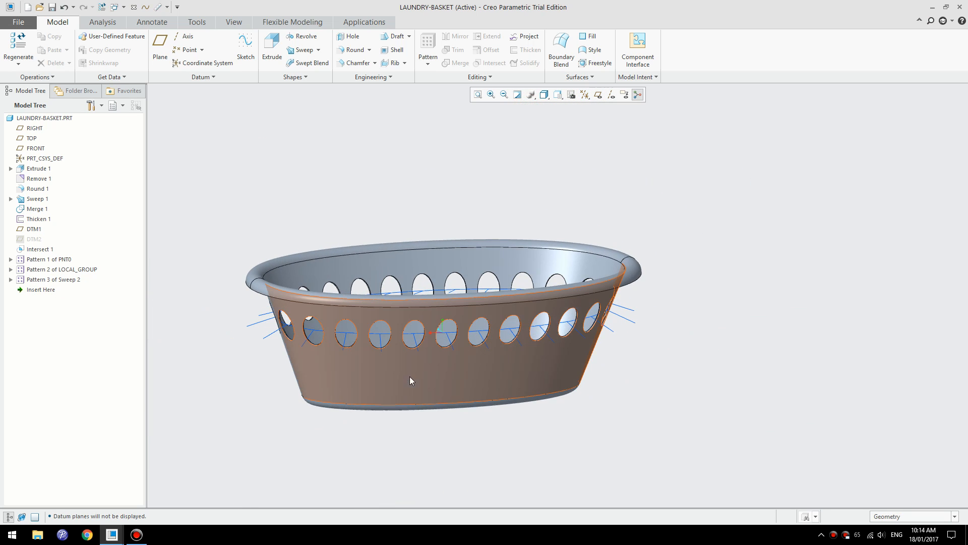
mouse_move(479, 361)
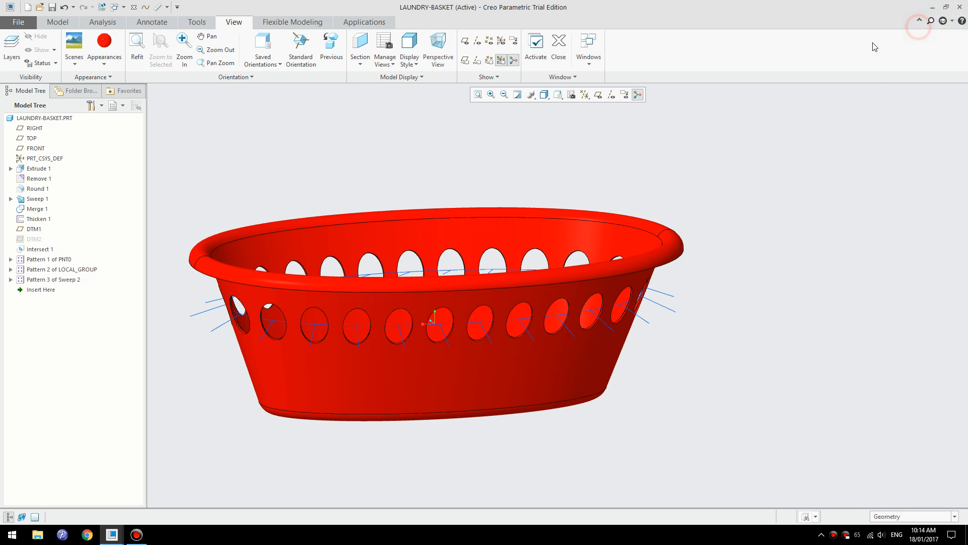
Step: Open Edit Model Appearance, set Class to Generic, raise Ambient, and open the Color Editor
click(104, 40)
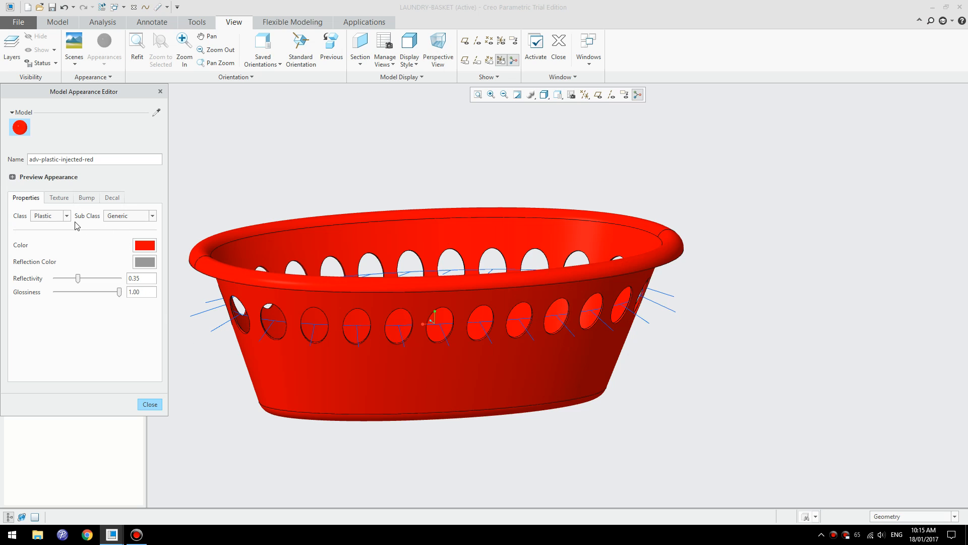
click(49, 215)
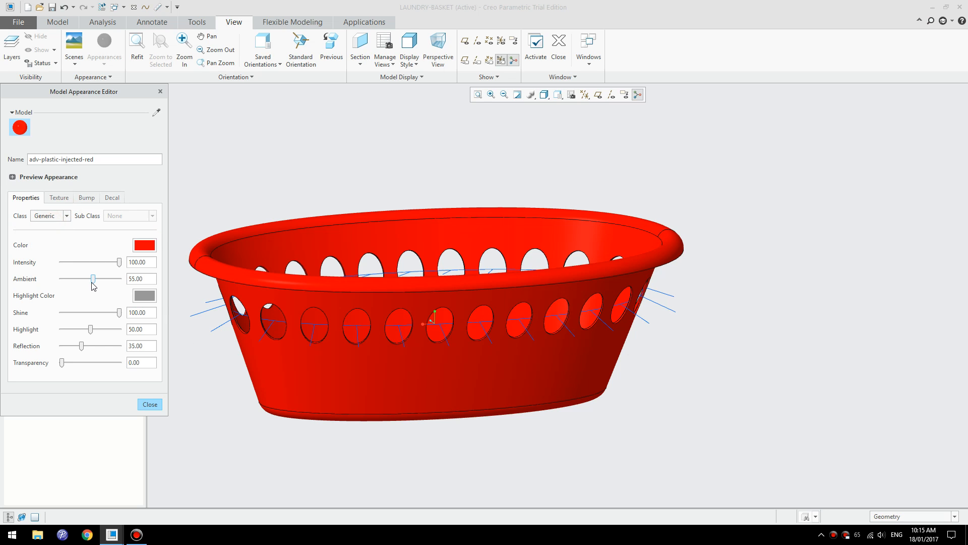
drag(93, 278, 101, 278)
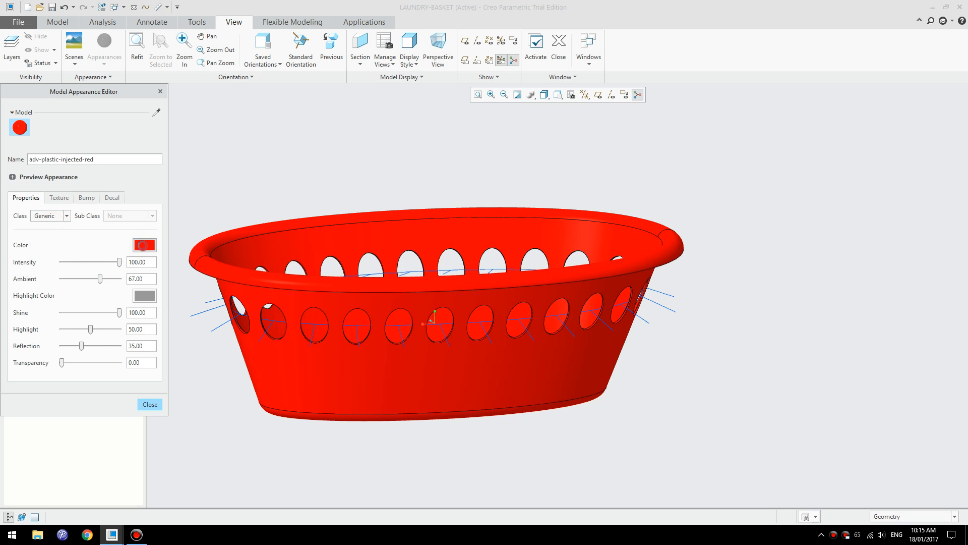
click(144, 245)
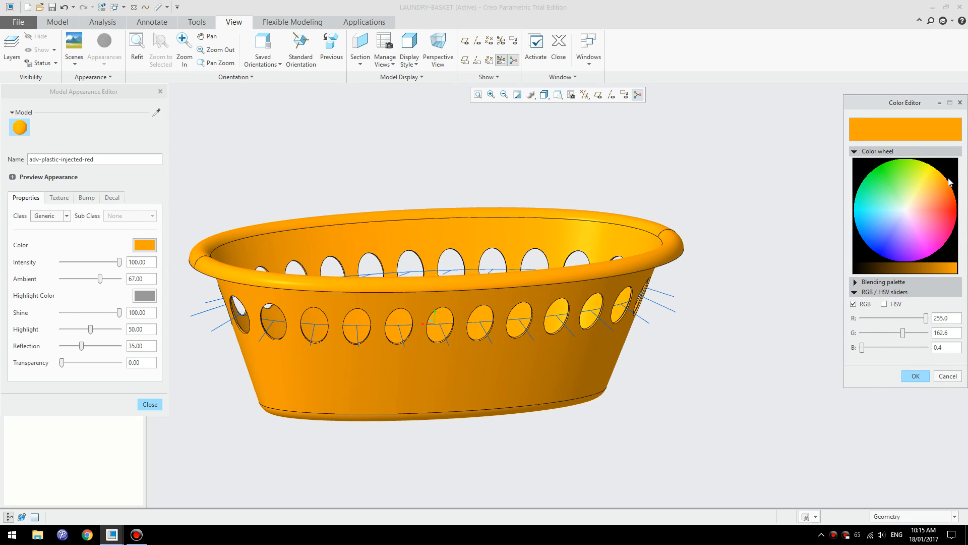